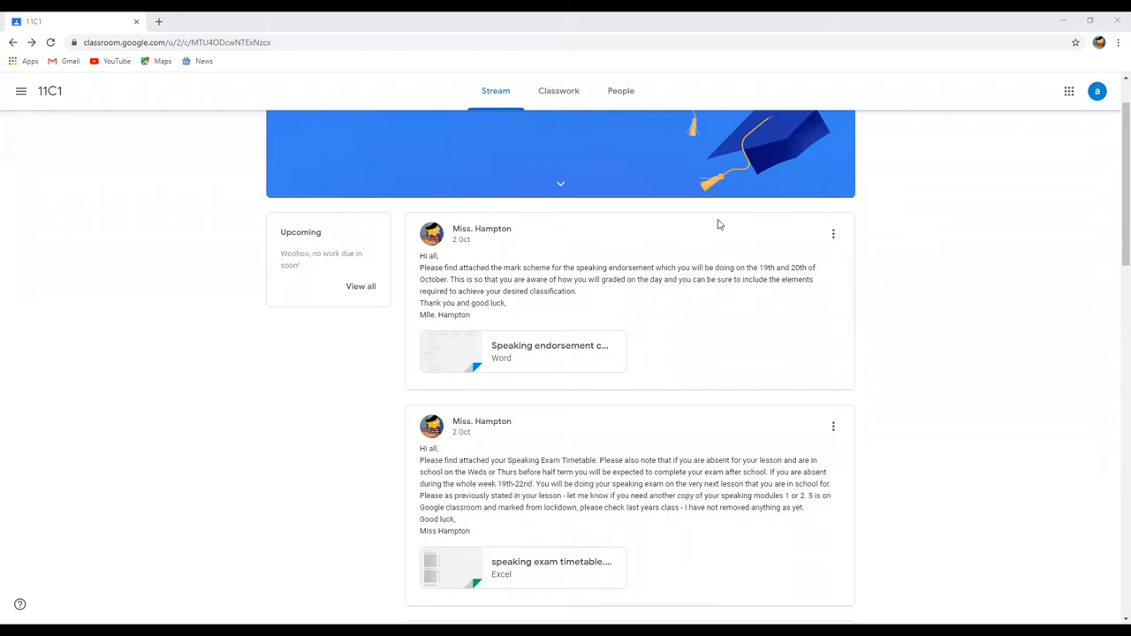
mouse_move(528, 253)
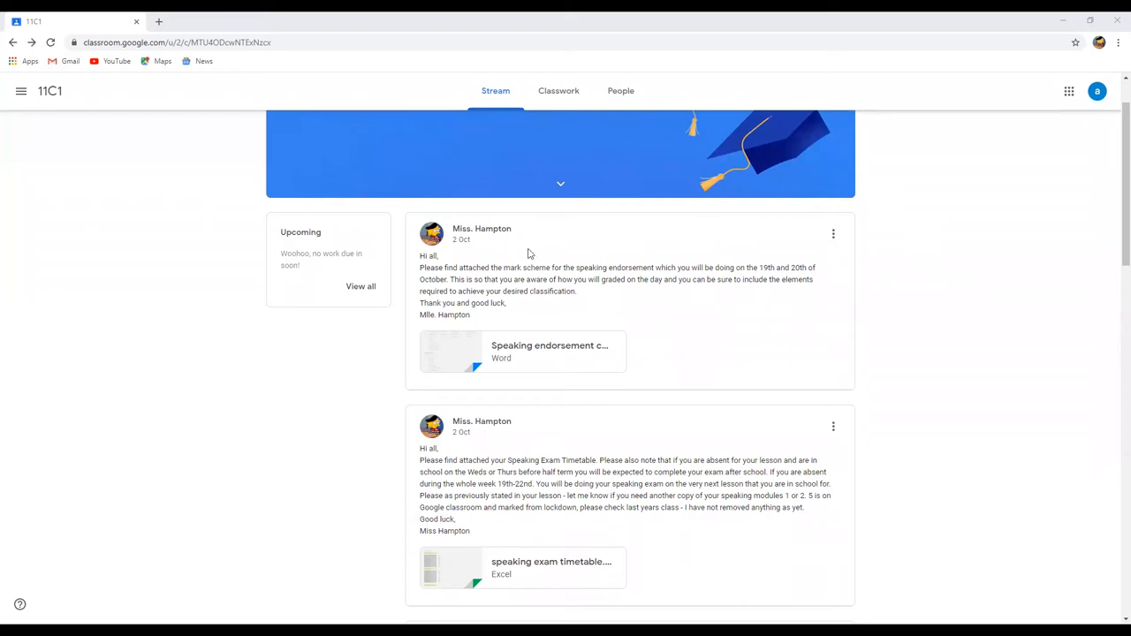
mouse_move(171, 109)
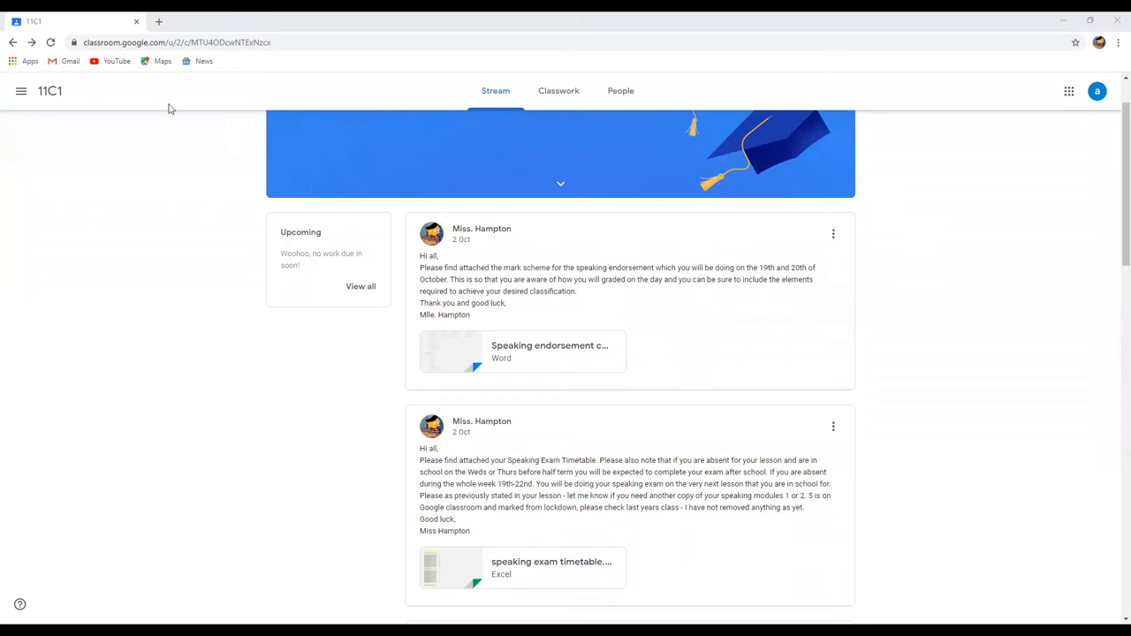
mouse_move(21, 91)
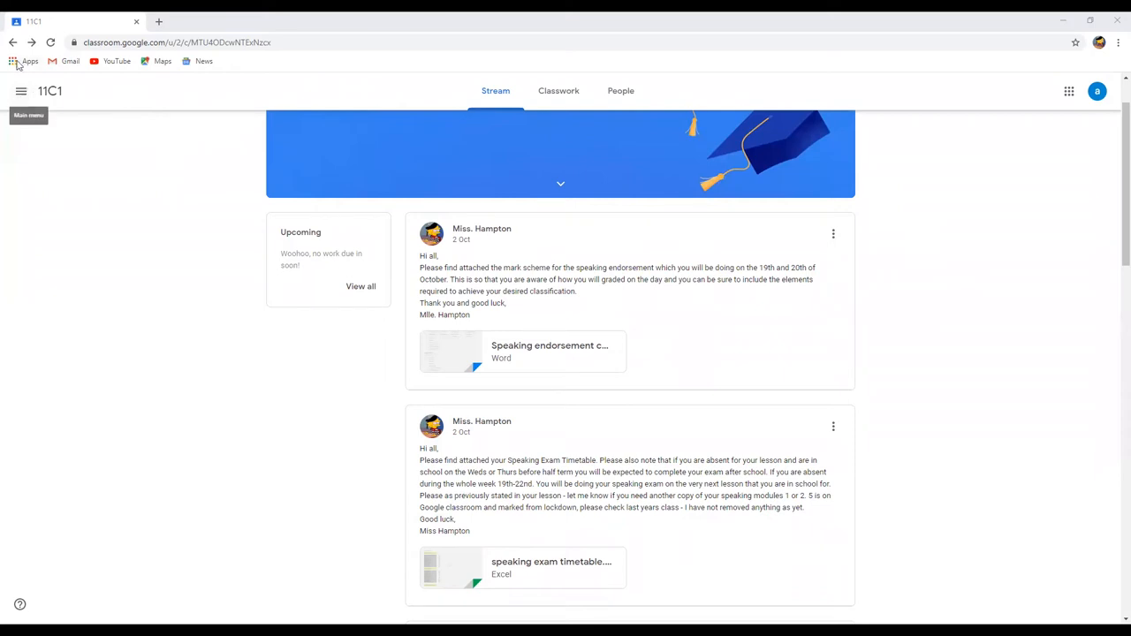
- Open the classes overview and the To do list, filtered to class 11C1
click(21, 91)
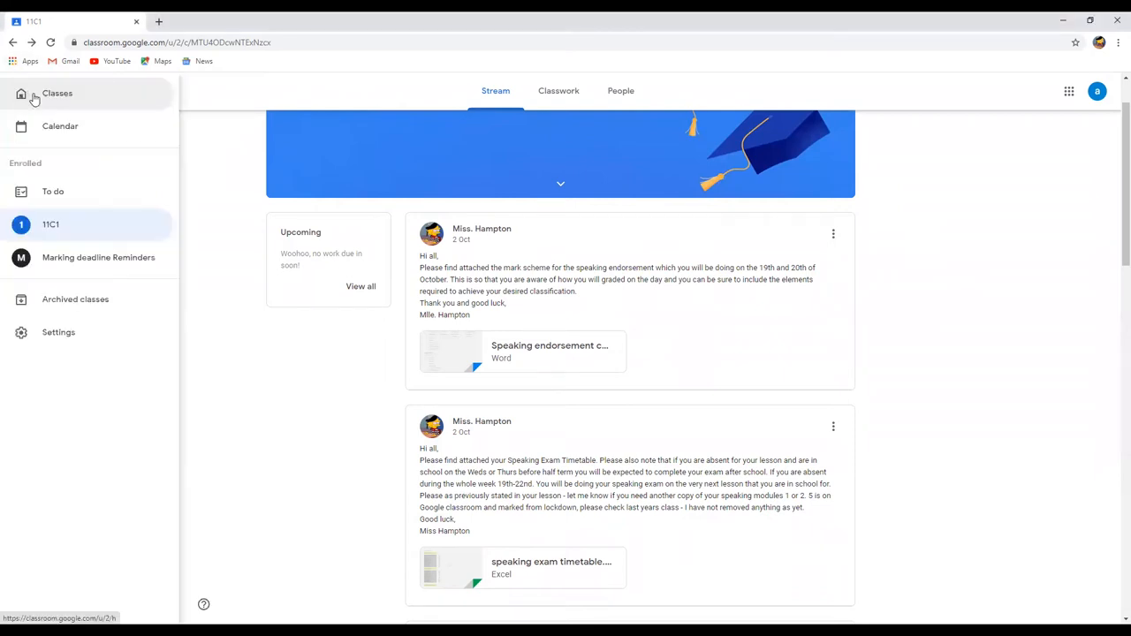
click(57, 93)
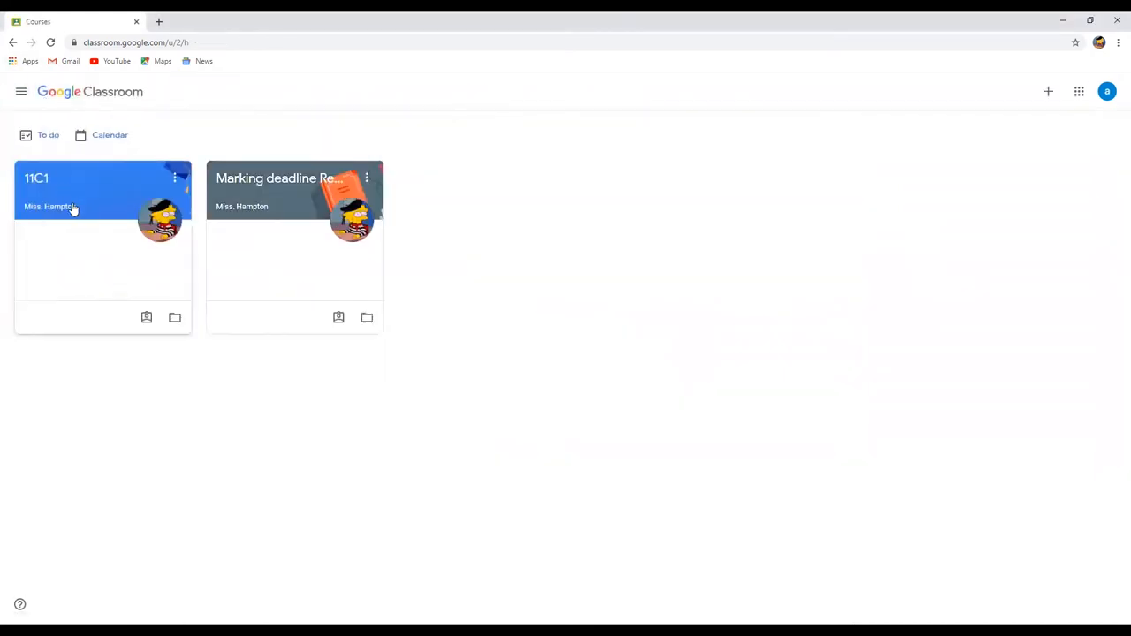
mouse_move(123, 194)
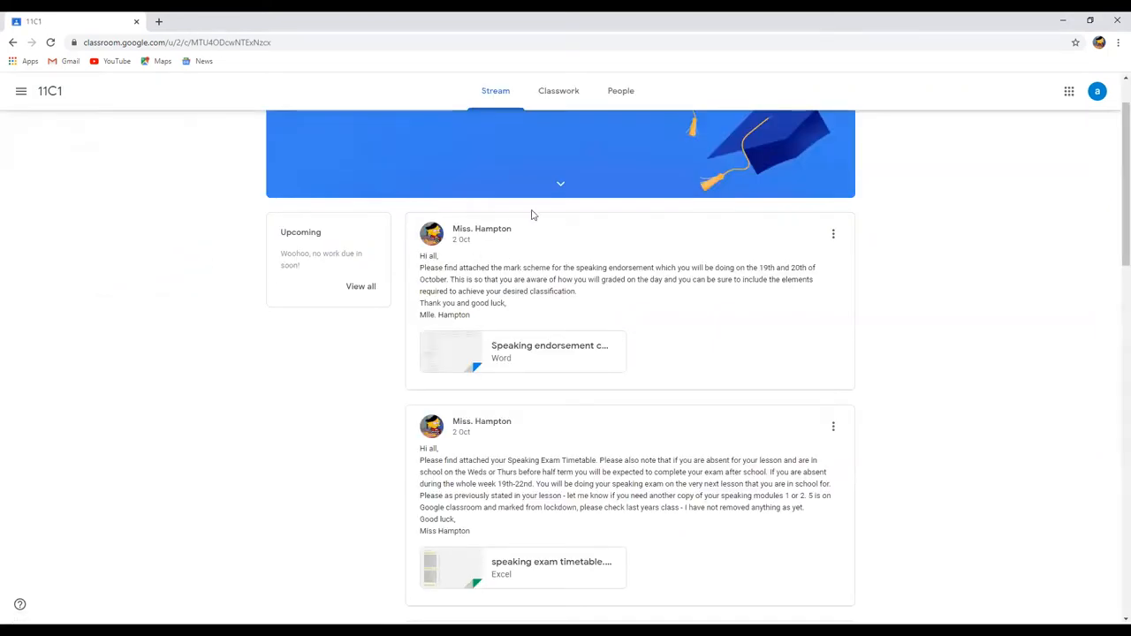
mouse_move(358, 243)
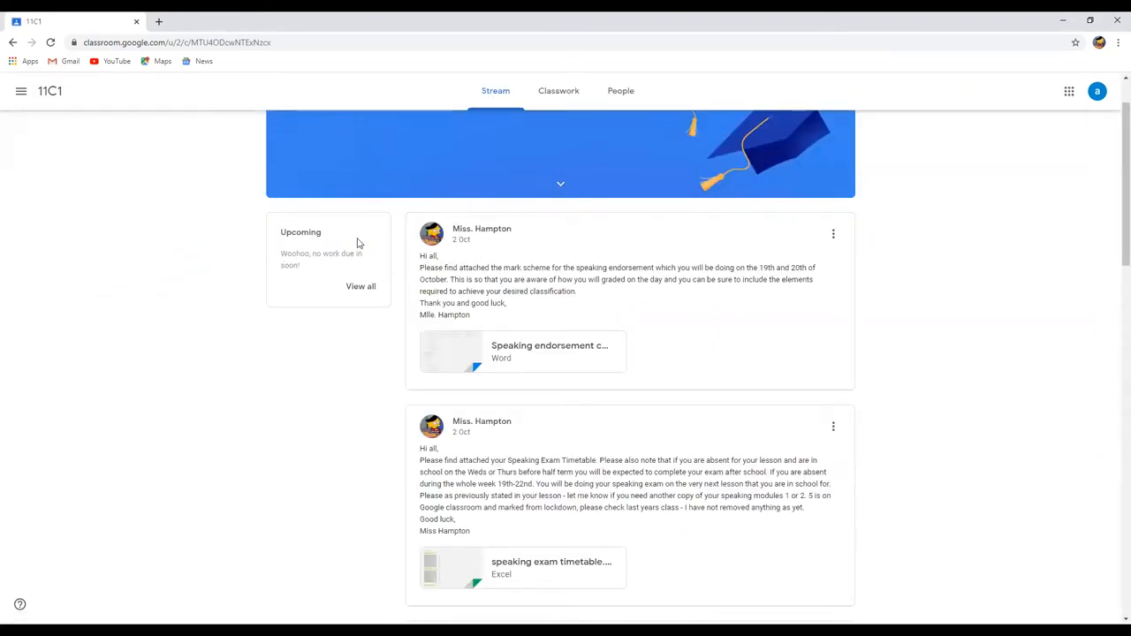
mouse_move(367, 303)
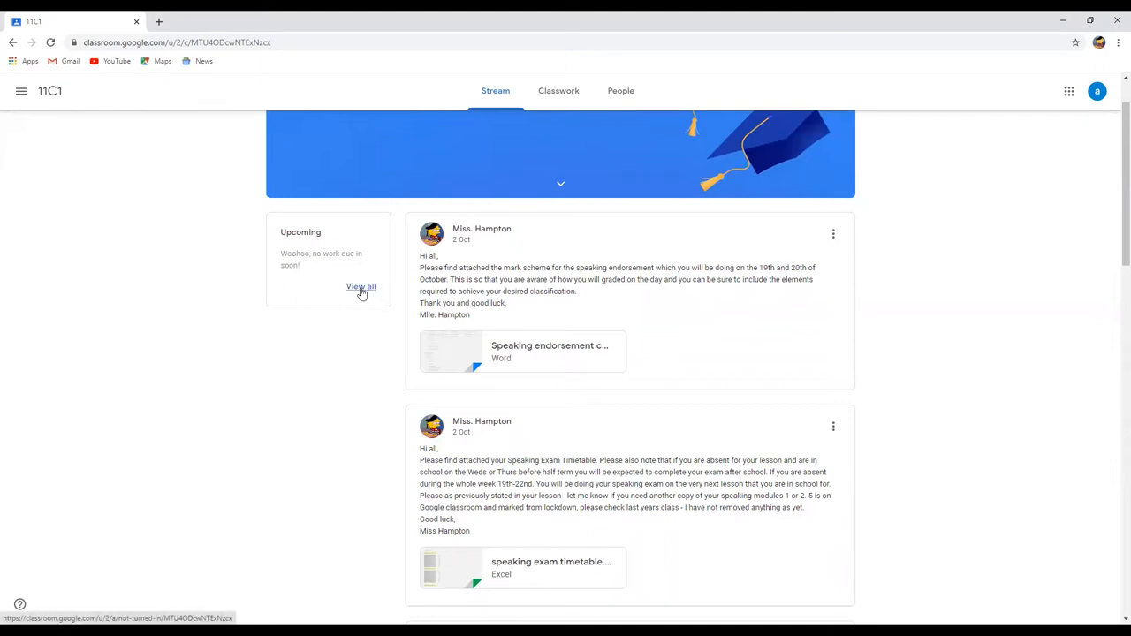
click(361, 287)
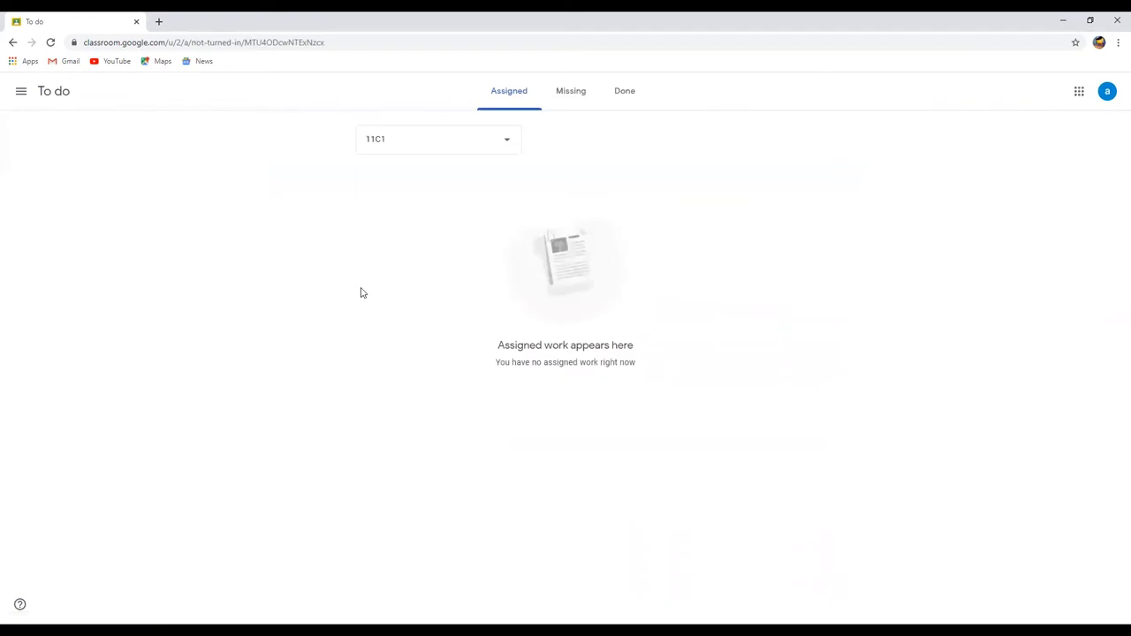
mouse_move(507, 146)
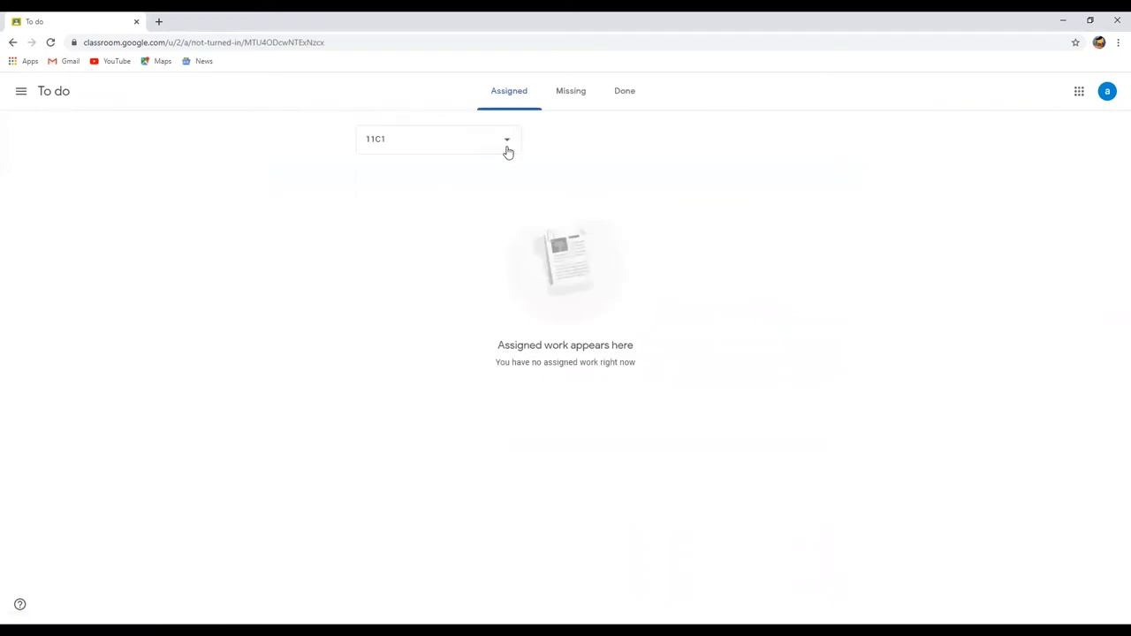
click(506, 139)
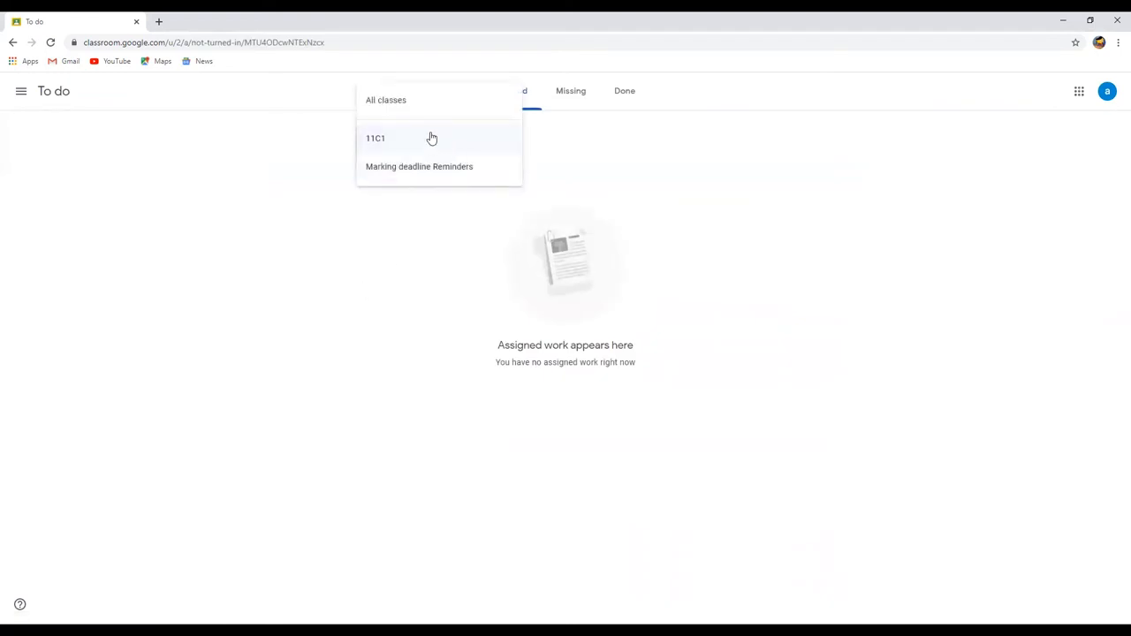
click(375, 138)
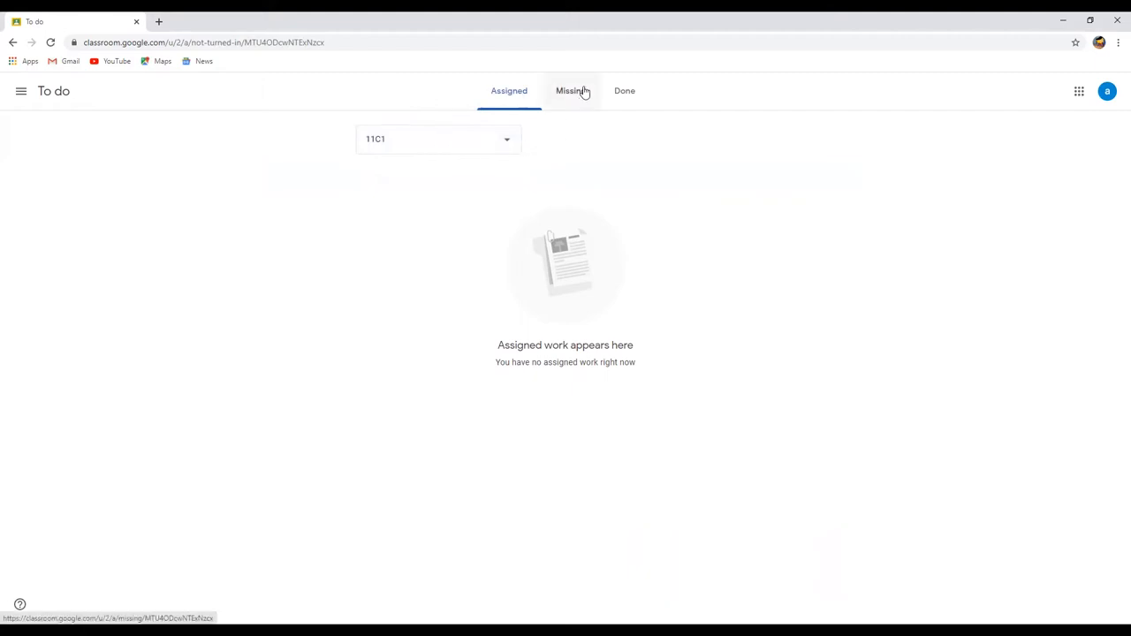
- Compare the 11C1 Assigned, Missing and Done tabs: two missing, nothing assigned or done
click(509, 90)
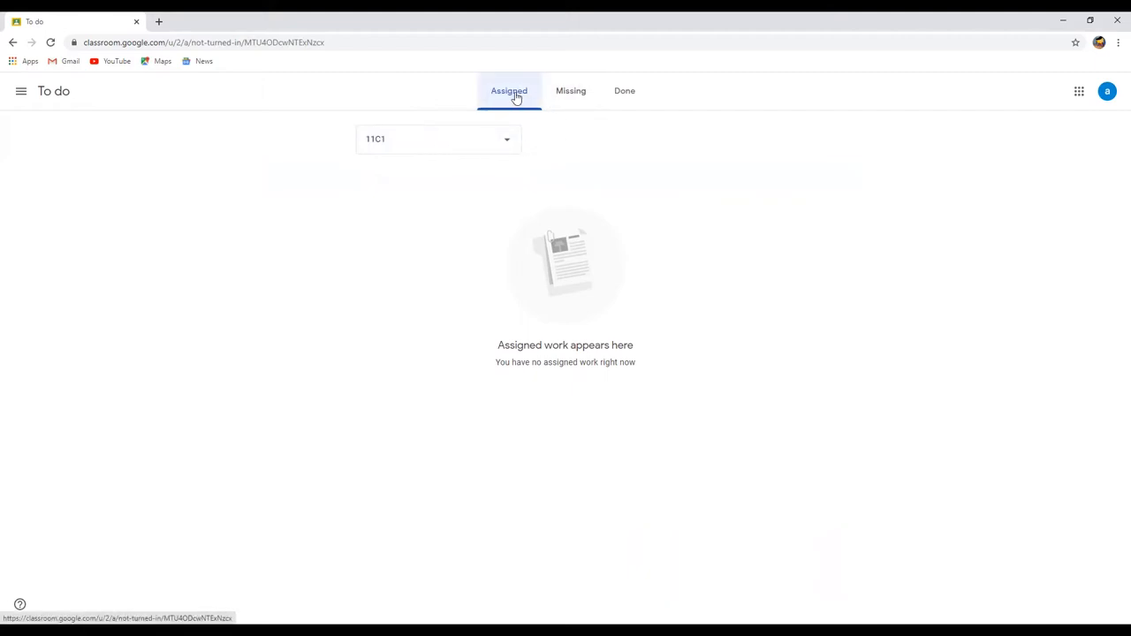
click(571, 90)
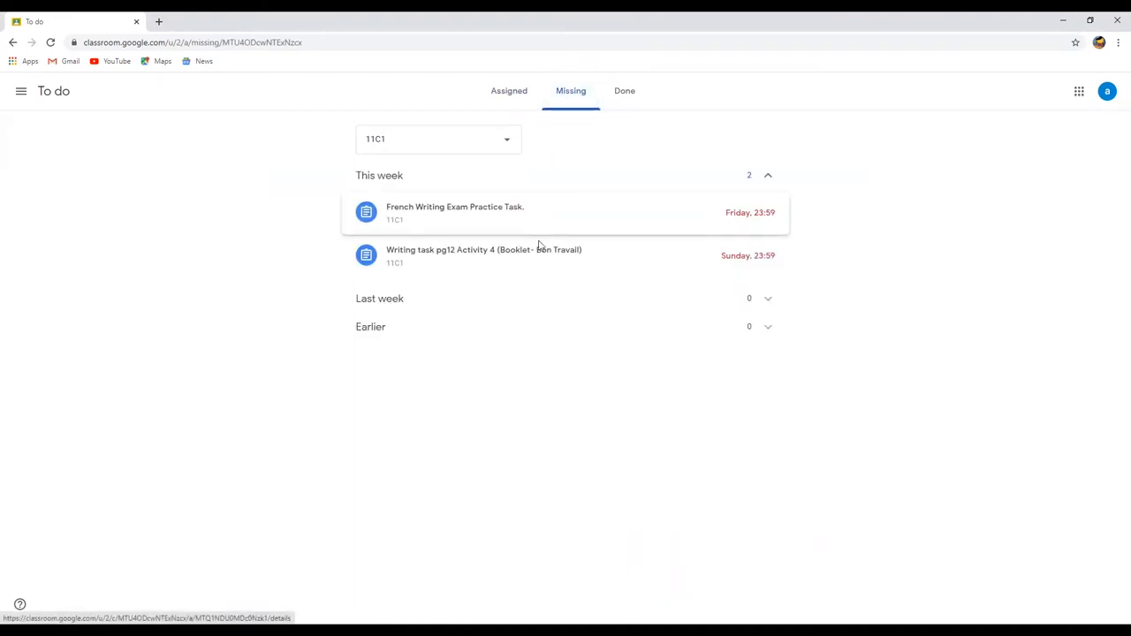
mouse_move(532, 256)
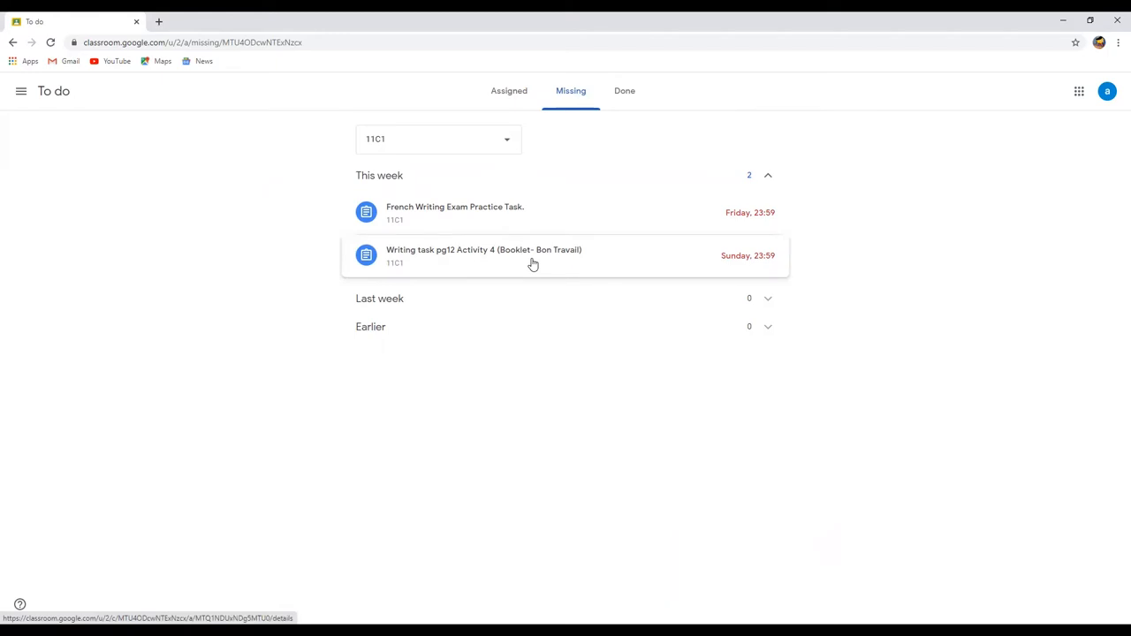
mouse_move(623, 90)
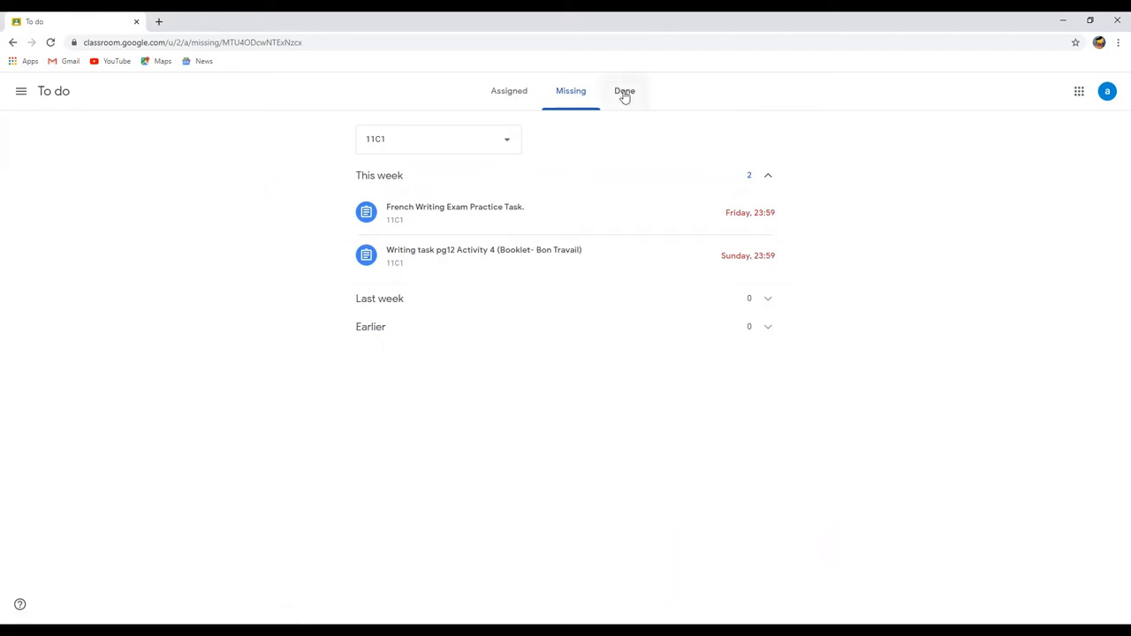
click(624, 90)
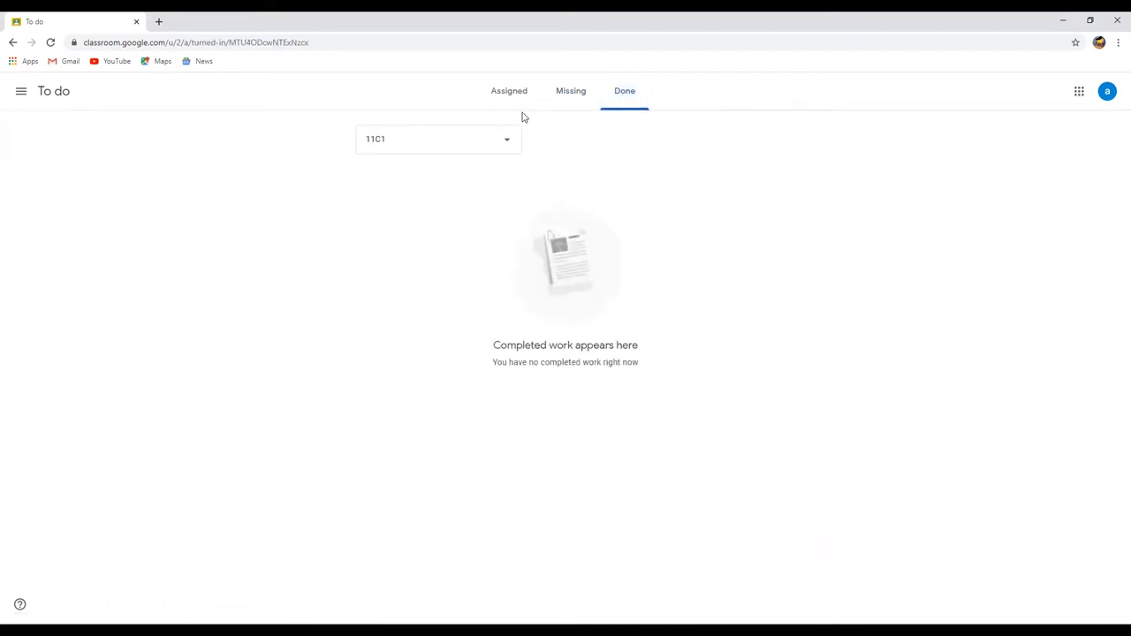
click(508, 91)
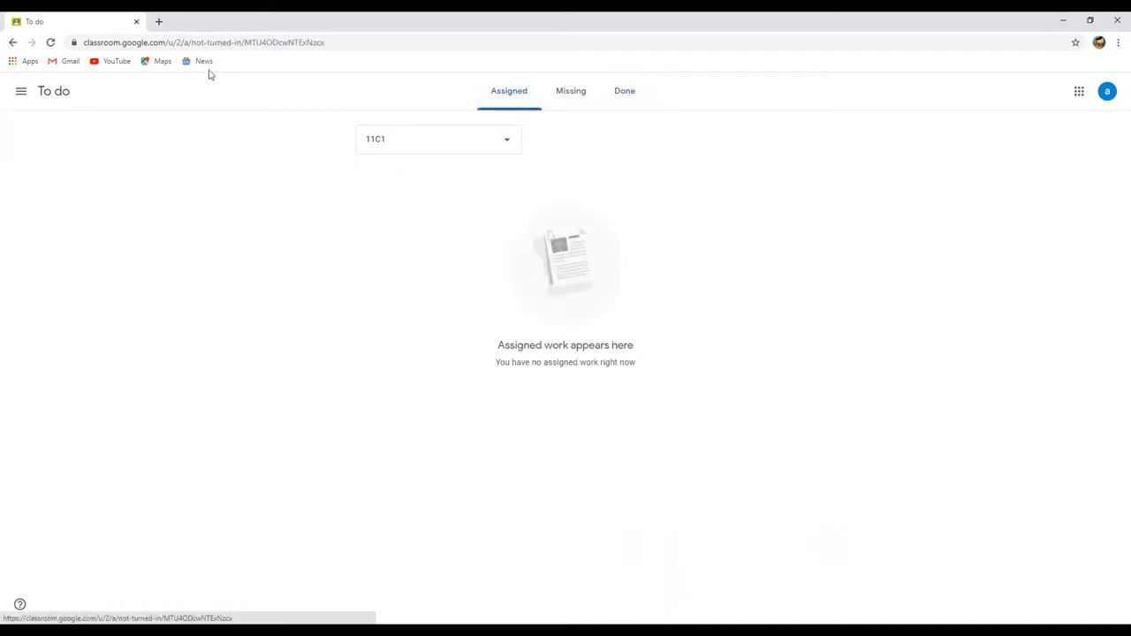
click(21, 91)
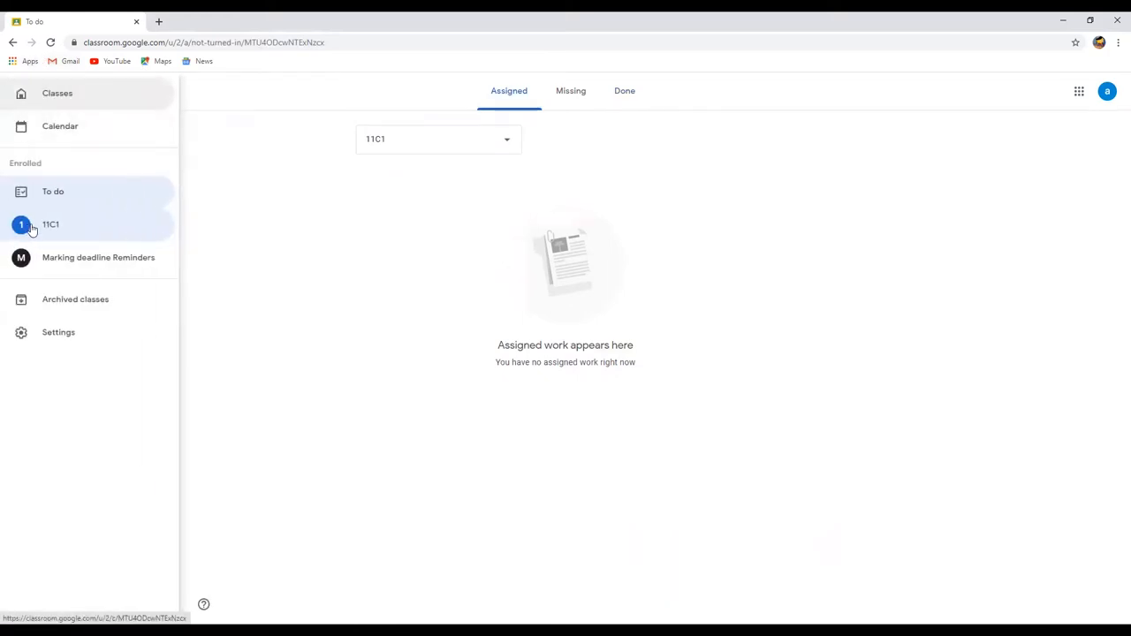
- Open 11C1 Classwork, dismiss the tip and show the Bon travail! topic's writing task
click(50, 224)
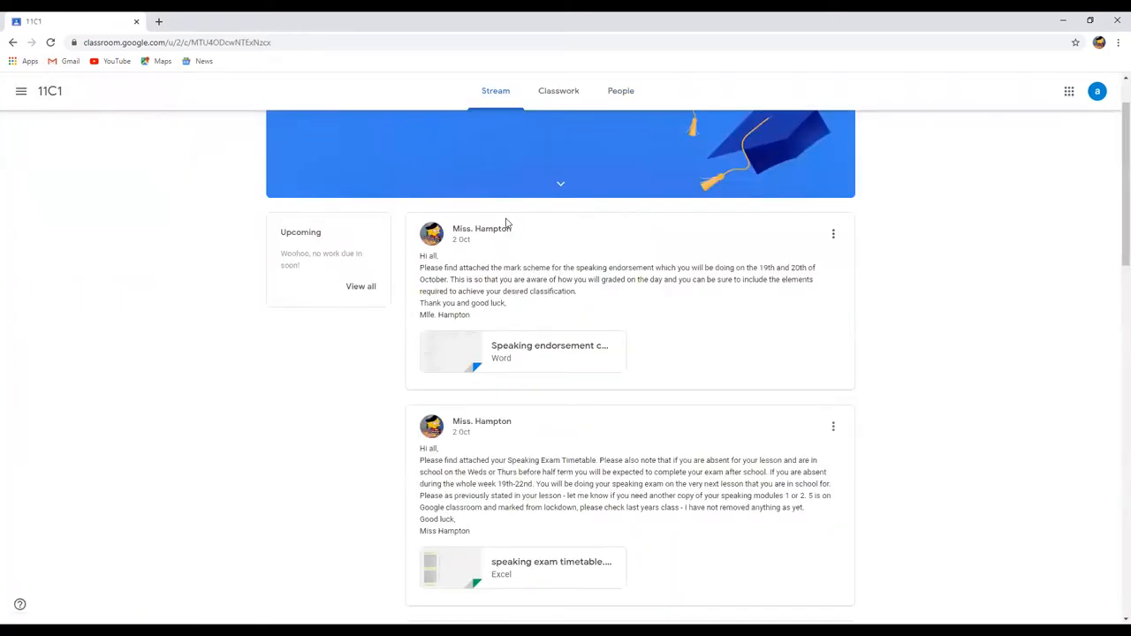
click(558, 90)
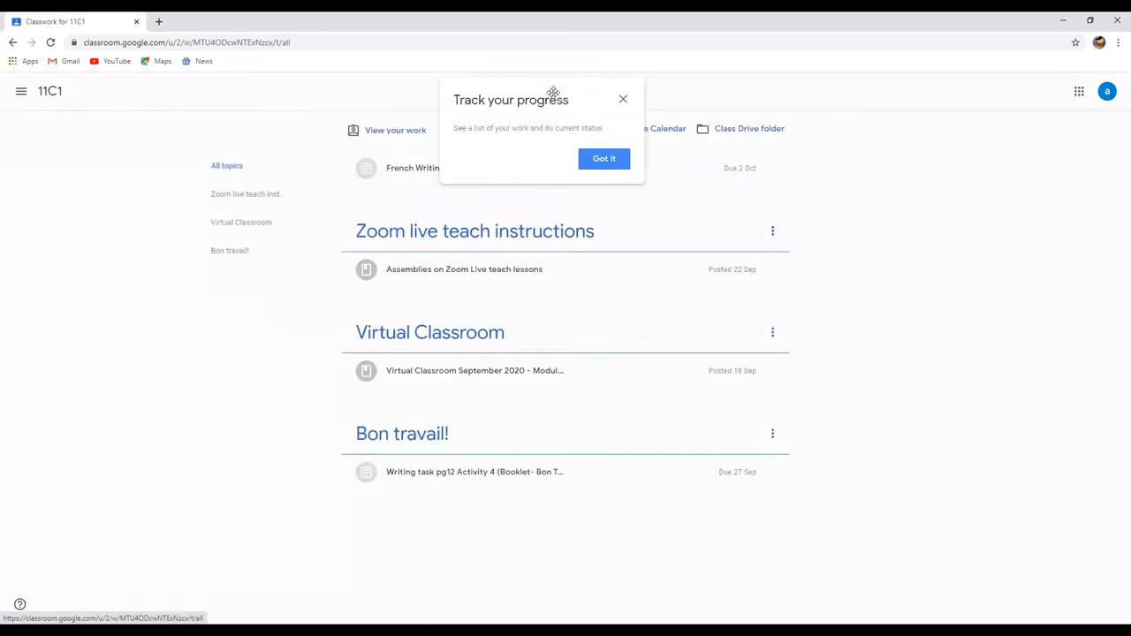
click(604, 158)
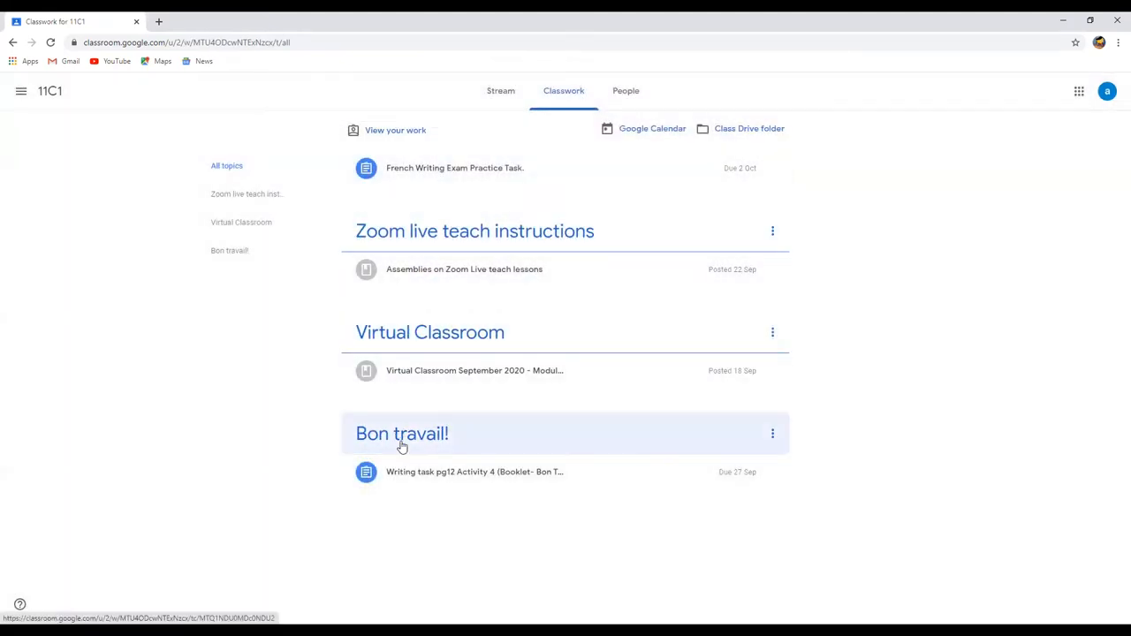
mouse_move(419, 444)
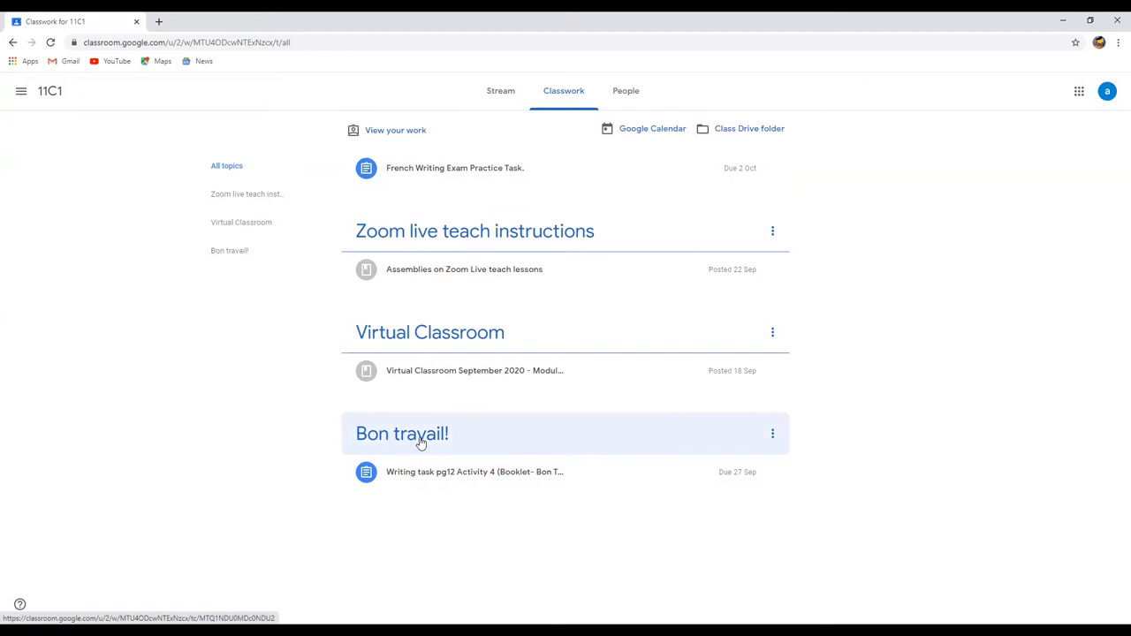
mouse_move(424, 426)
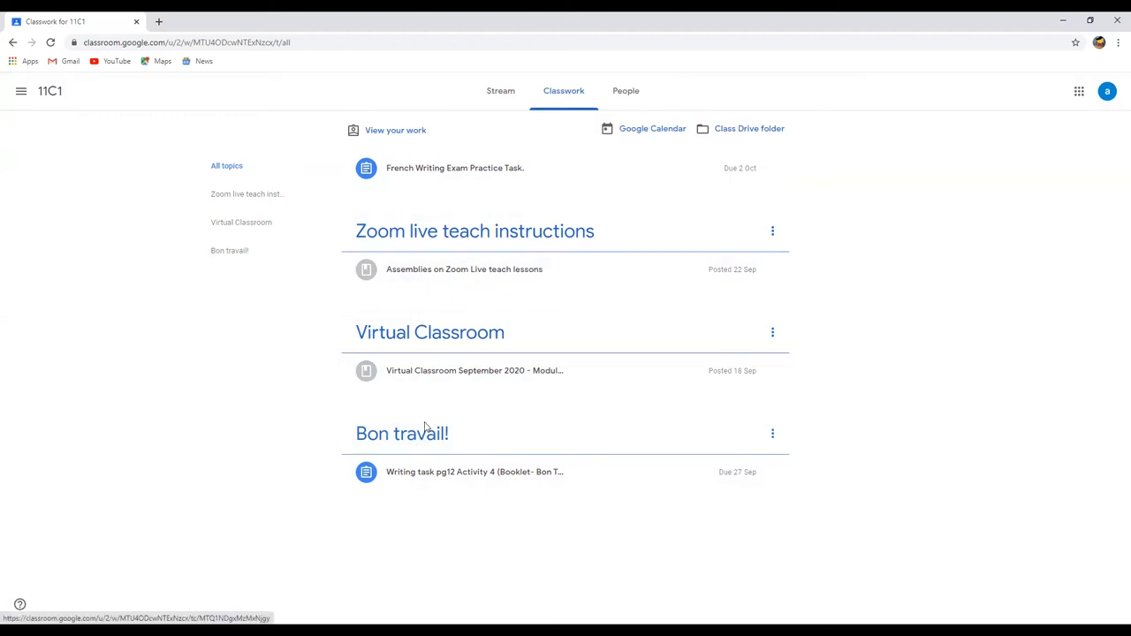
mouse_move(455, 343)
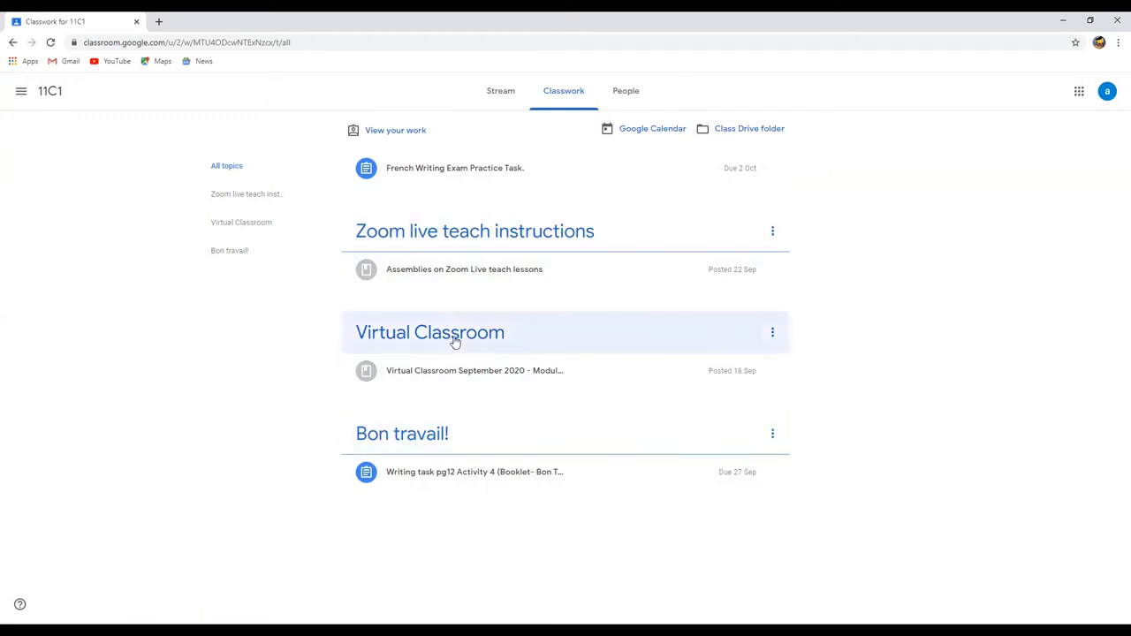
mouse_move(429, 433)
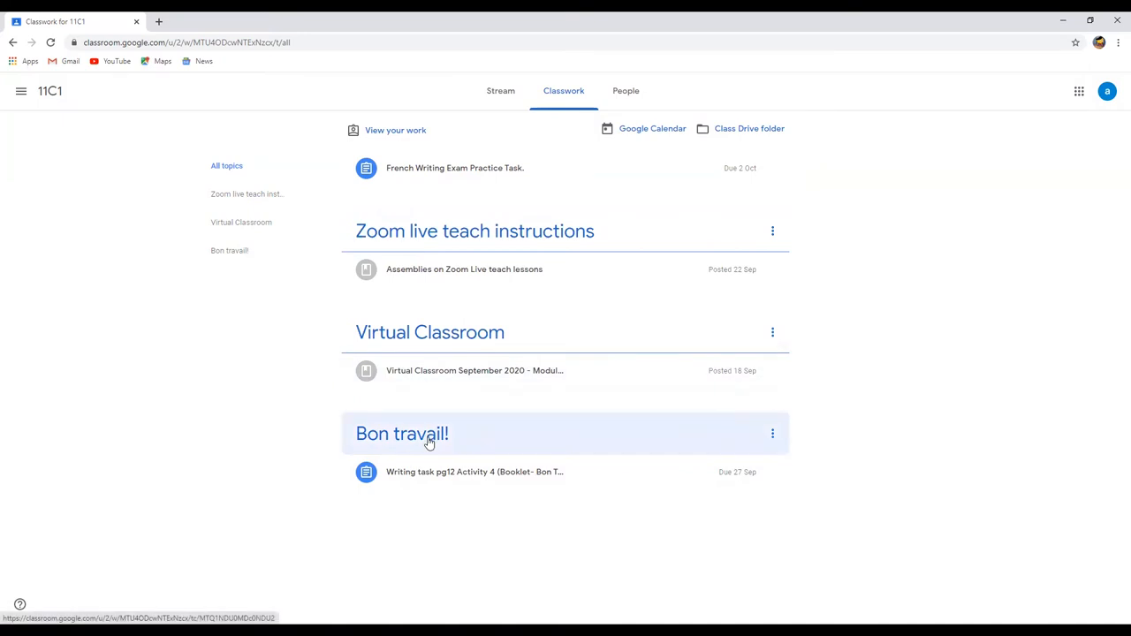
click(402, 432)
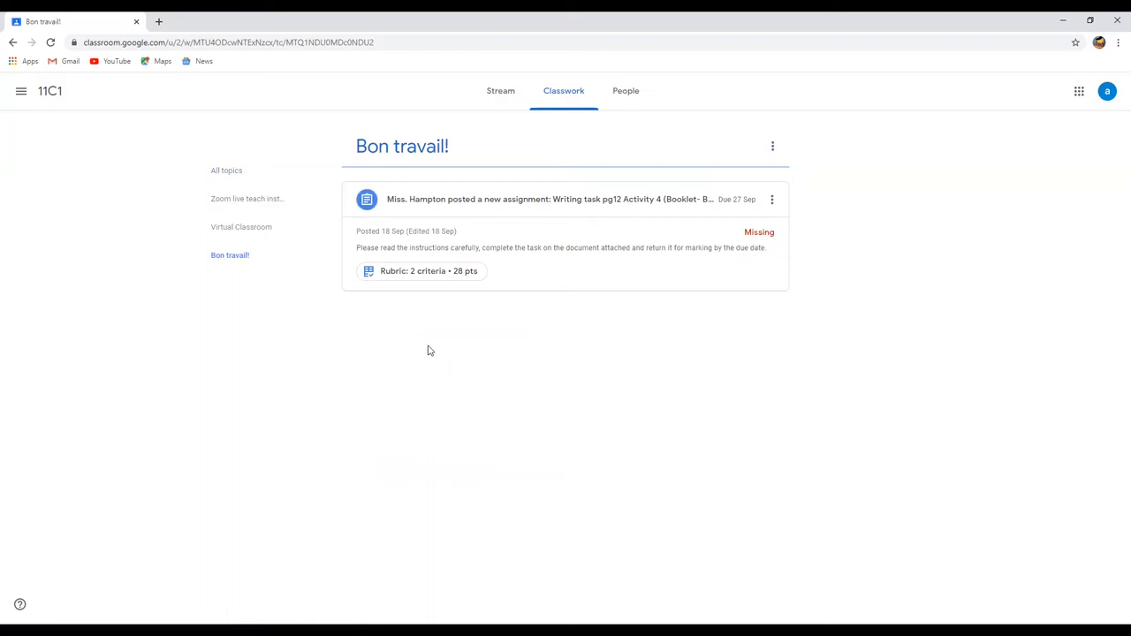
mouse_move(413, 271)
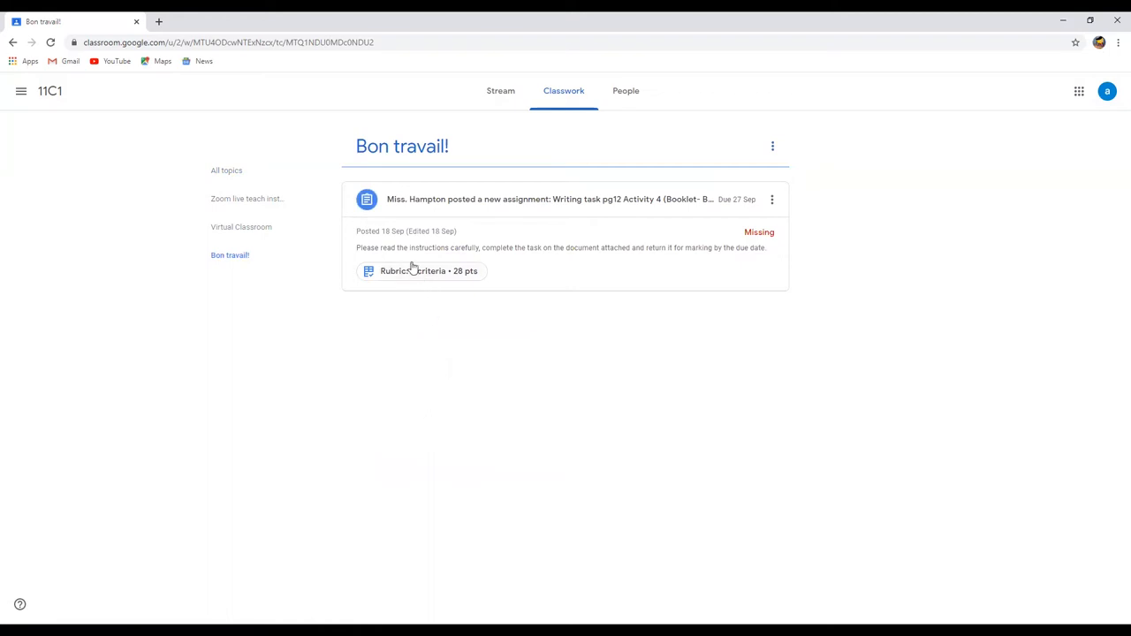
mouse_move(175, 104)
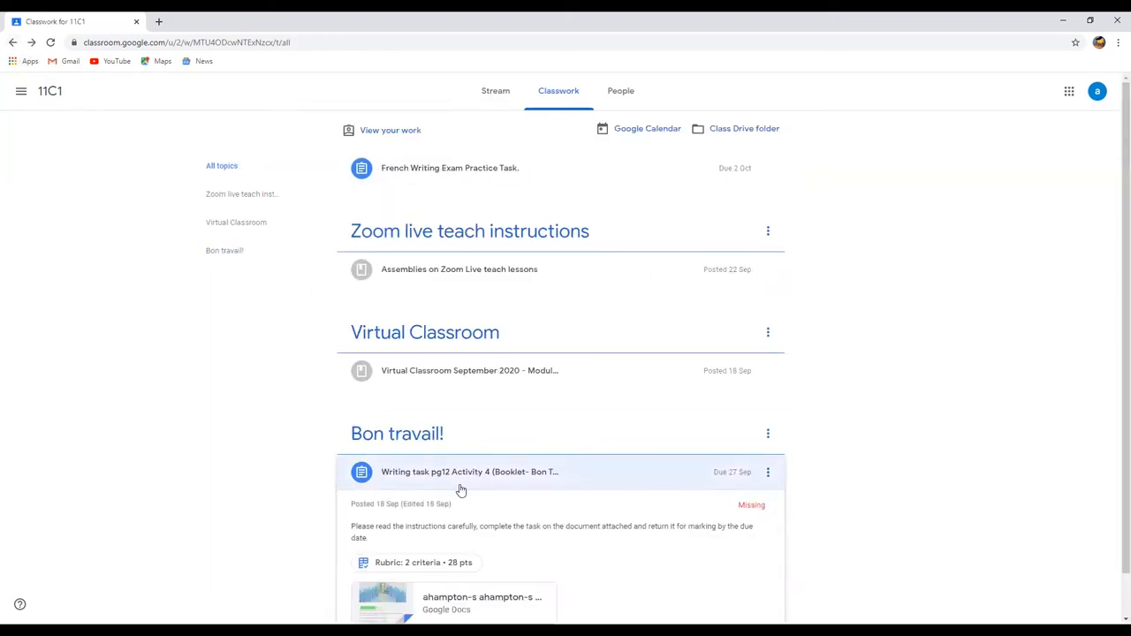
scroll(down, 3)
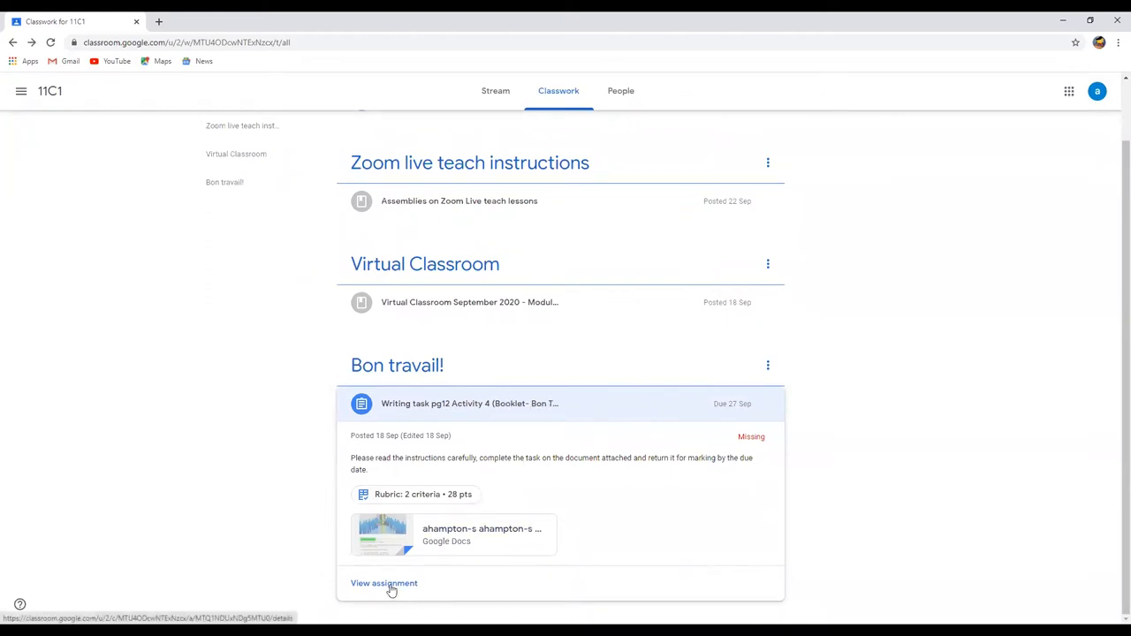
- Open the Writing task pg12 Activity 4 page and close the Talk to your teacher tip
click(384, 583)
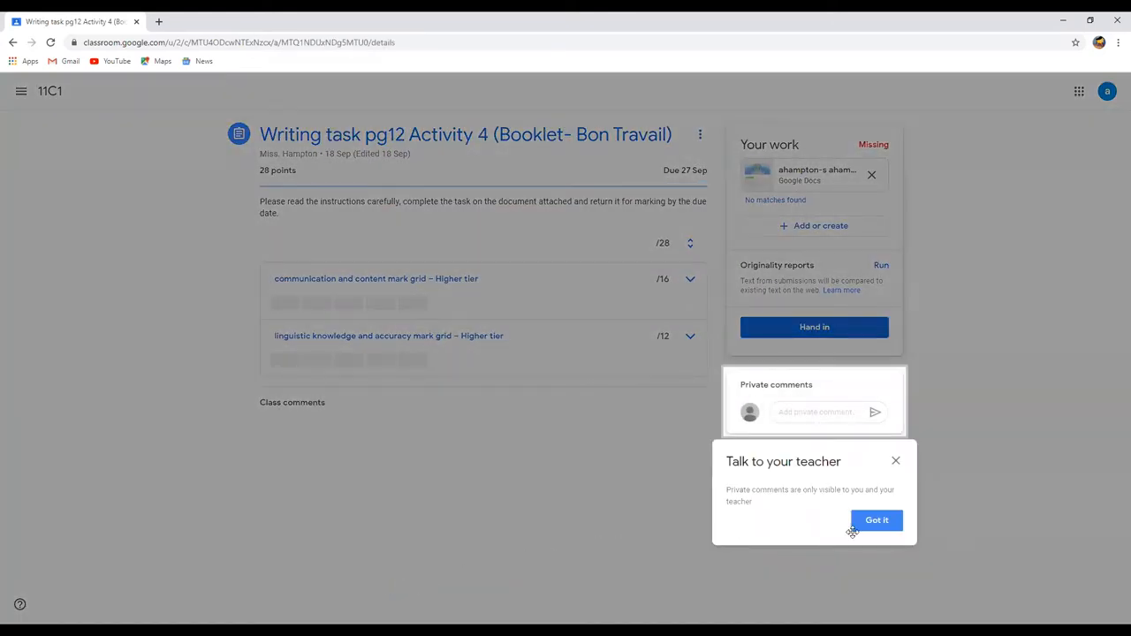
mouse_move(843, 411)
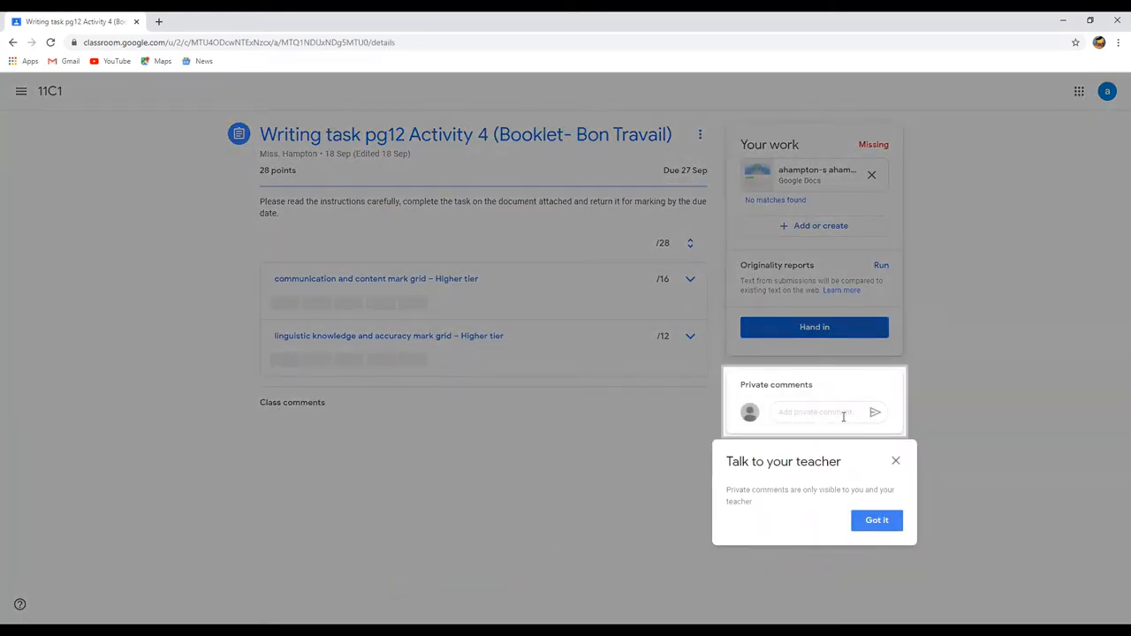
click(877, 520)
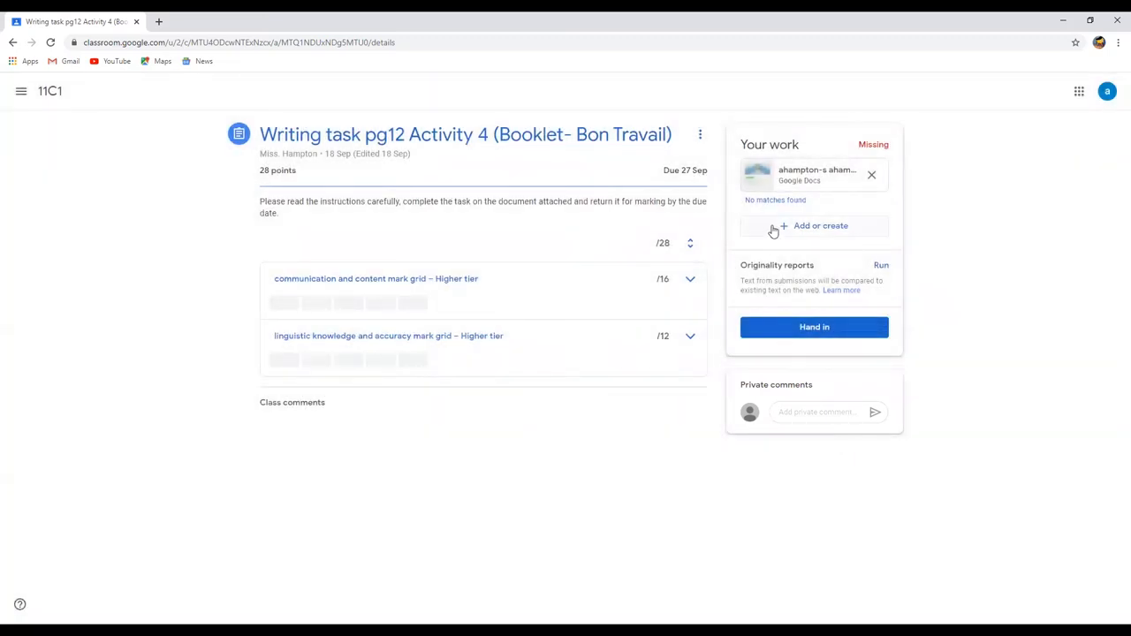
mouse_move(812, 174)
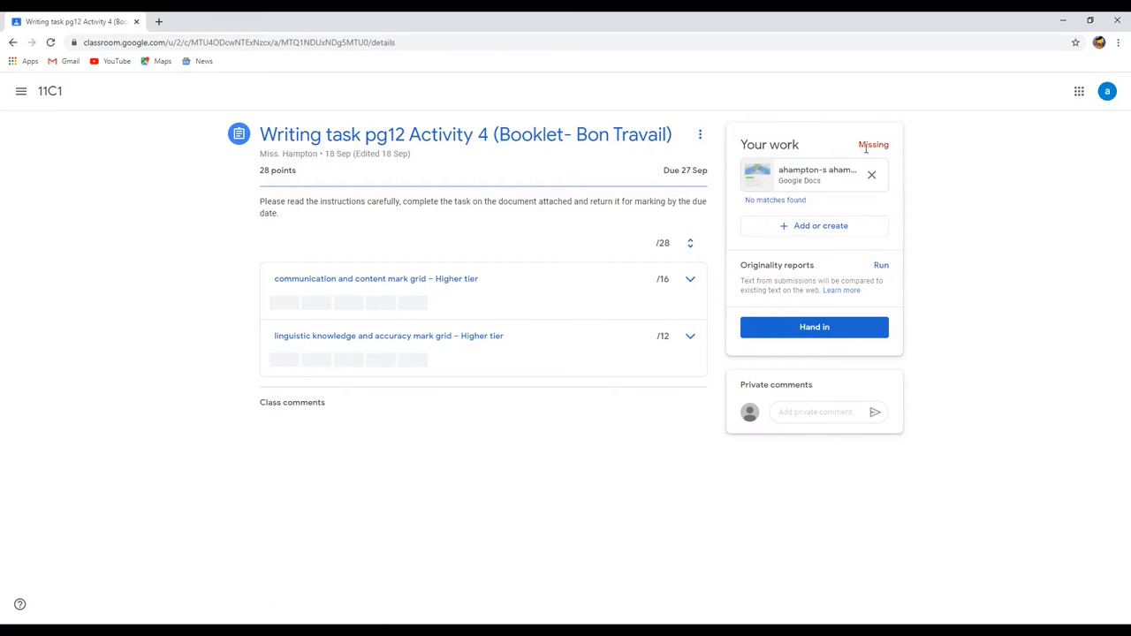
mouse_move(868, 154)
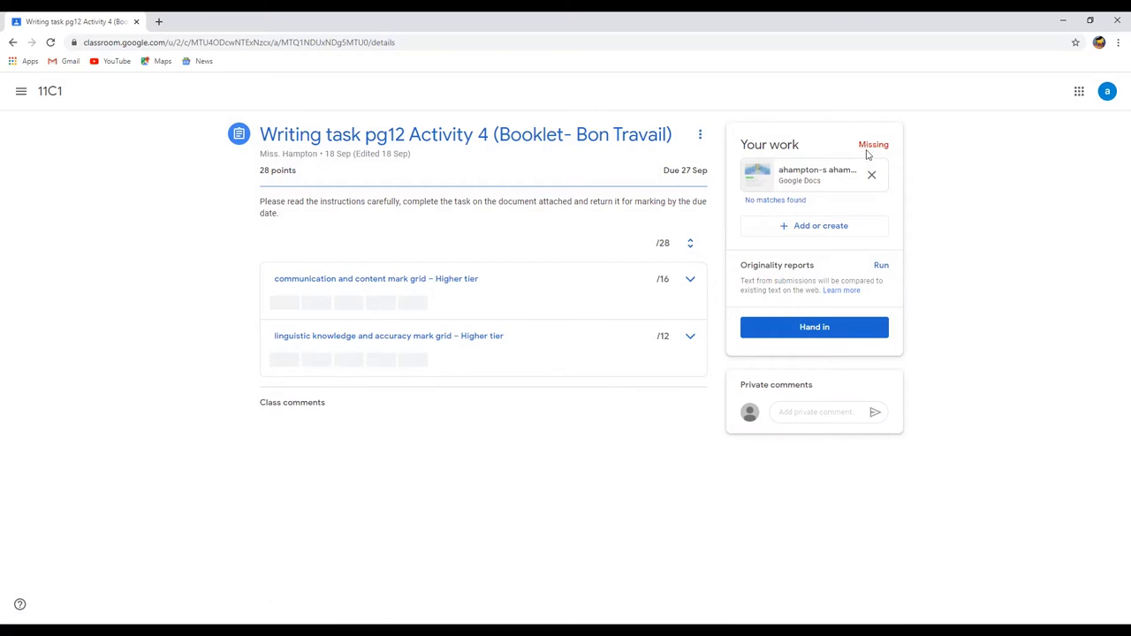
mouse_move(786, 218)
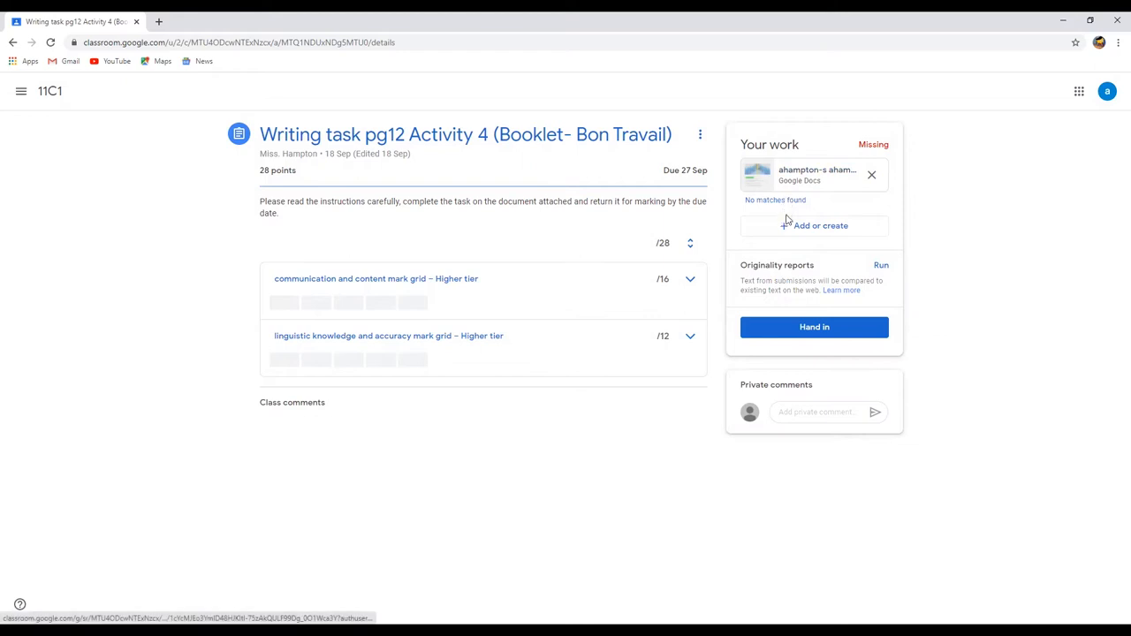
mouse_move(784, 228)
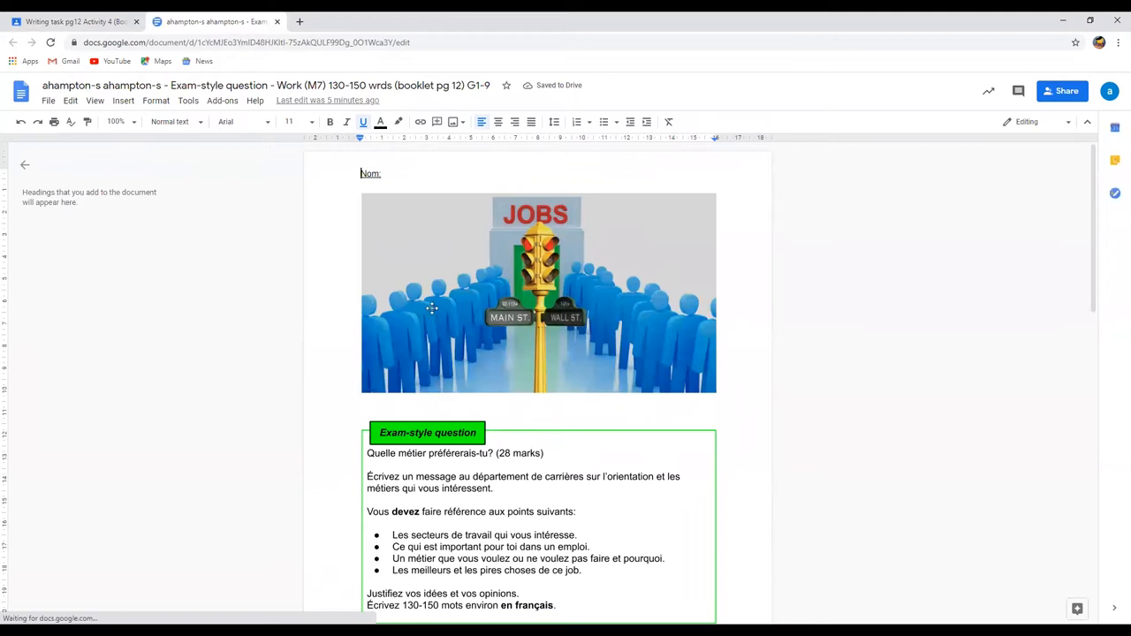
- Type the name 'Miss Hamptno' after Nom: and scroll down to the answer prompt
click(396, 174)
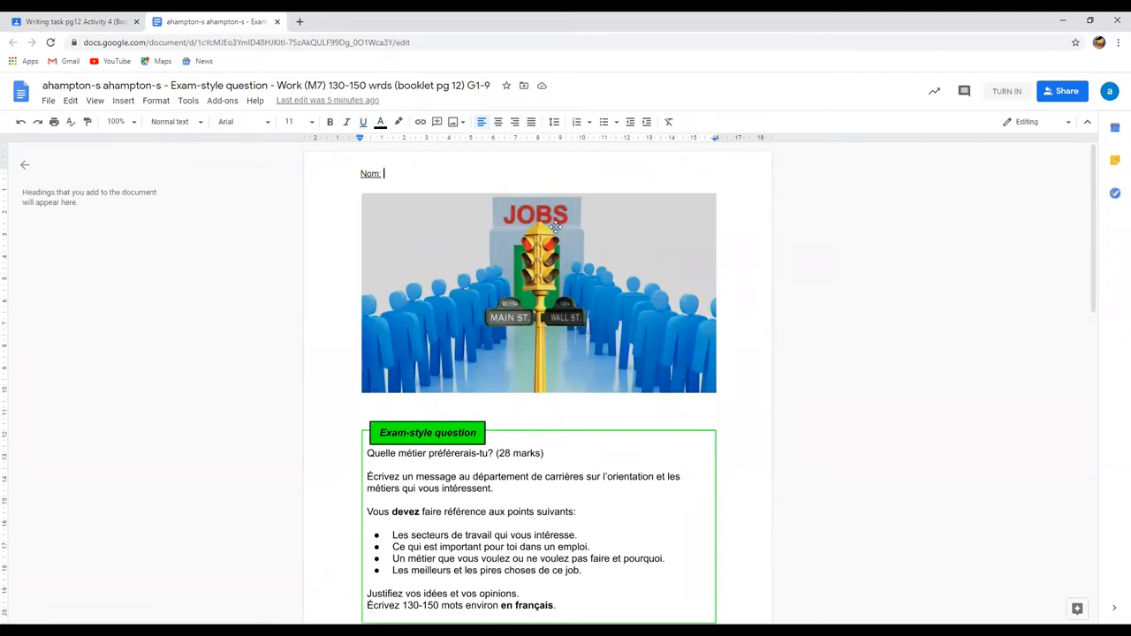
text(Miss H)
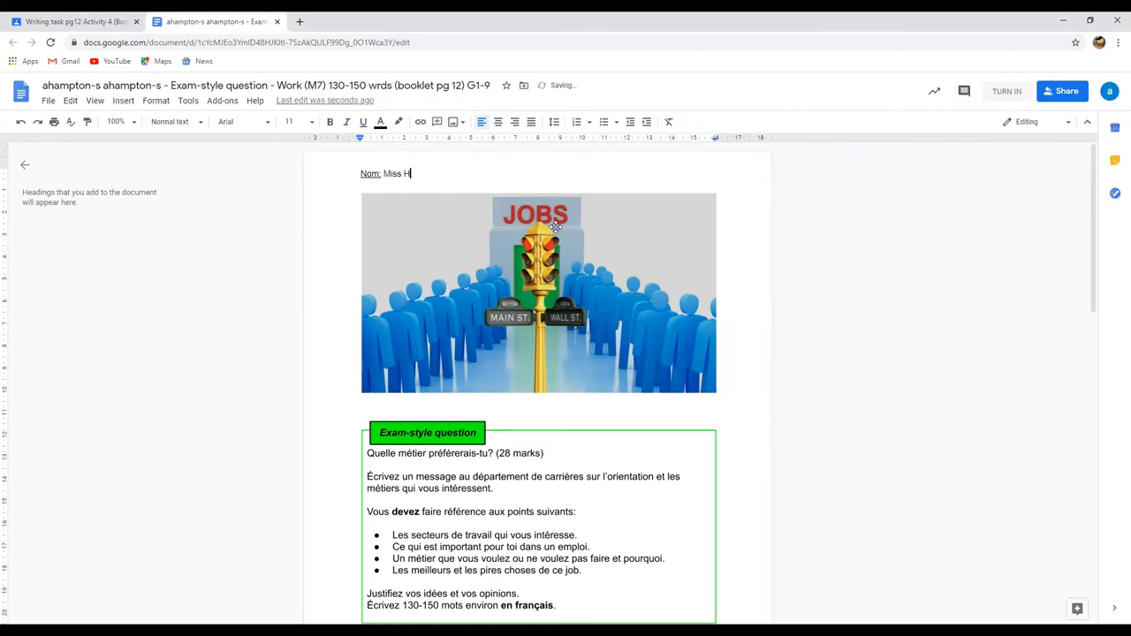
text(amptn)
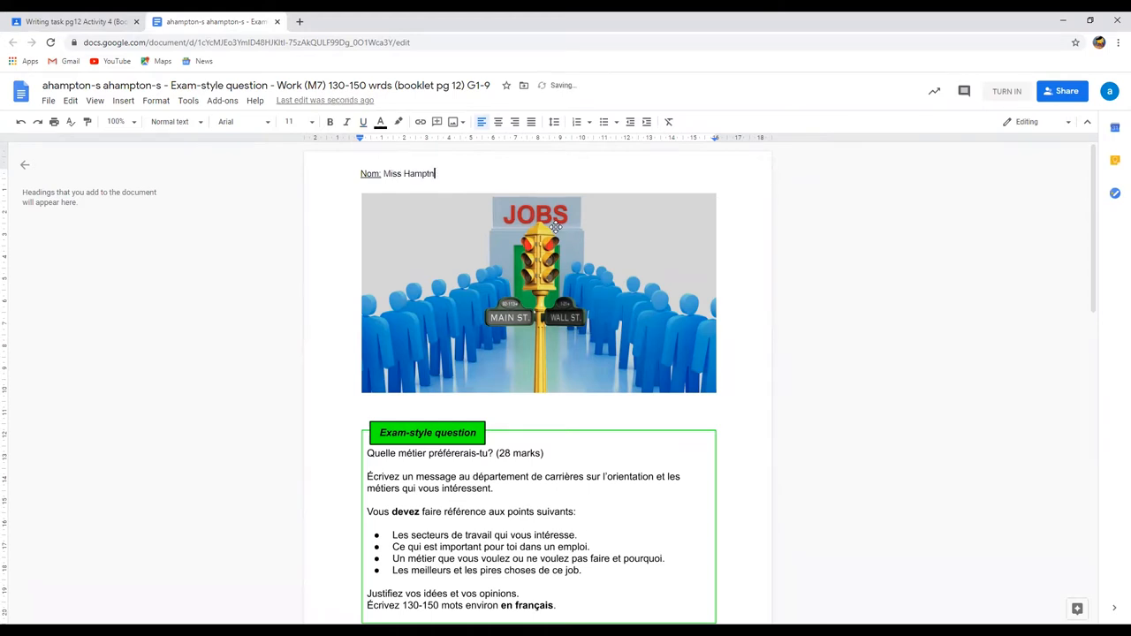
text(o)
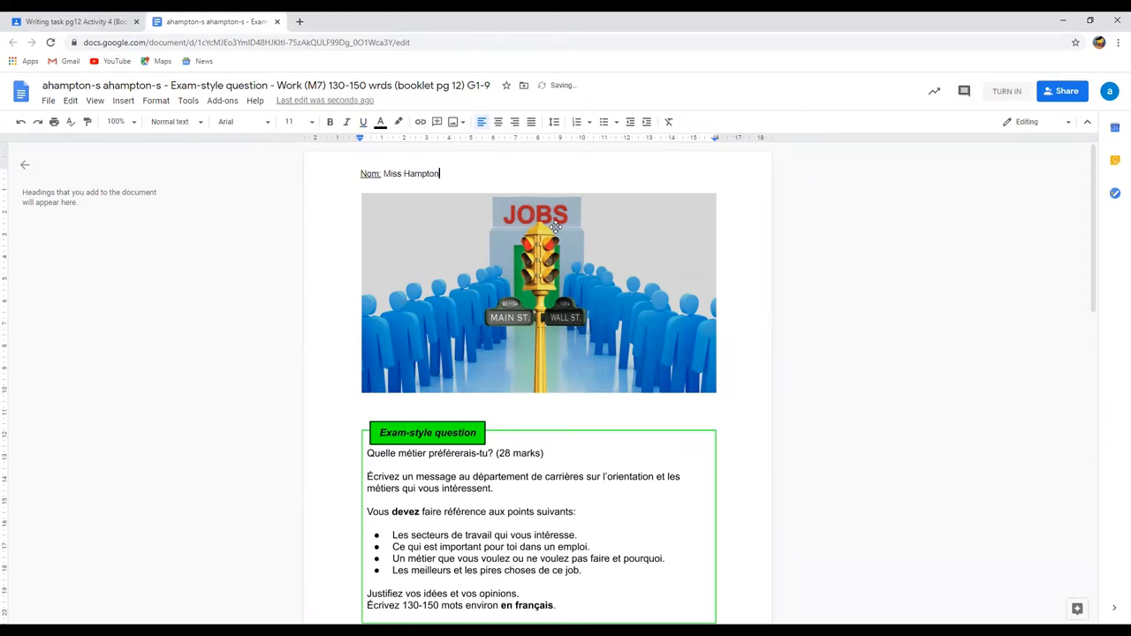
scroll(down, 3)
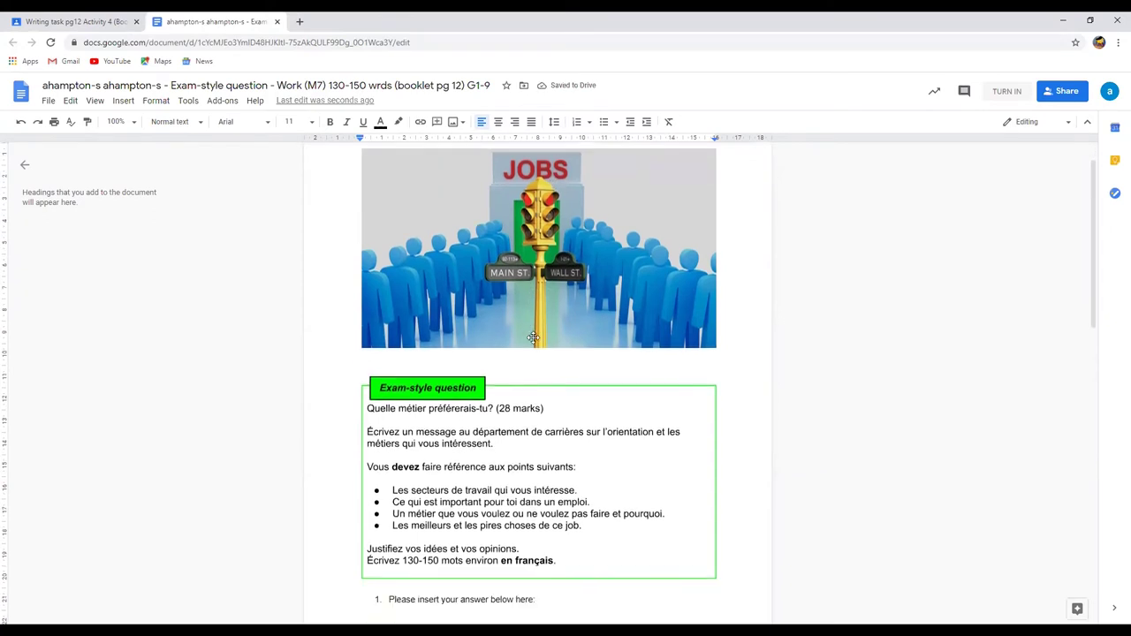
scroll(down, 3)
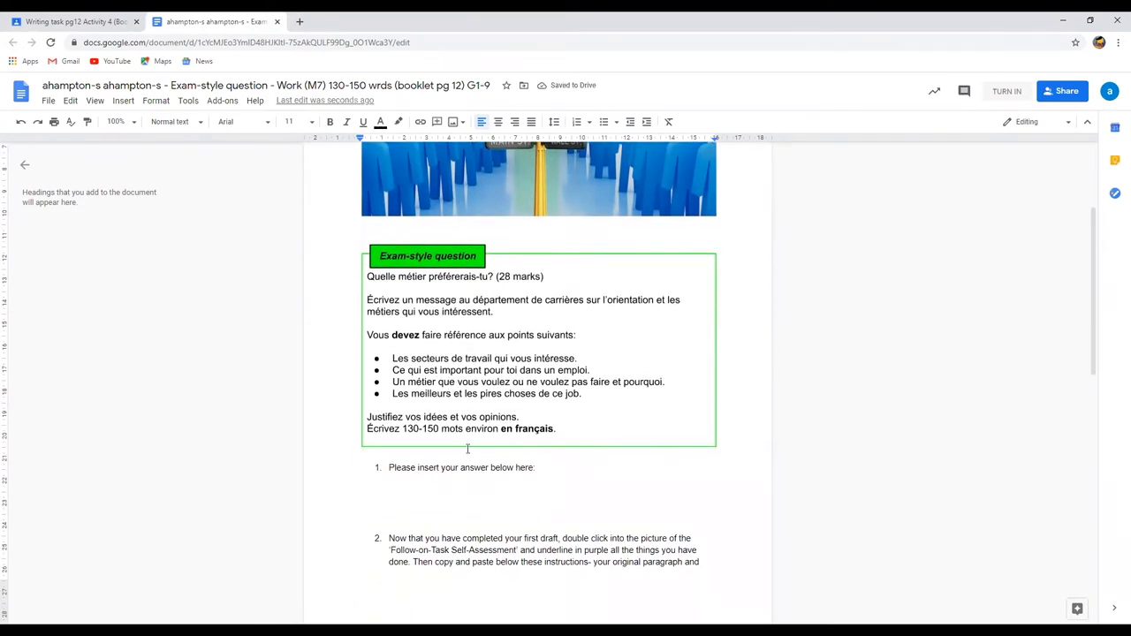
scroll(down, 3)
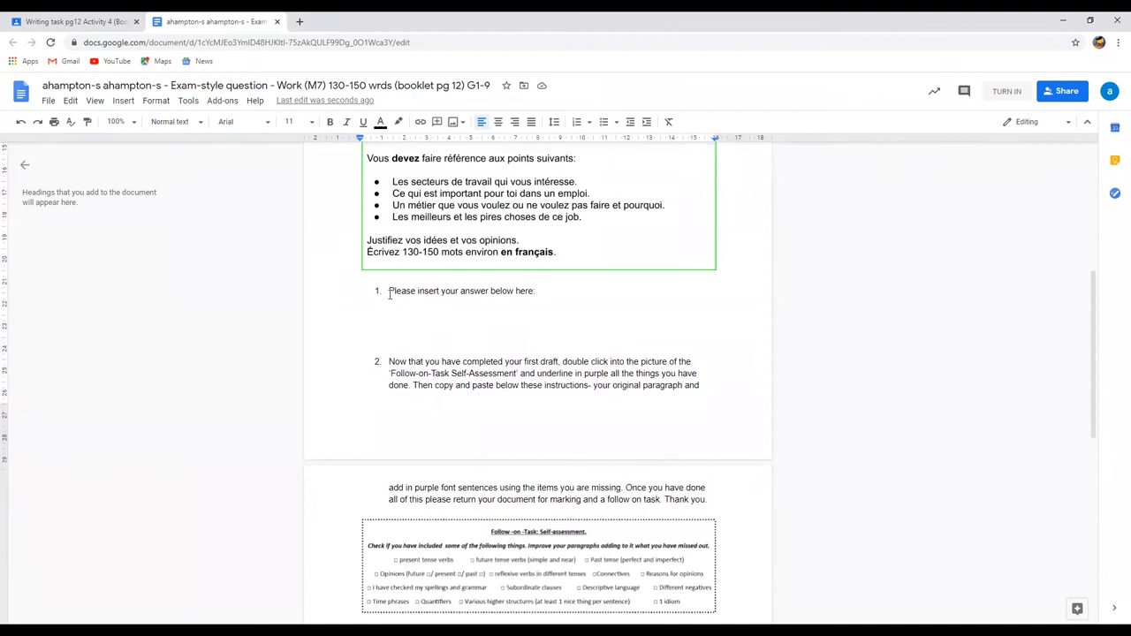
mouse_move(463, 316)
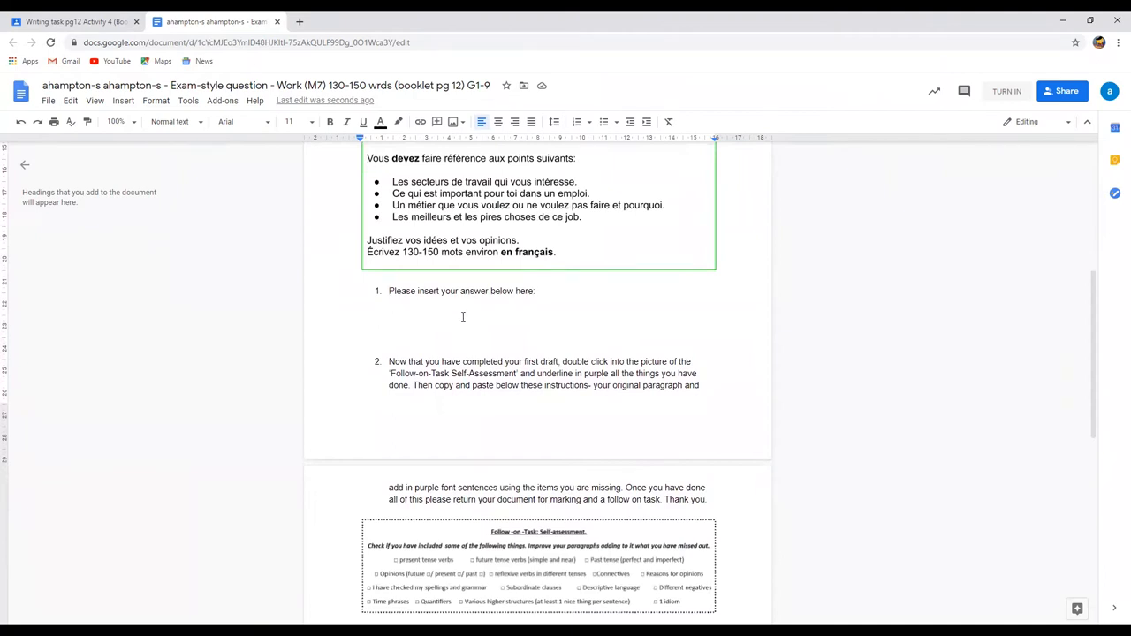
mouse_move(410, 316)
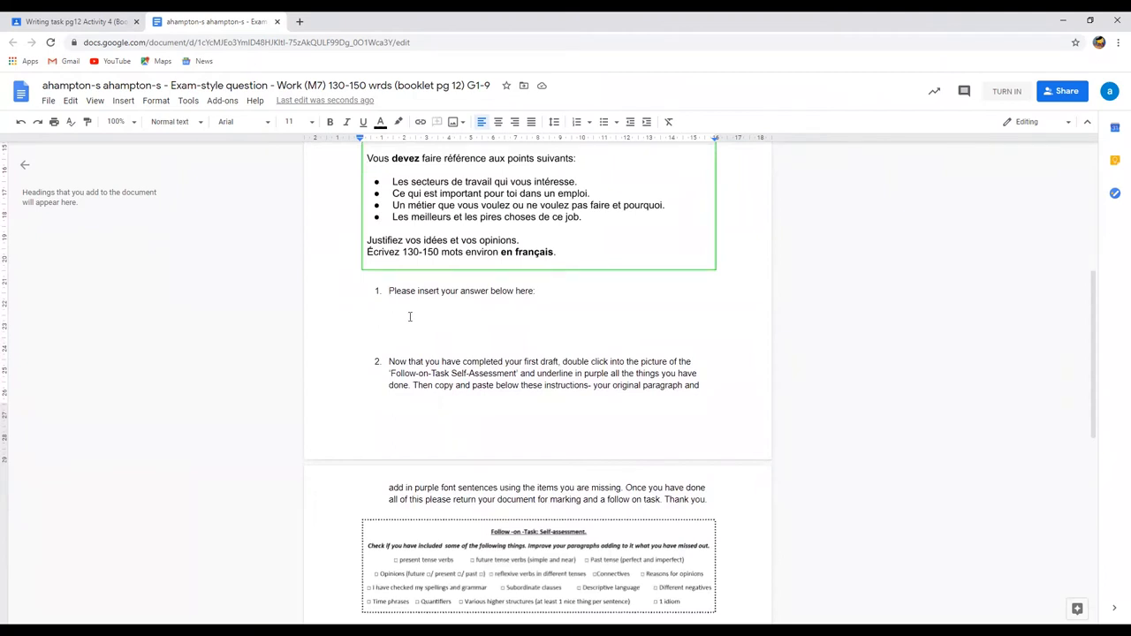
mouse_move(422, 306)
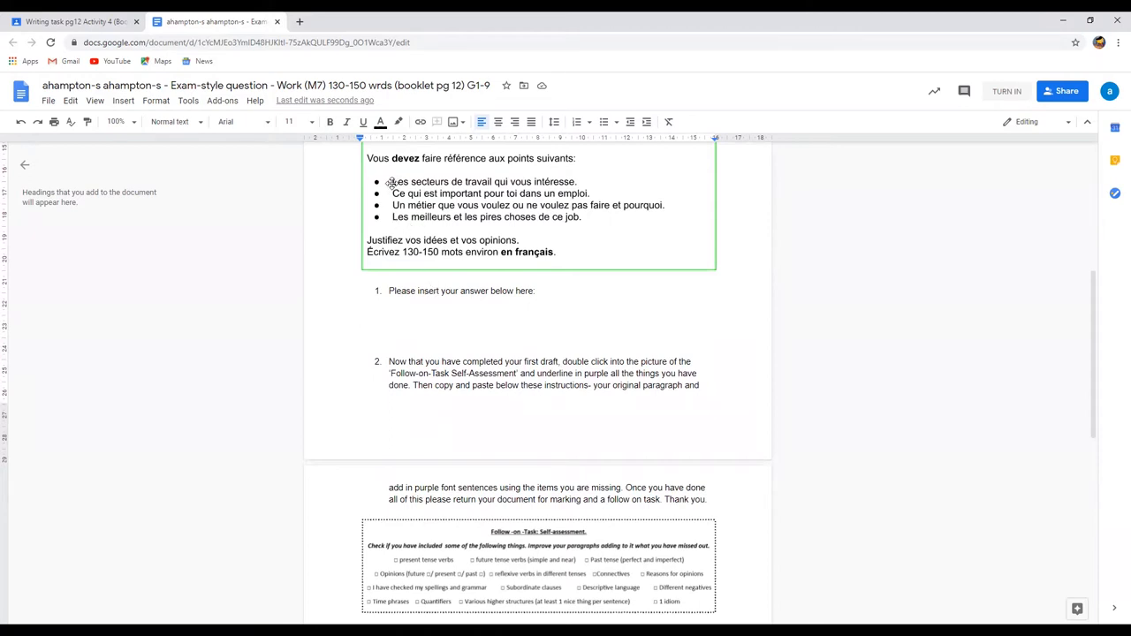
- Write 'Je m'interesse a l'education' on the line under the first instruction
click(361, 313)
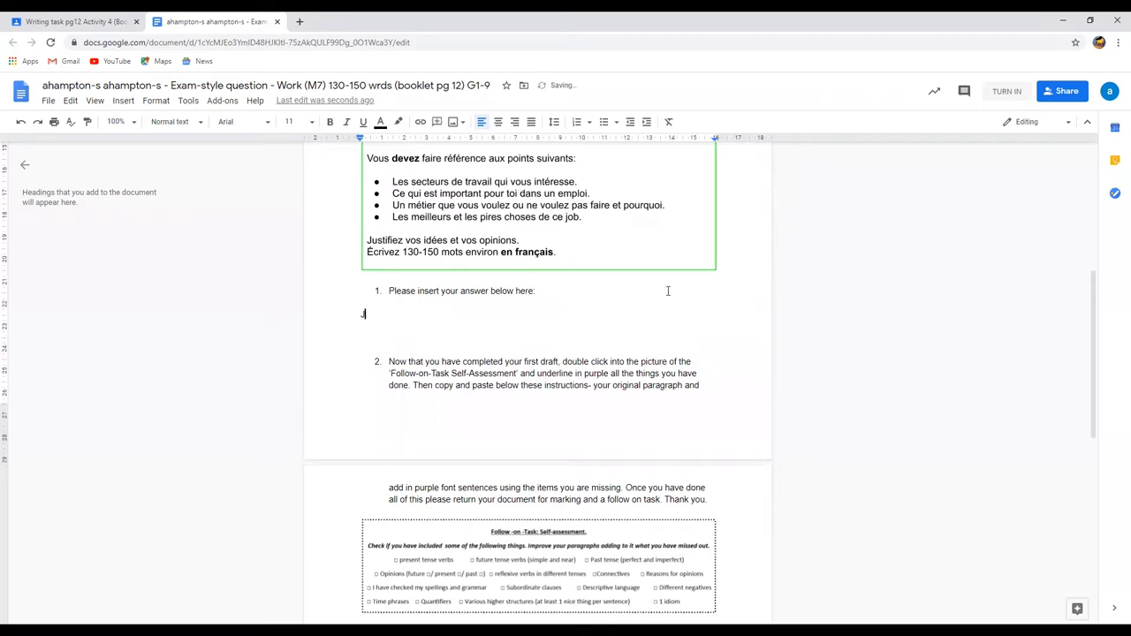
text(Je m'interesse a l'e)
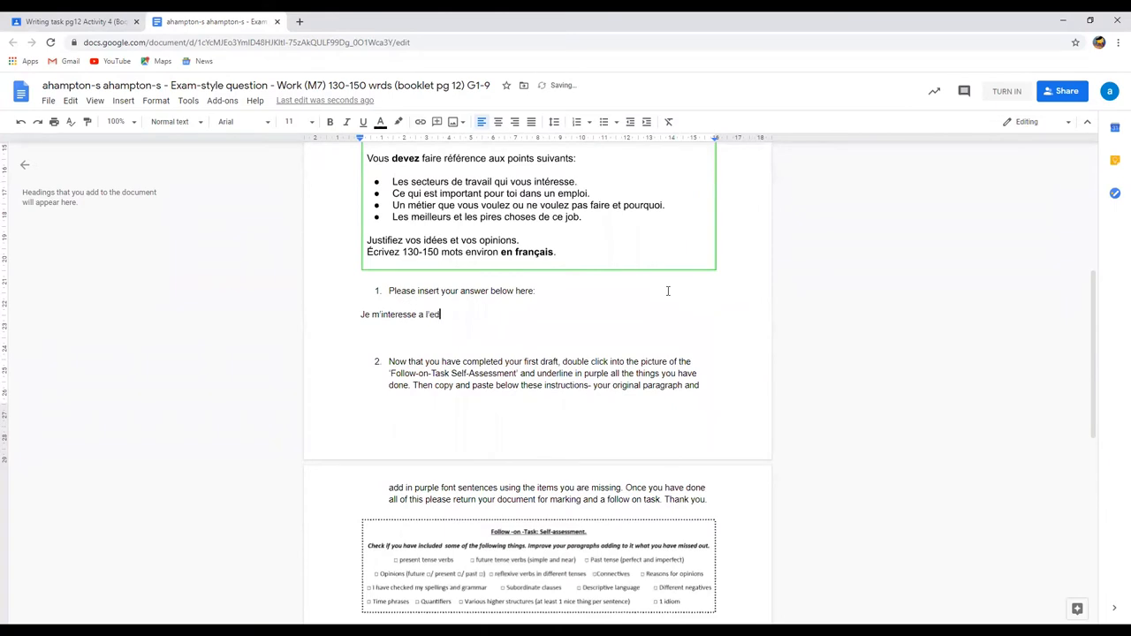
text(ducation)
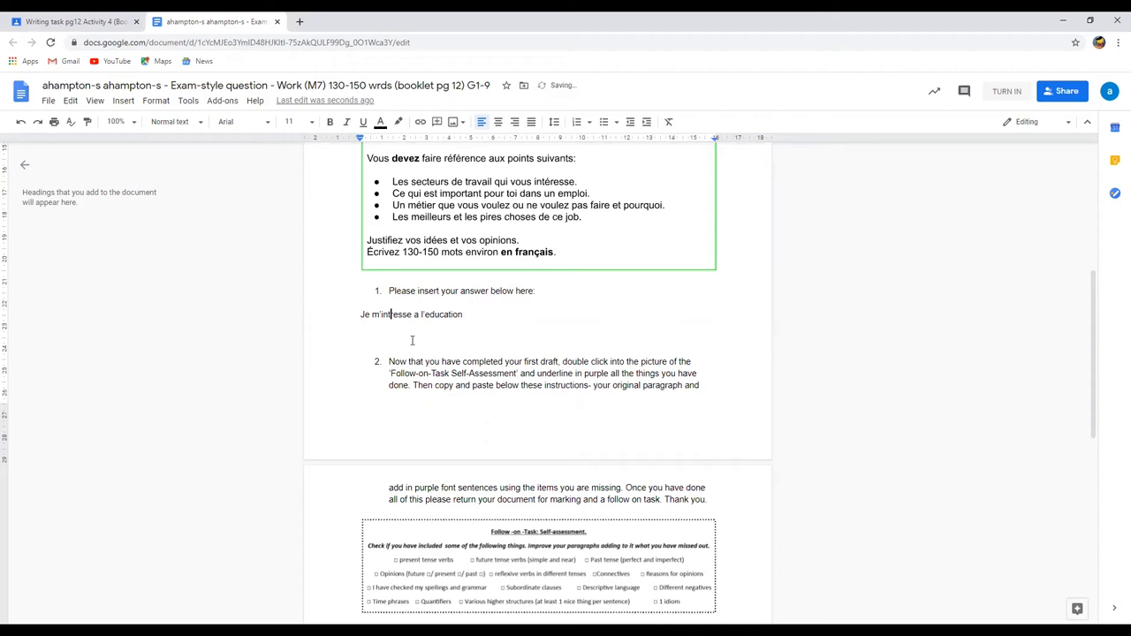
mouse_move(371, 286)
text(r)
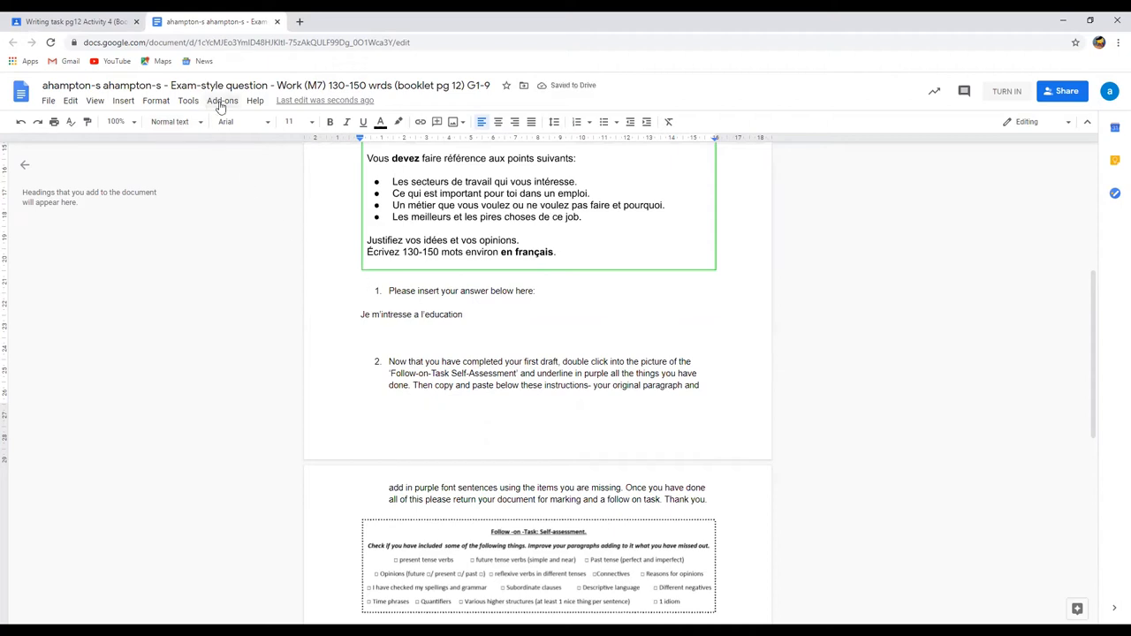
- Launch the Easy Accents add-on from the Add-ons menu
click(222, 100)
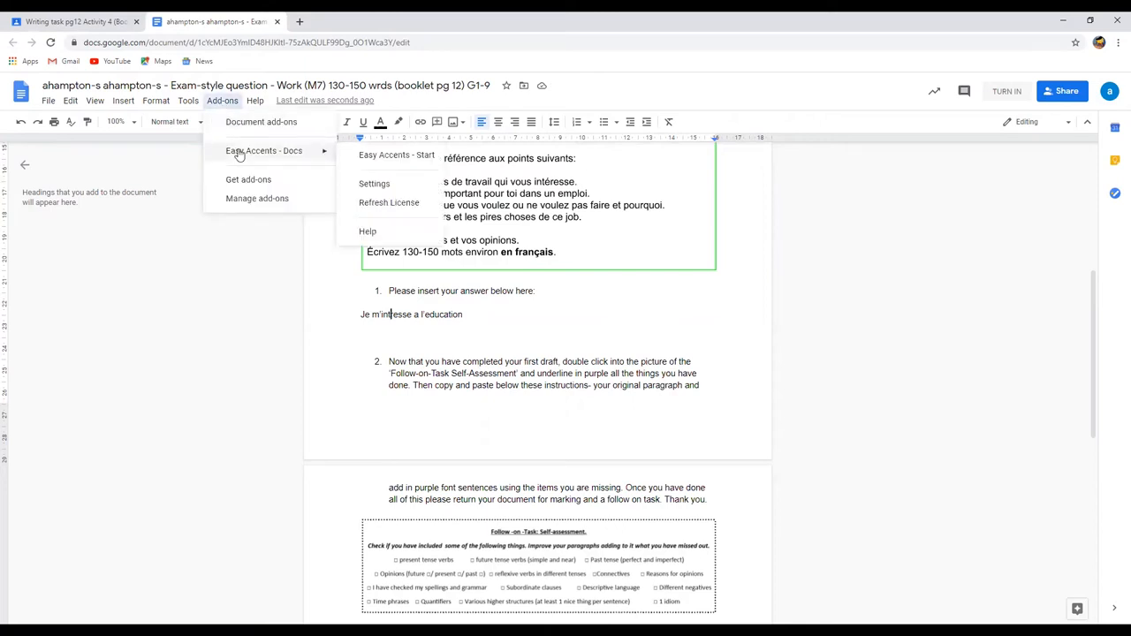
click(396, 155)
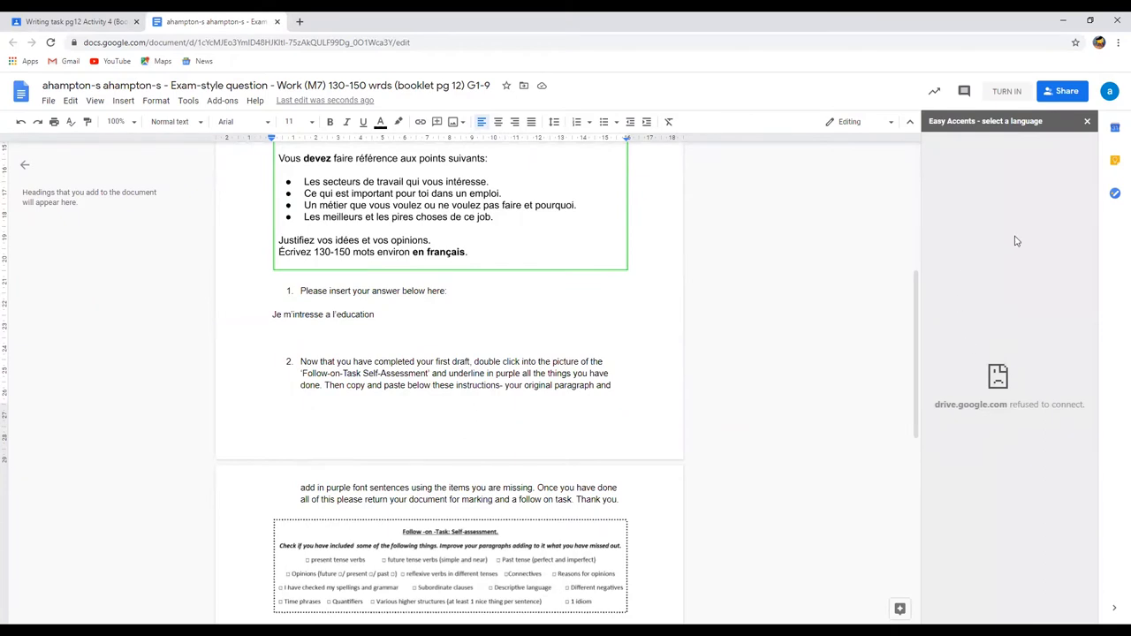
mouse_move(1010, 273)
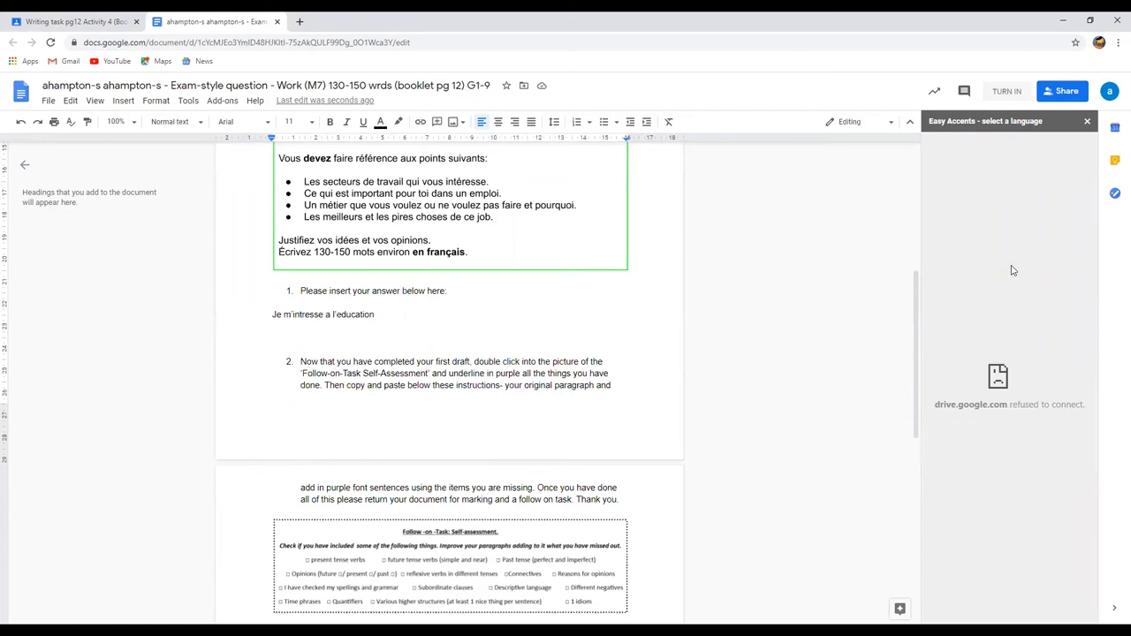
mouse_move(998, 349)
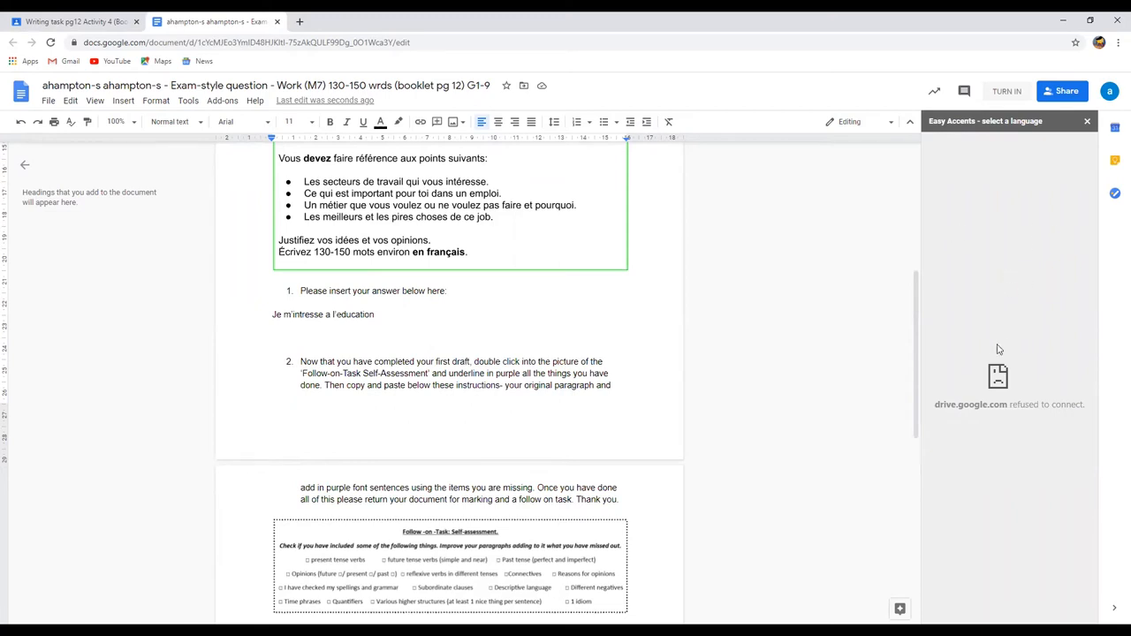
mouse_move(1013, 372)
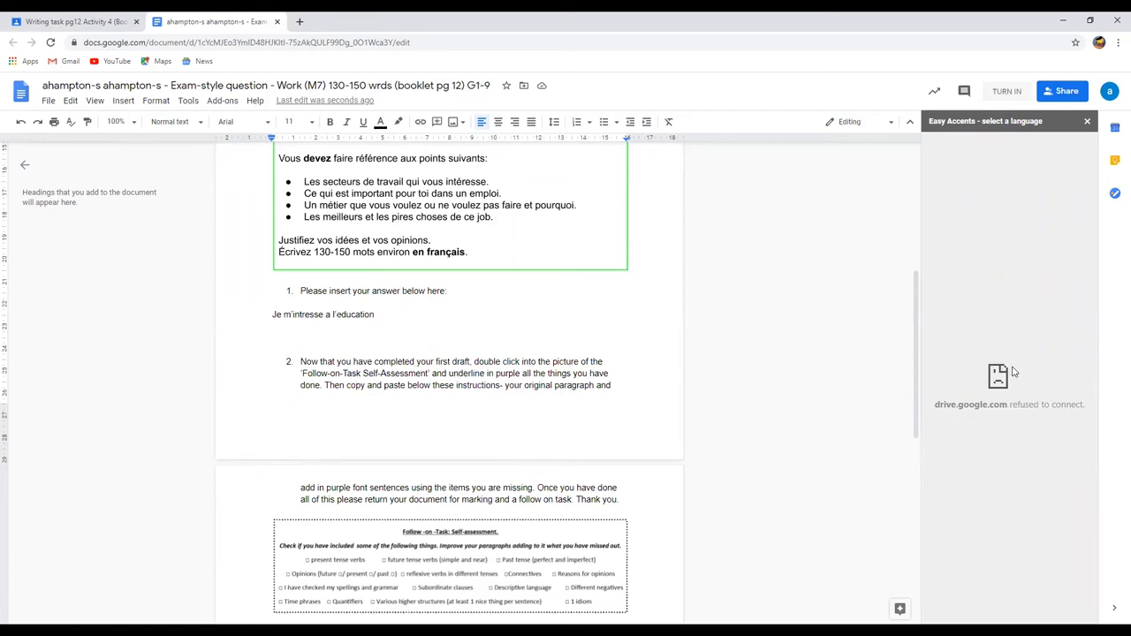
mouse_move(1020, 356)
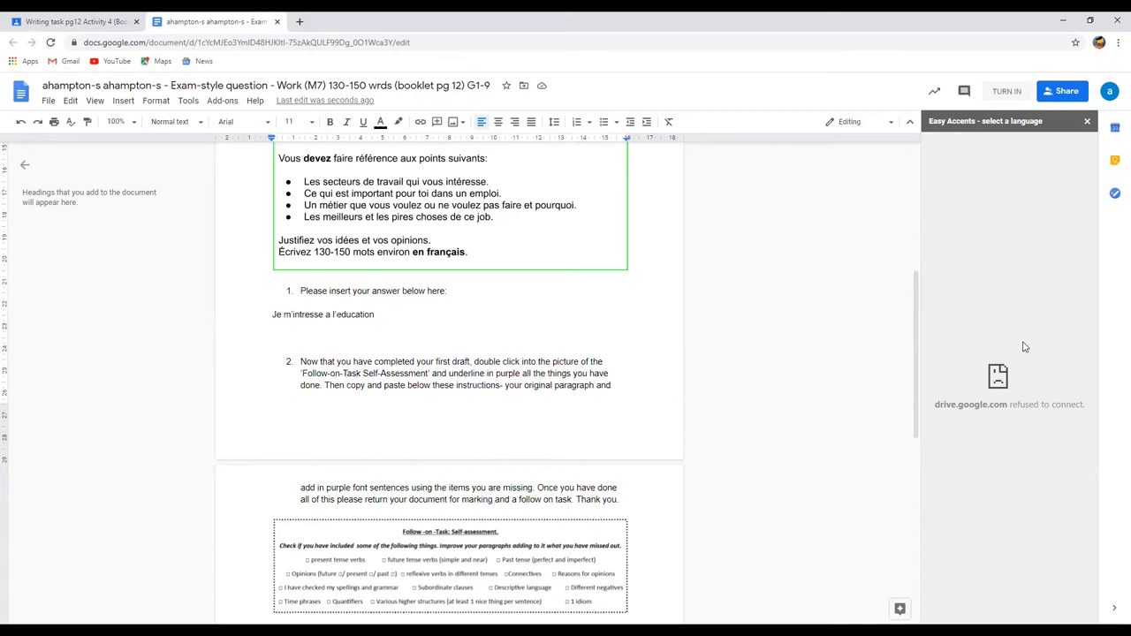
mouse_move(980, 285)
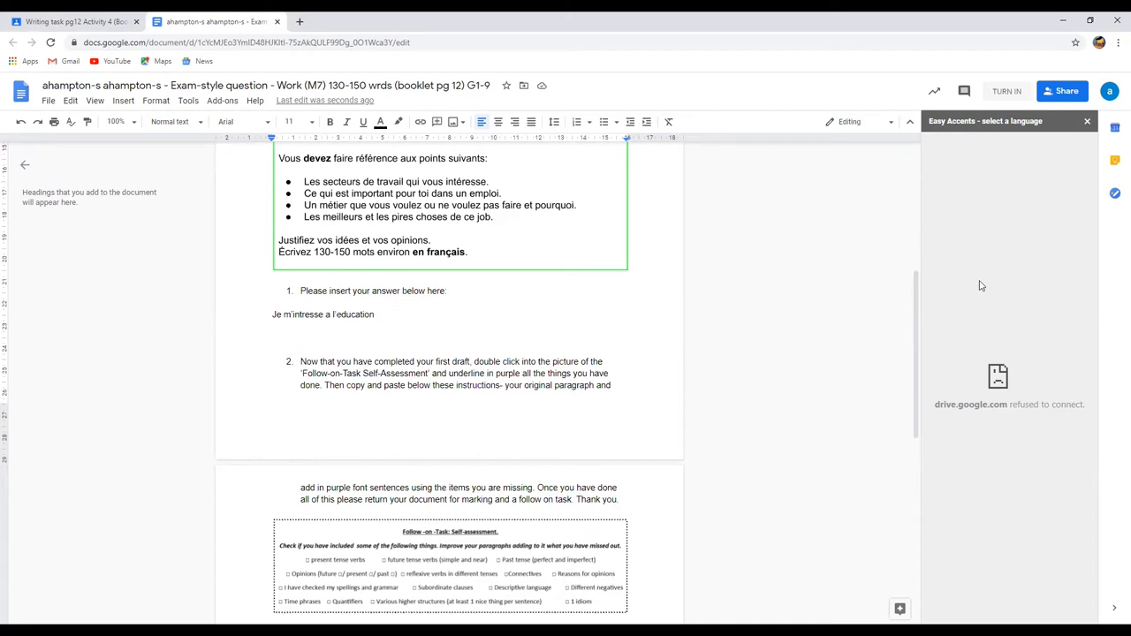
mouse_move(998, 313)
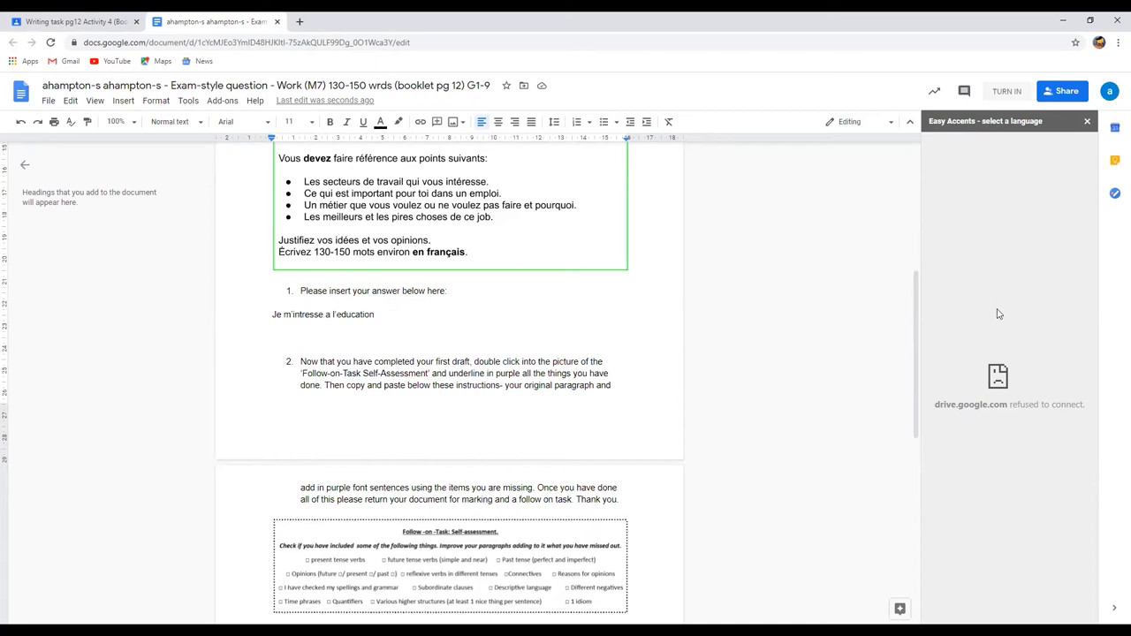
mouse_move(1063, 139)
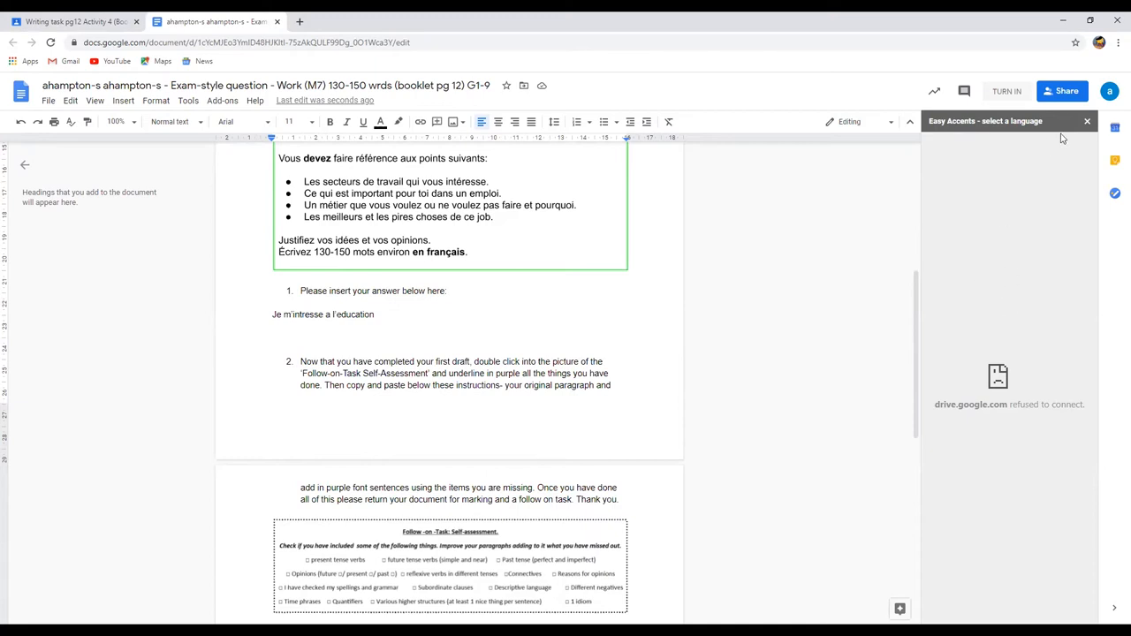
- Close the Easy Accents panel and accept the spelling suggestion l'éducation
click(1087, 121)
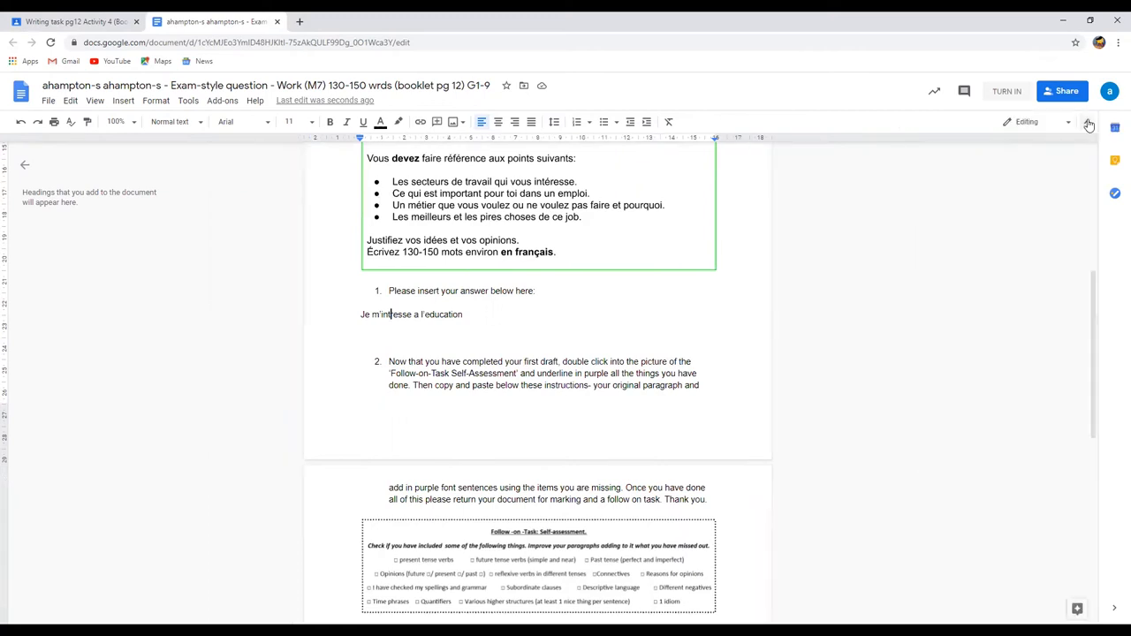
mouse_move(599, 324)
text(ér)
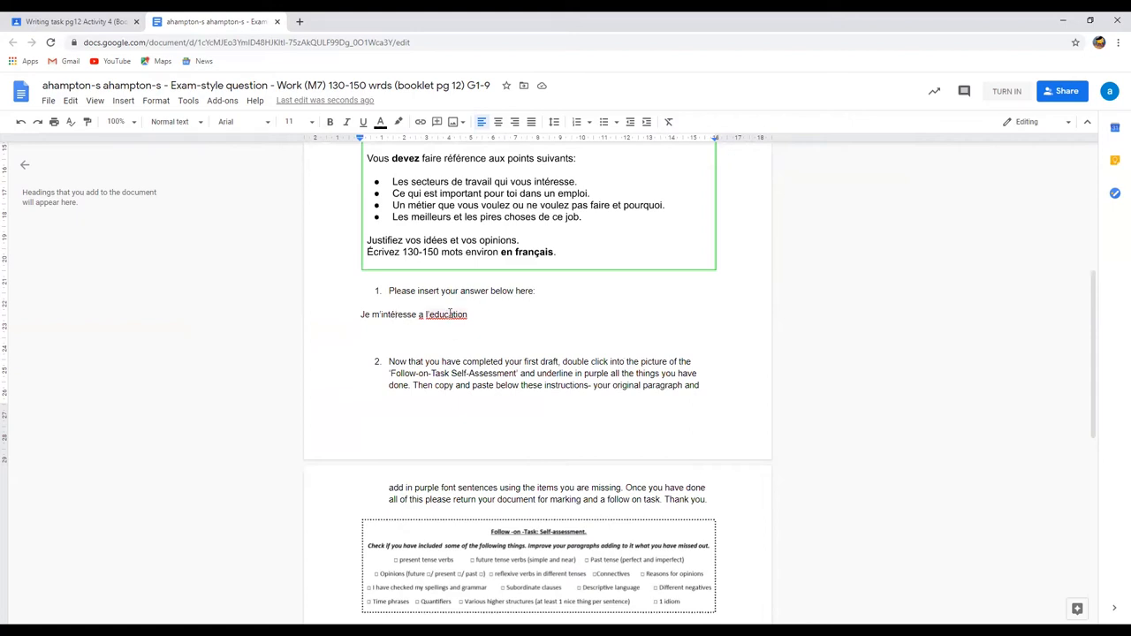
click(446, 314)
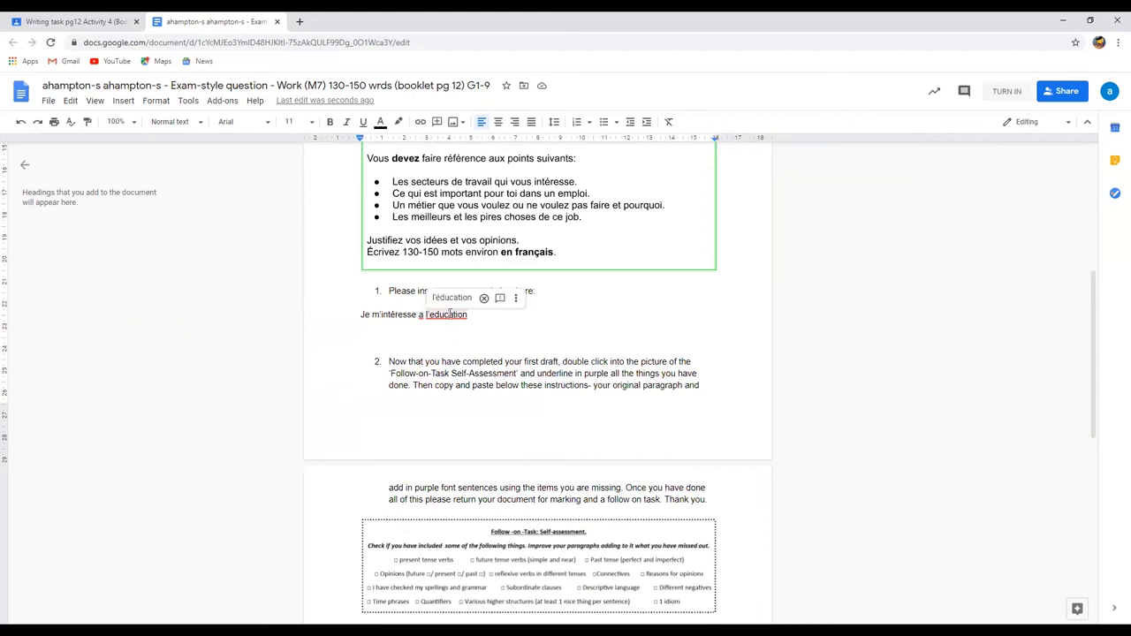
mouse_move(452, 298)
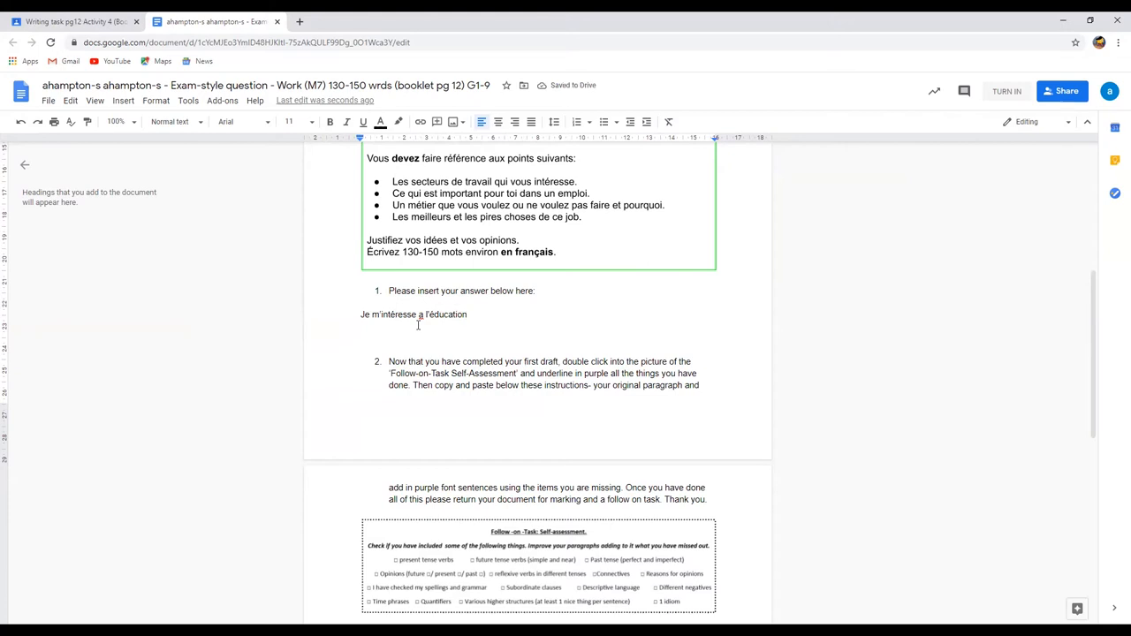
click(422, 315)
text(à)
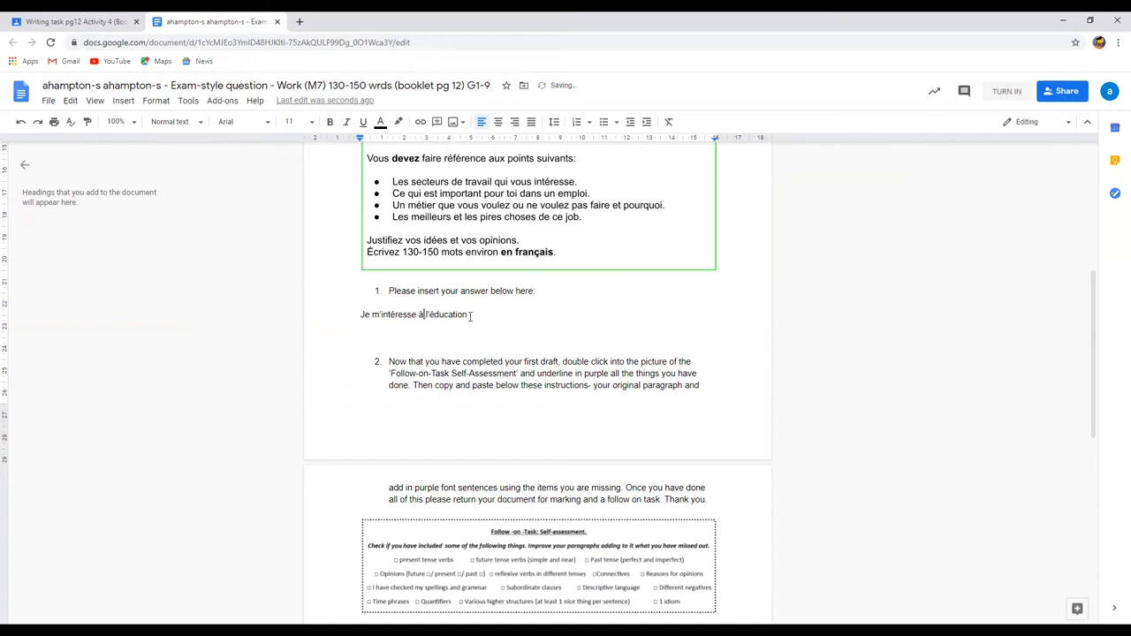
- End the first sentence with a full stop and scroll to the self-assessment checklist
text(.)
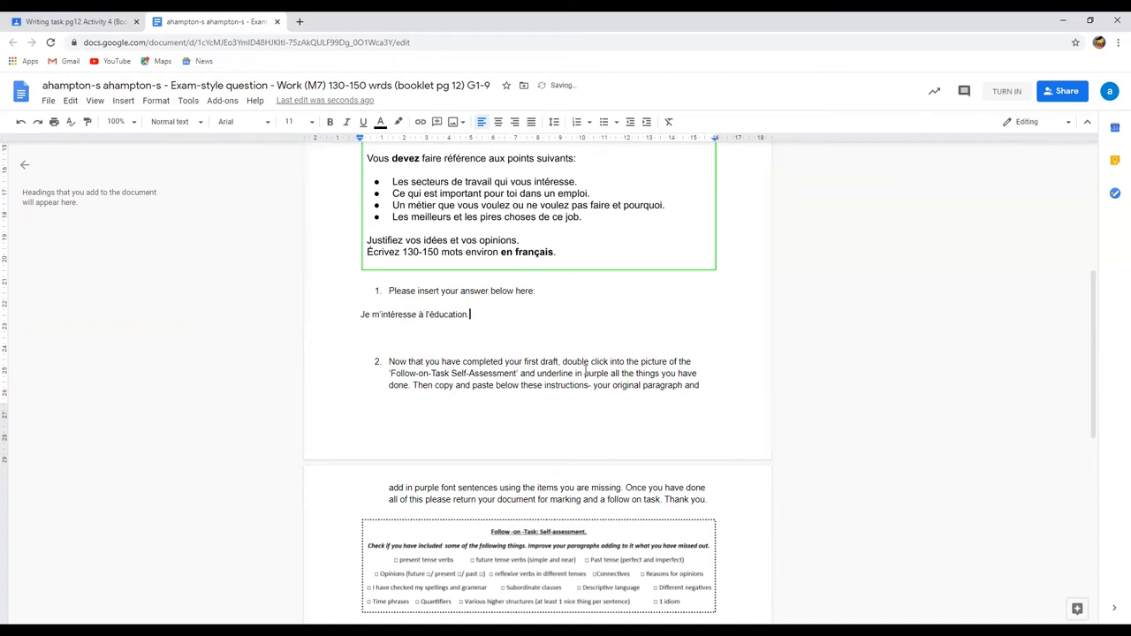
scroll(down, 3)
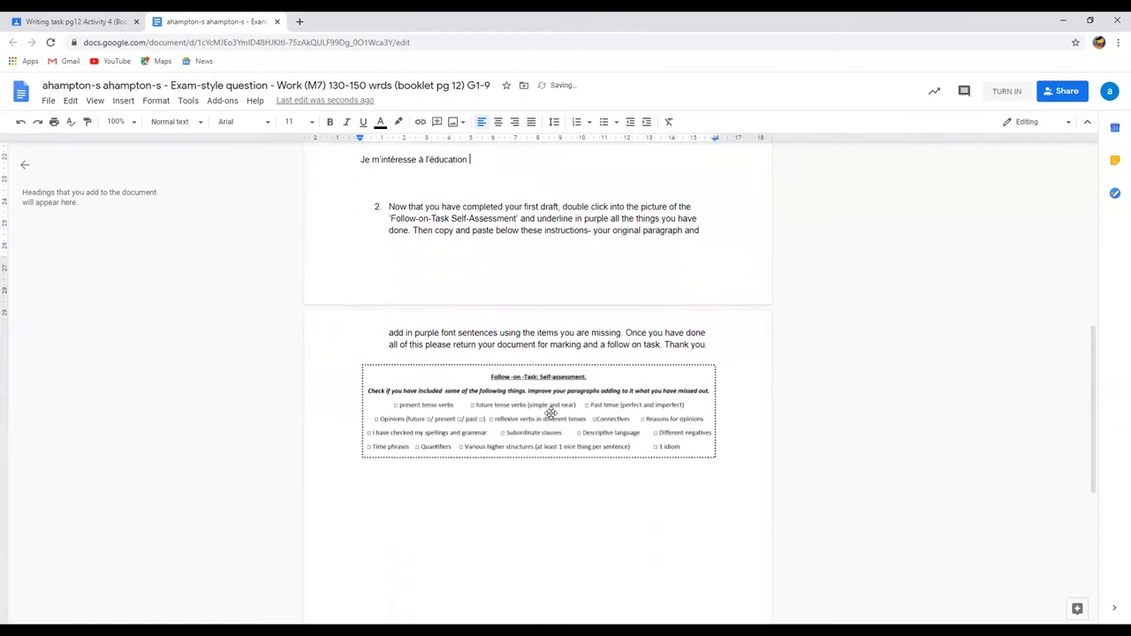
scroll(down, 3)
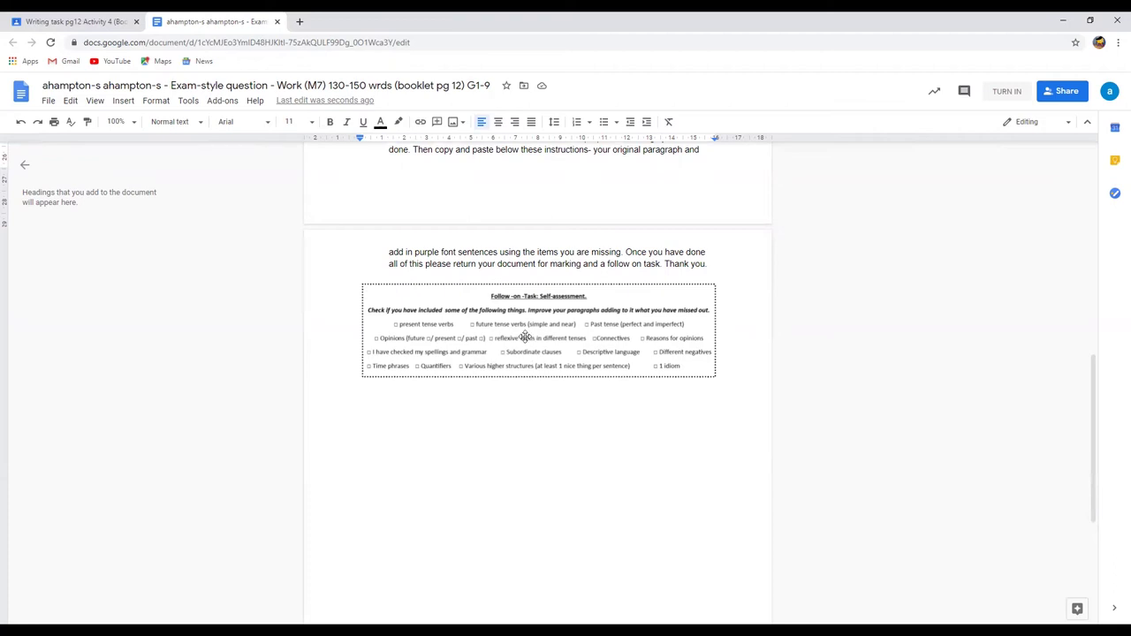
mouse_move(517, 338)
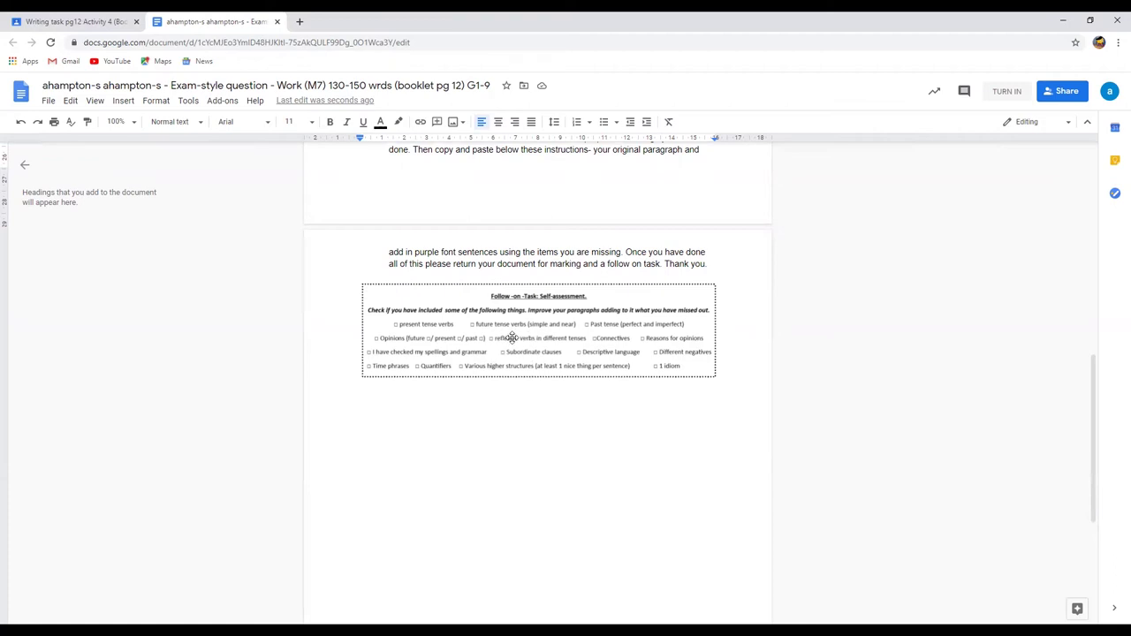
mouse_move(517, 339)
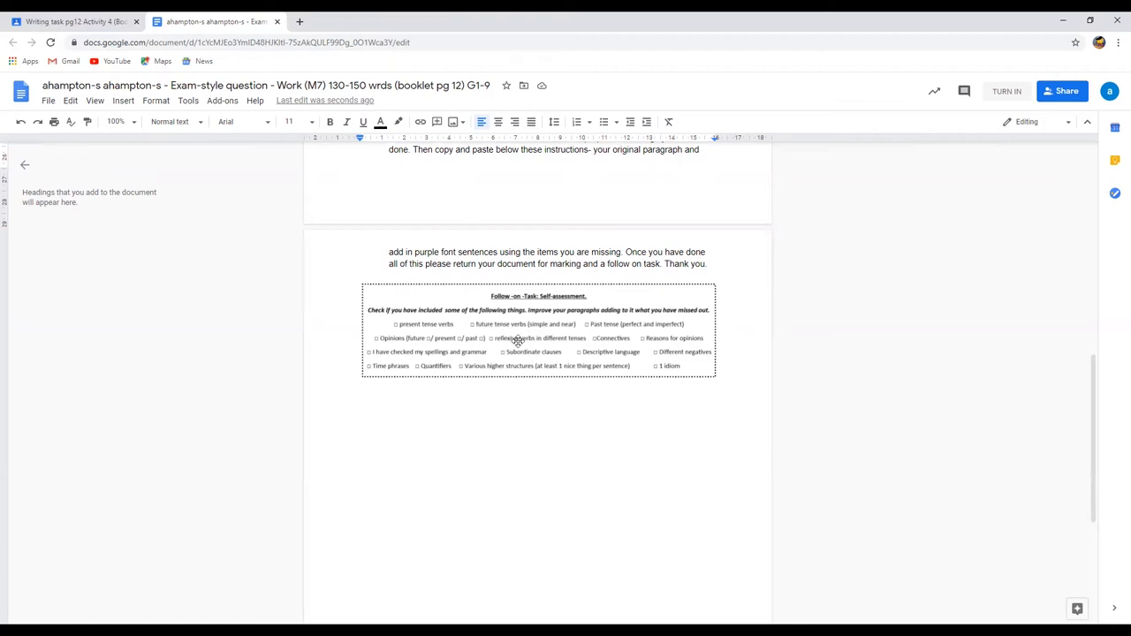
mouse_move(421, 317)
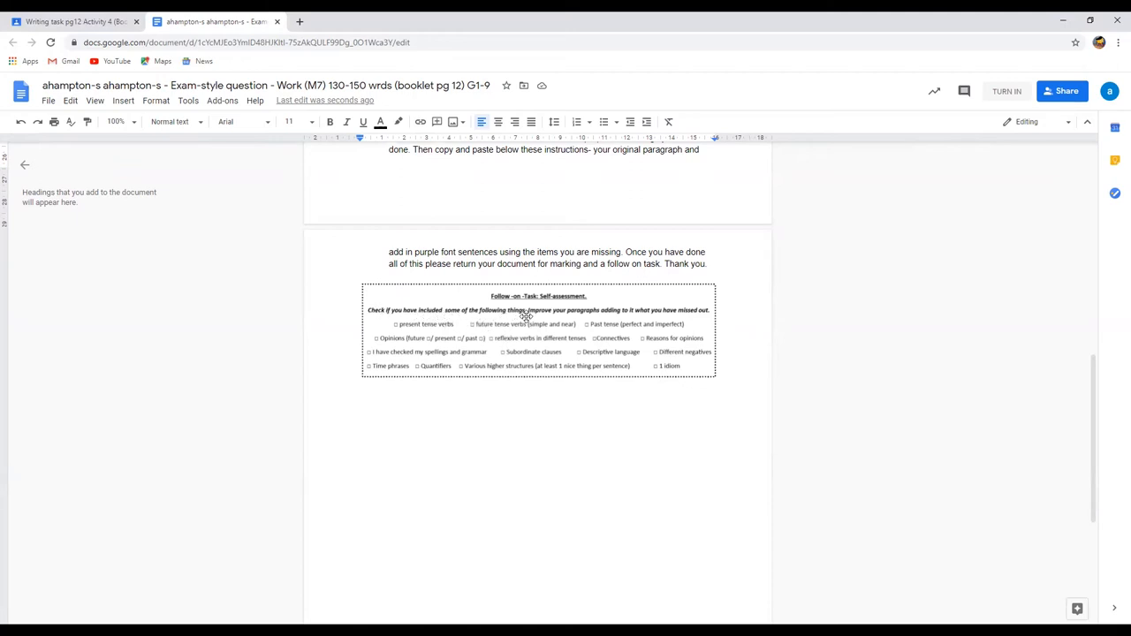
mouse_move(599, 318)
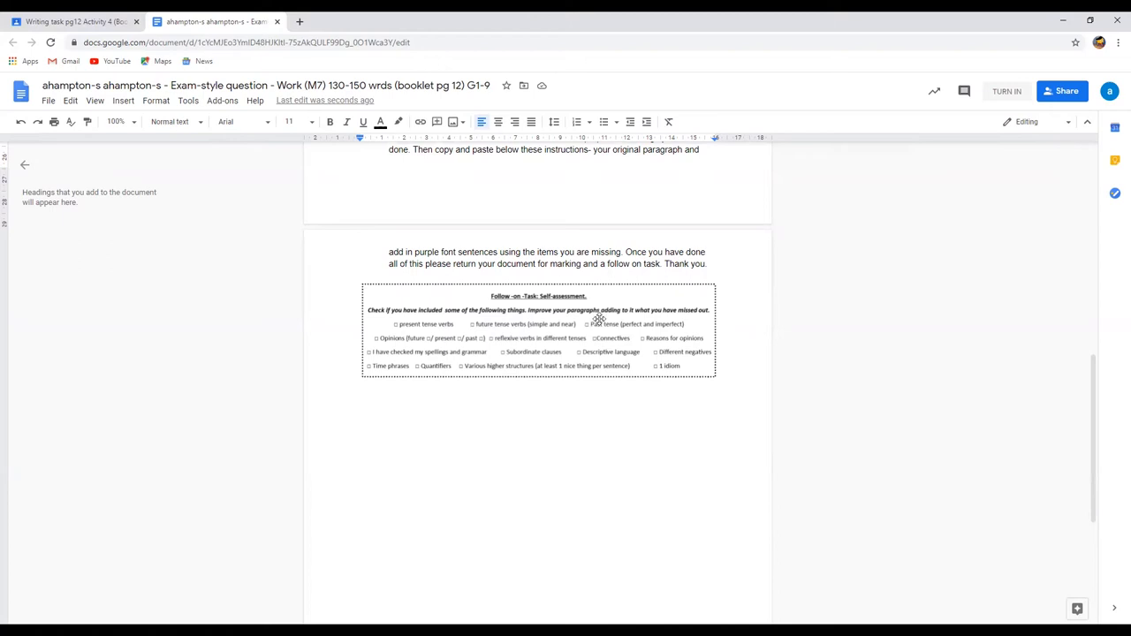
mouse_move(546, 325)
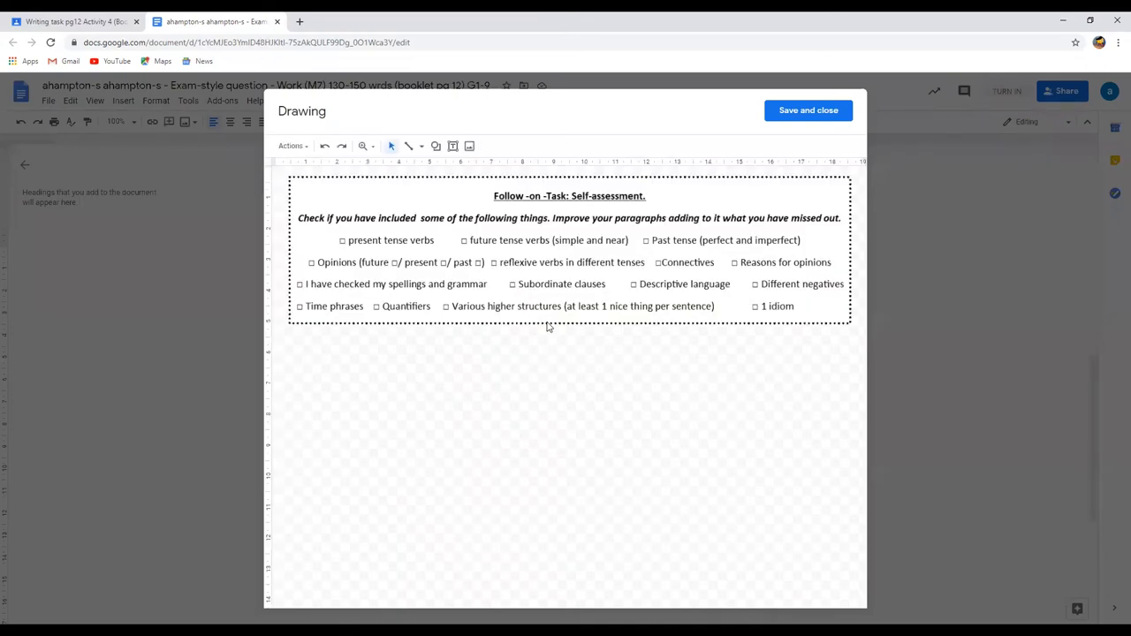
mouse_move(492, 284)
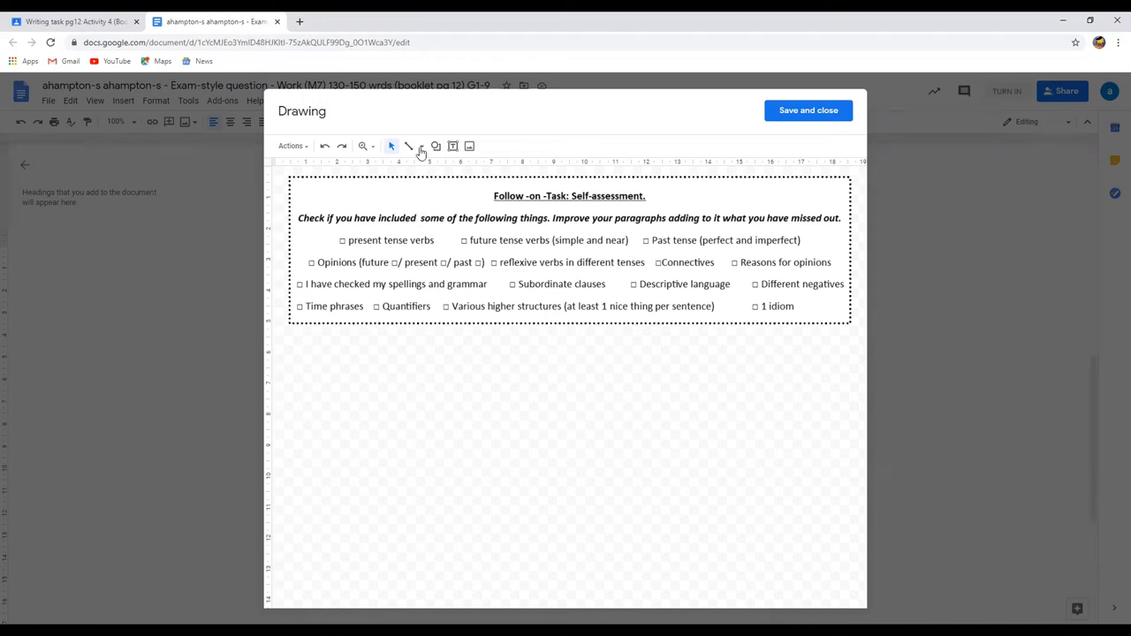
- Underline 'present tense verbs' in the checklist drawing with a purple freehand line
click(409, 146)
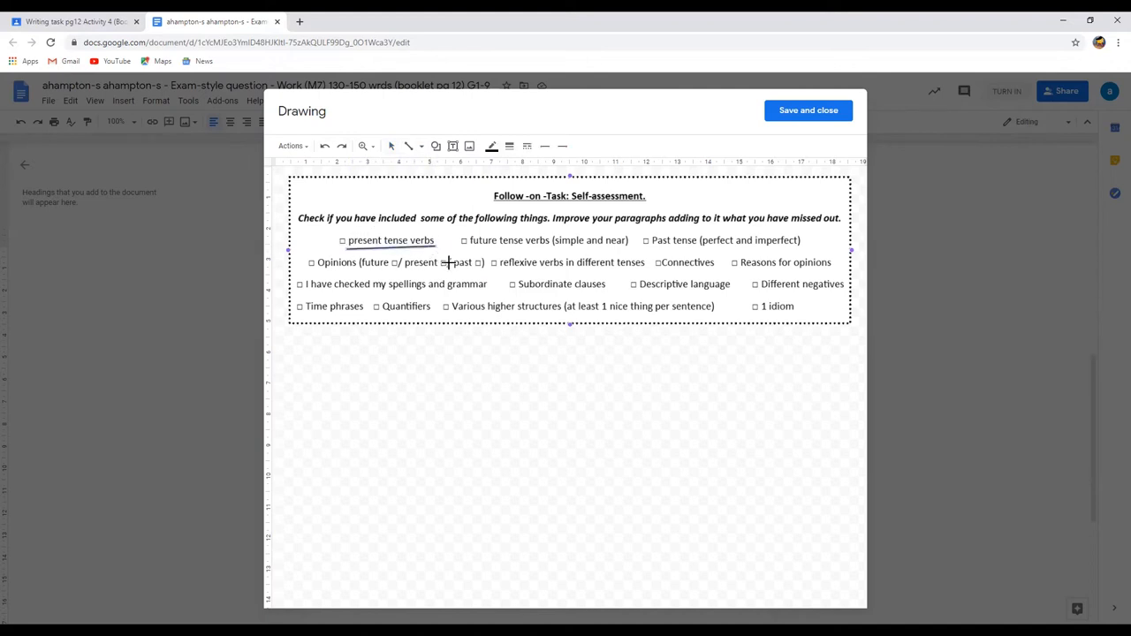
mouse_move(510, 146)
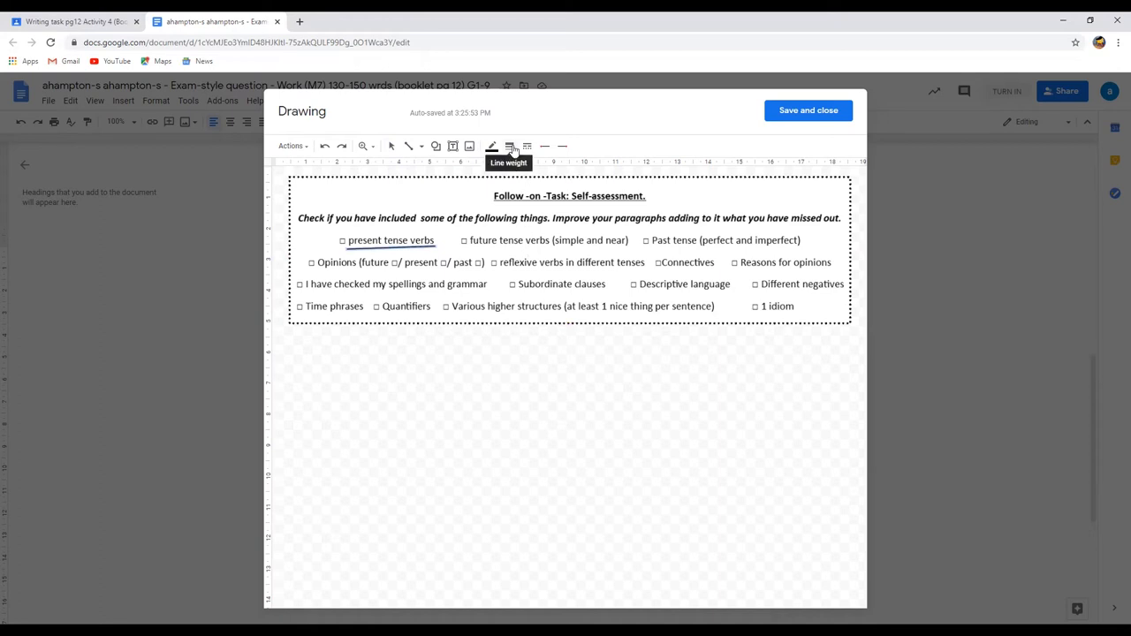
mouse_move(512, 226)
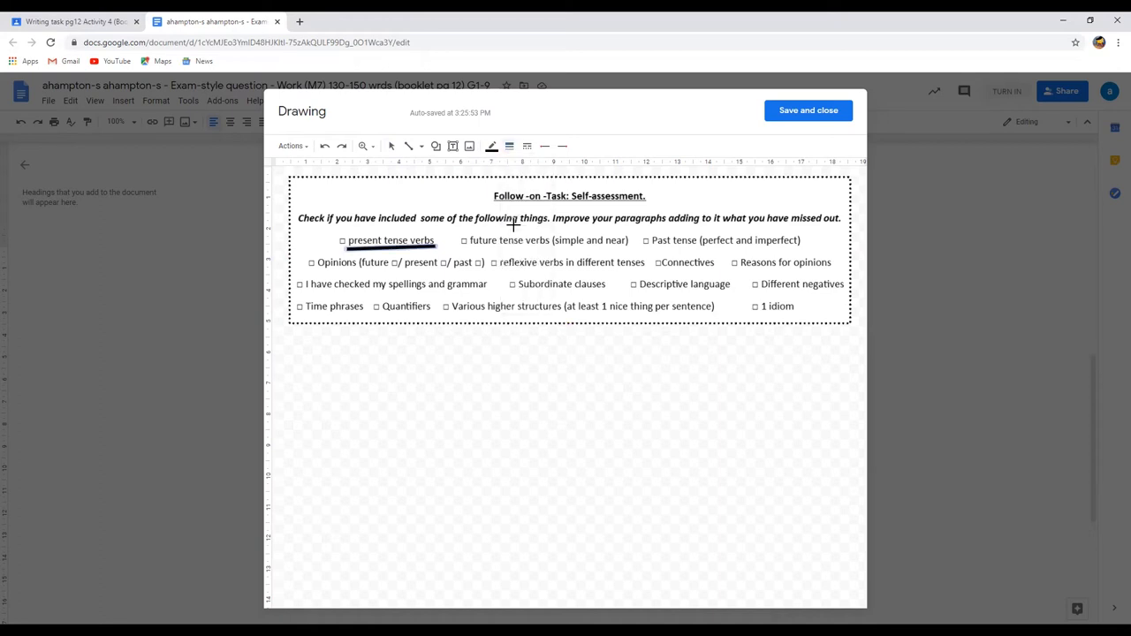
mouse_move(491, 146)
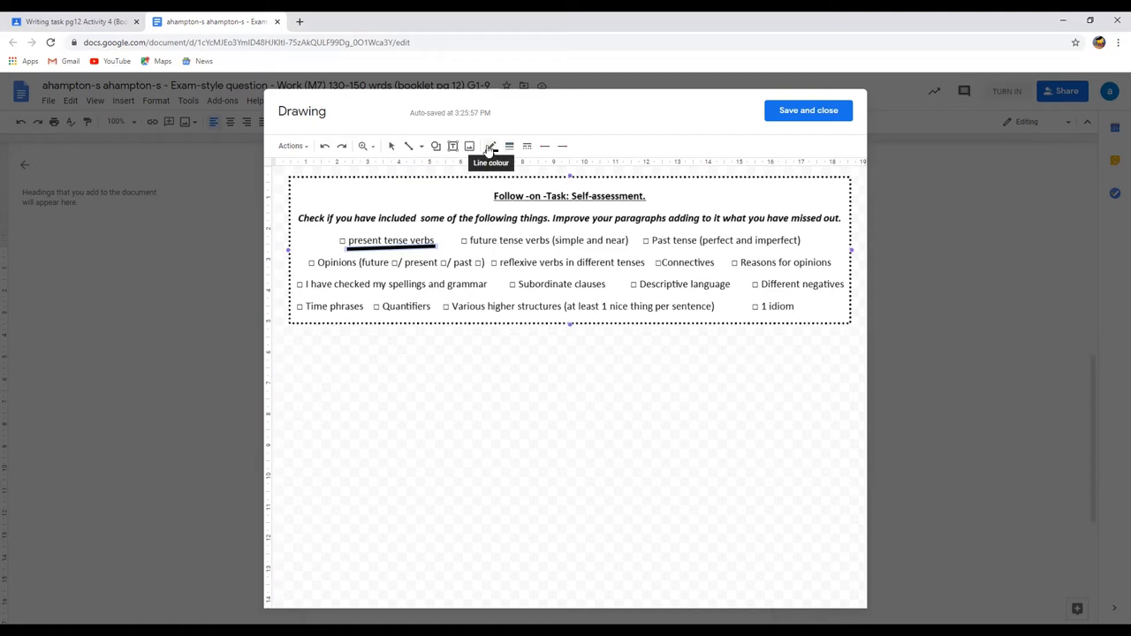
click(492, 145)
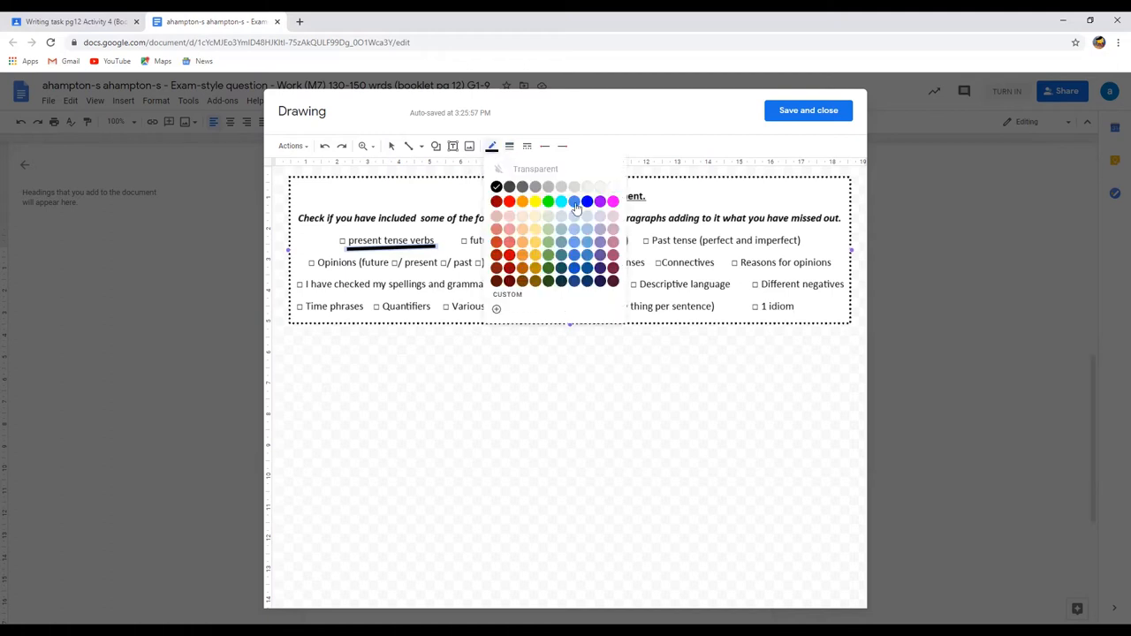
click(600, 201)
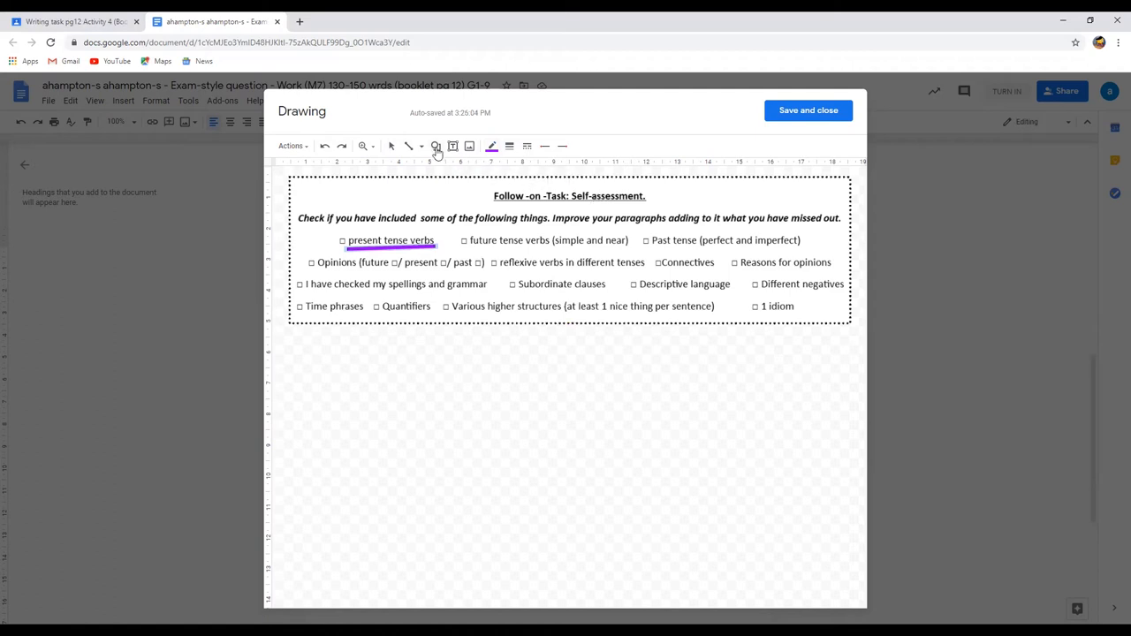
- Draw an oval around 'reflexive verbs in different tenses' with transparent fill and purple outline
click(435, 146)
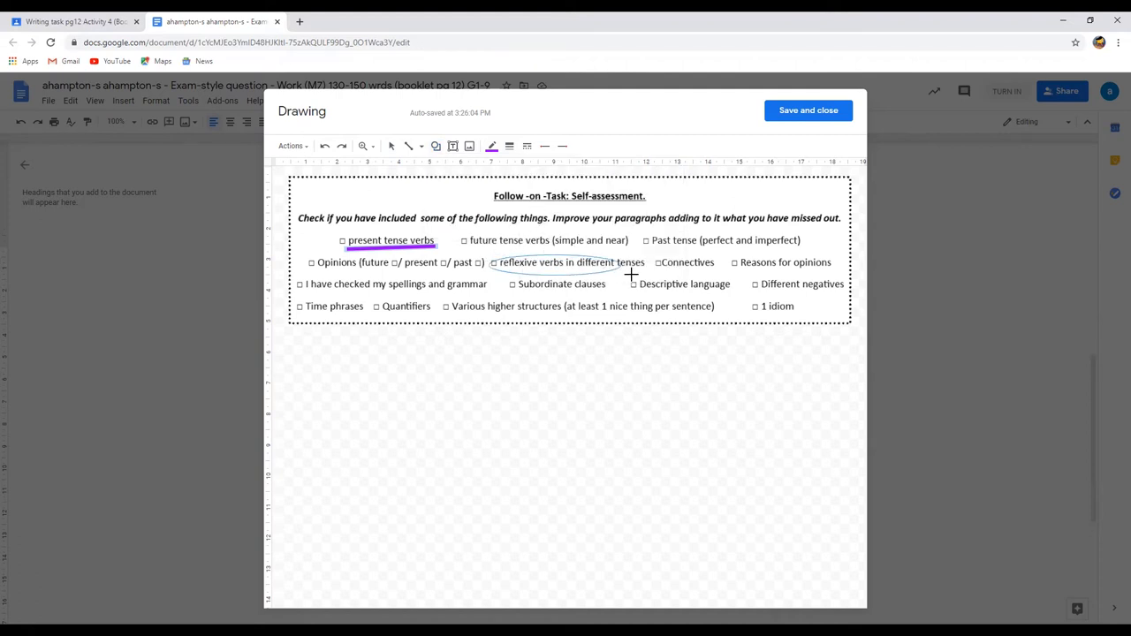
click(570, 263)
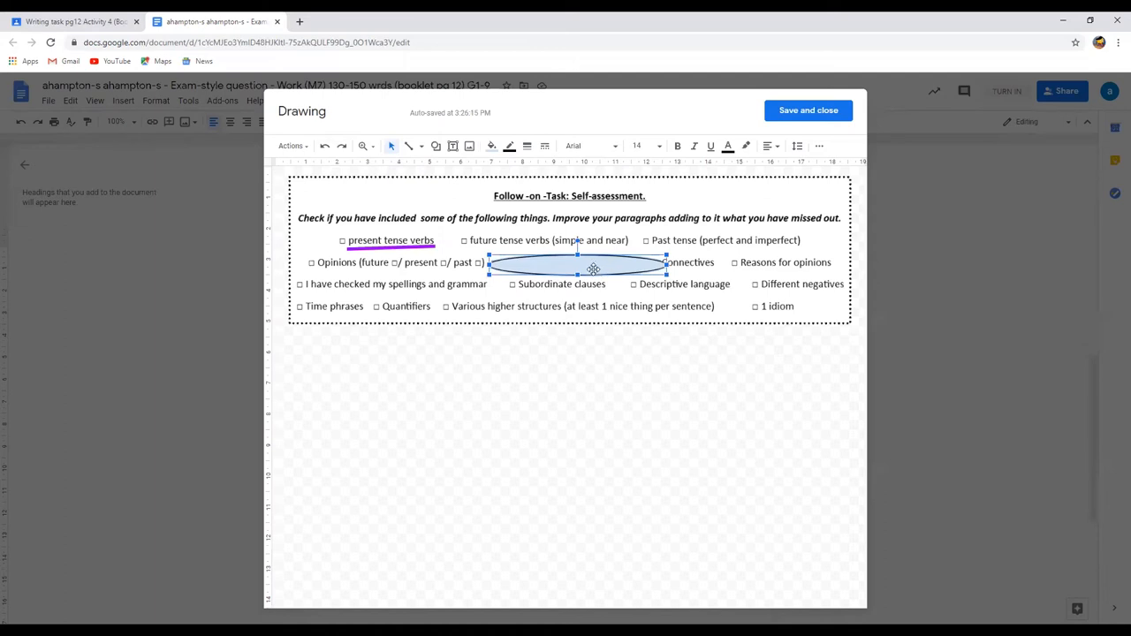
mouse_move(567, 200)
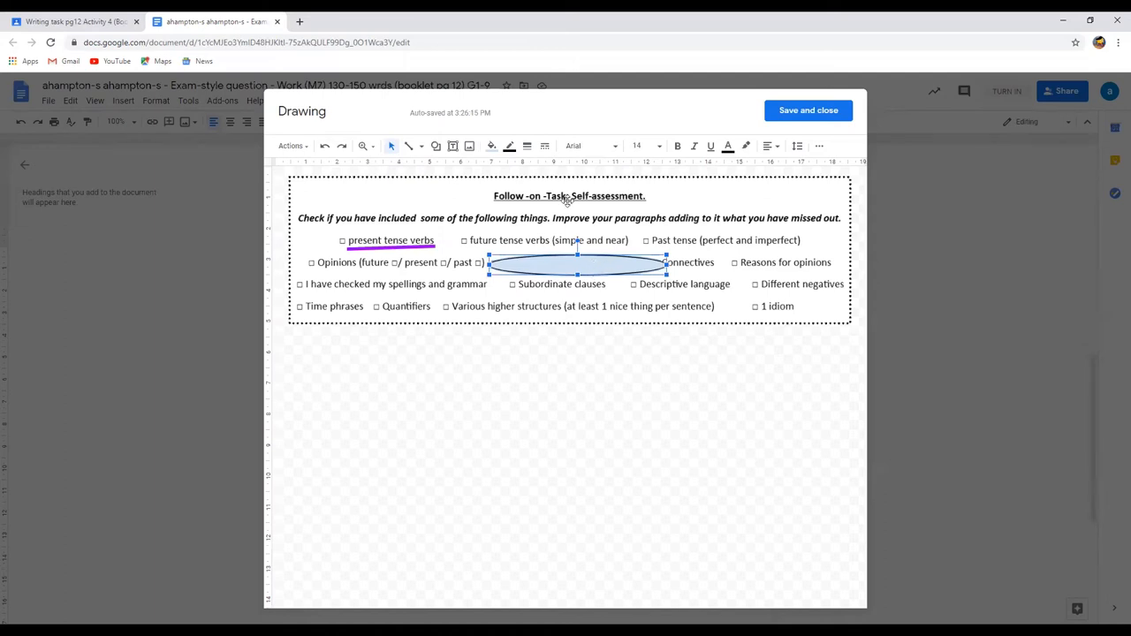
mouse_move(491, 145)
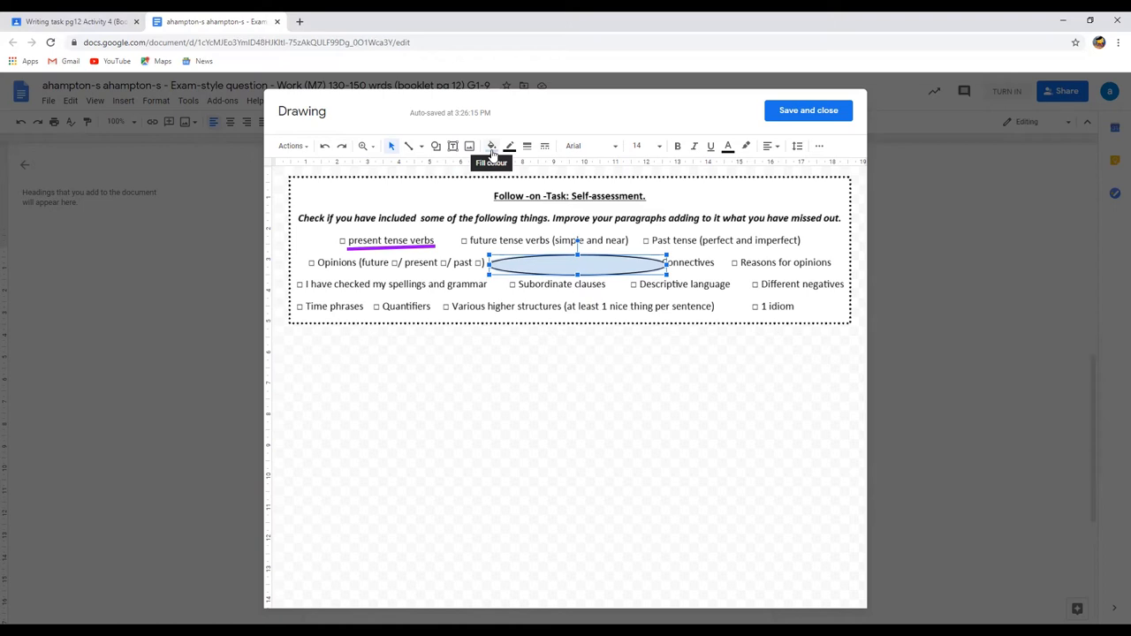
click(491, 146)
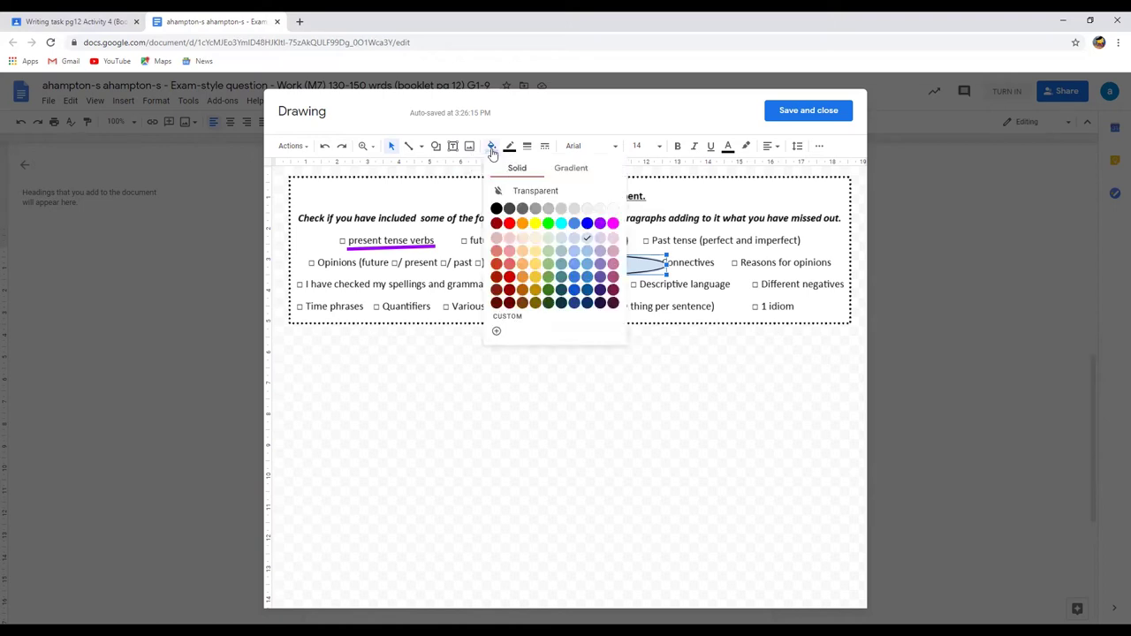
mouse_move(521, 193)
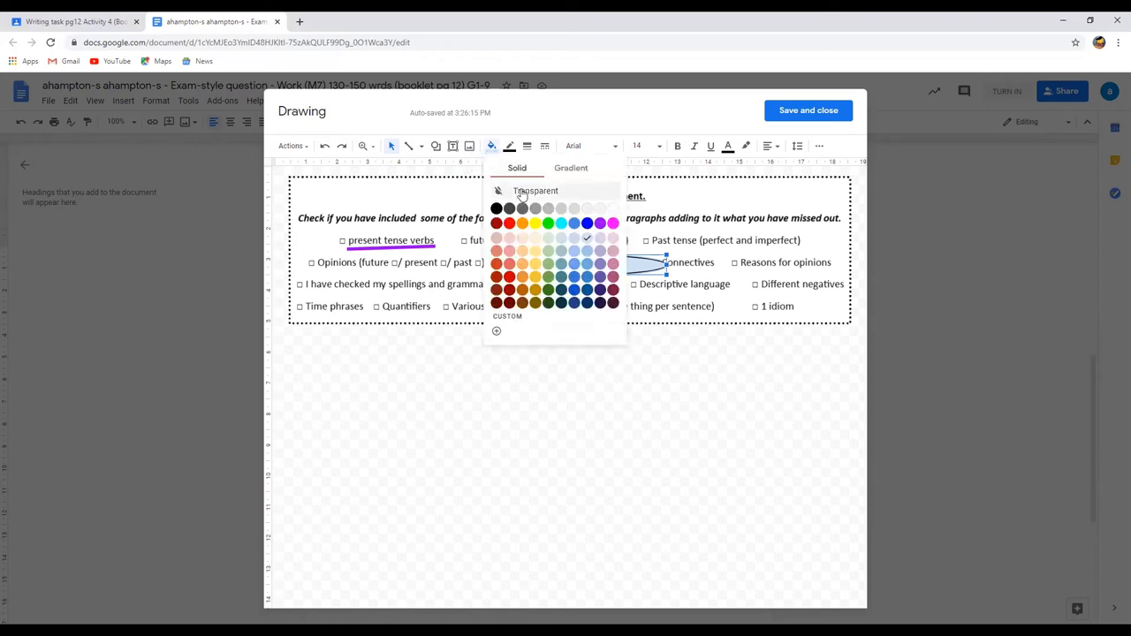
click(535, 191)
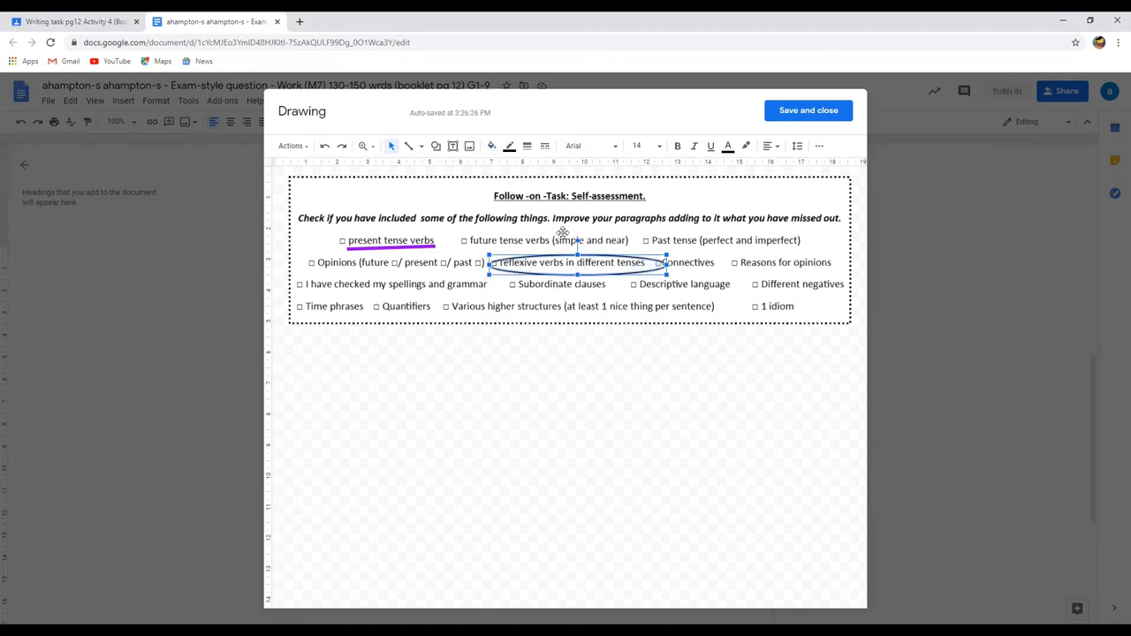
click(509, 146)
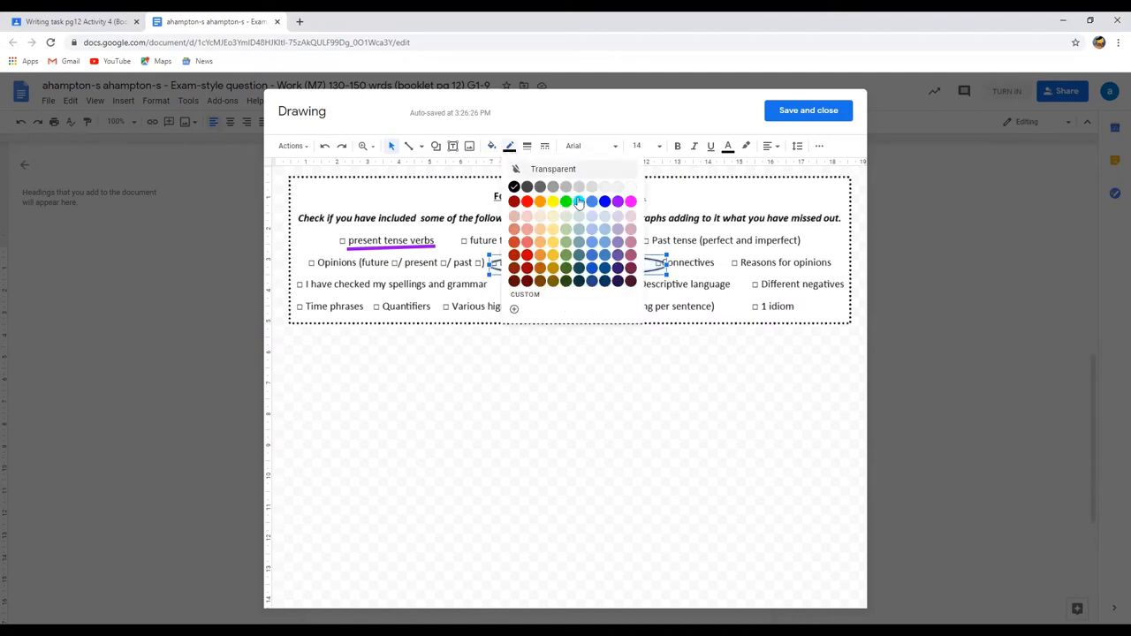
click(565, 200)
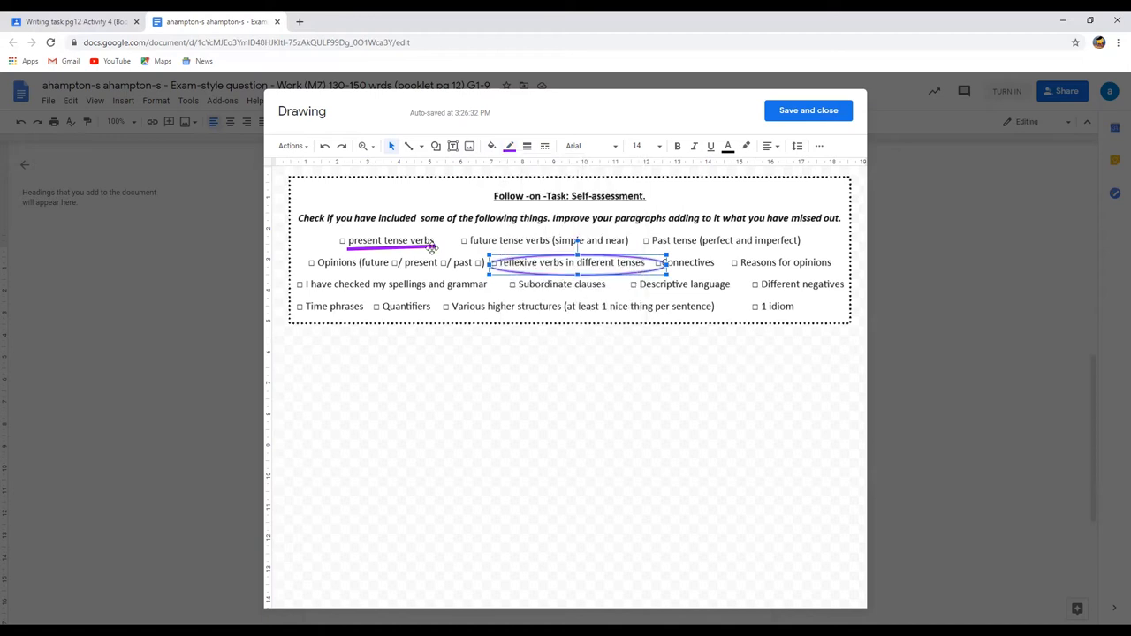
mouse_move(655, 212)
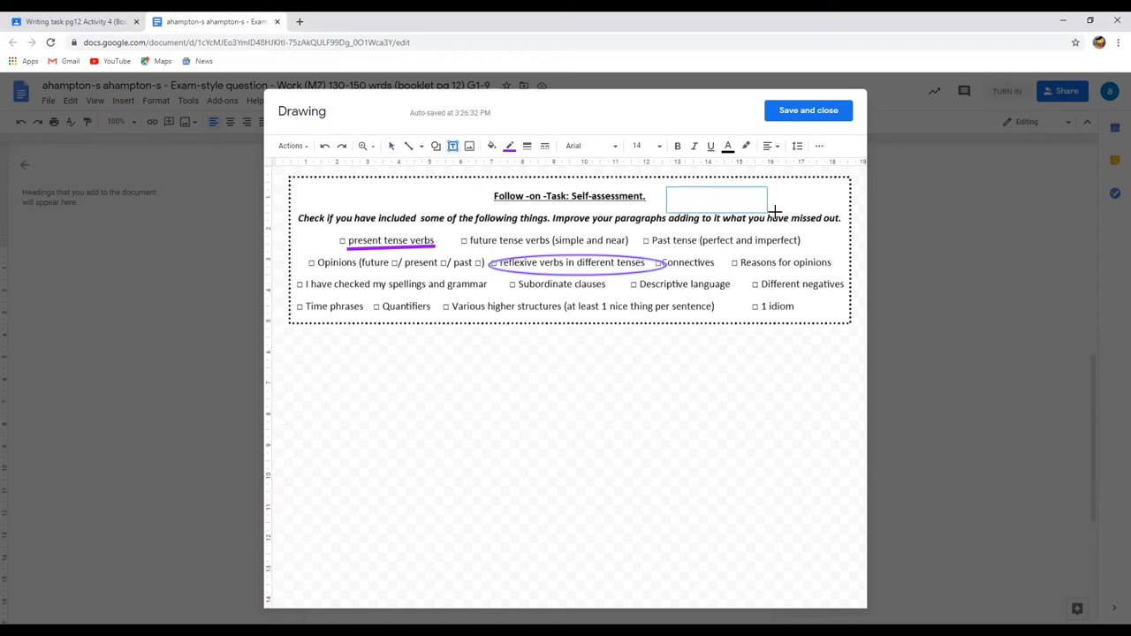
- Add a 'hello' text box to the drawing in purple, bold, size 30 Impact font
click(734, 198)
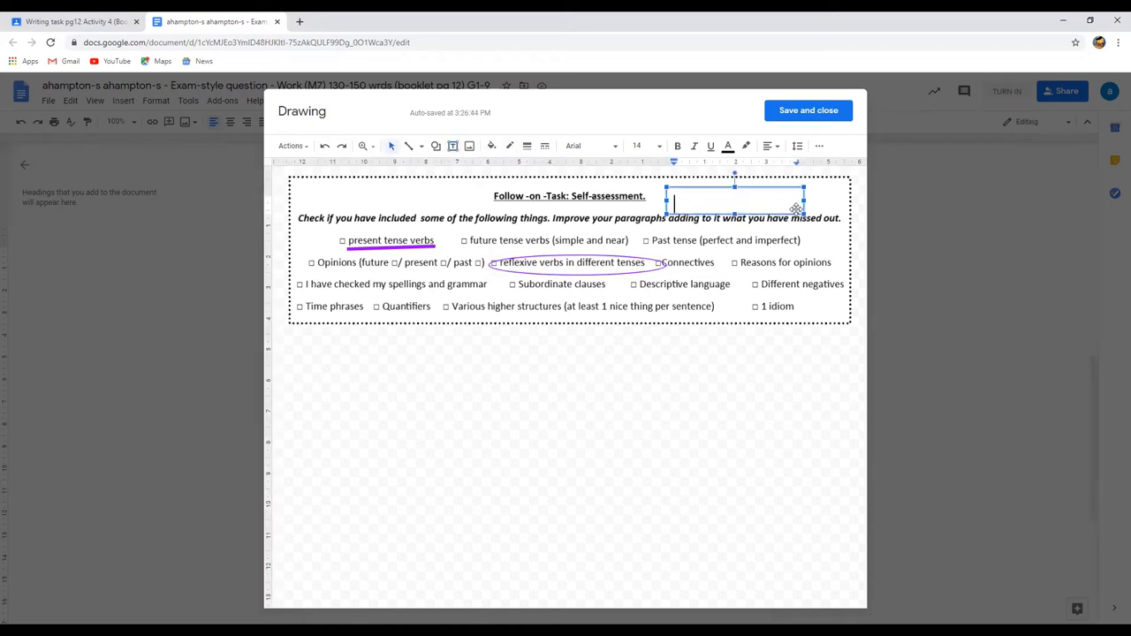
text(helo)
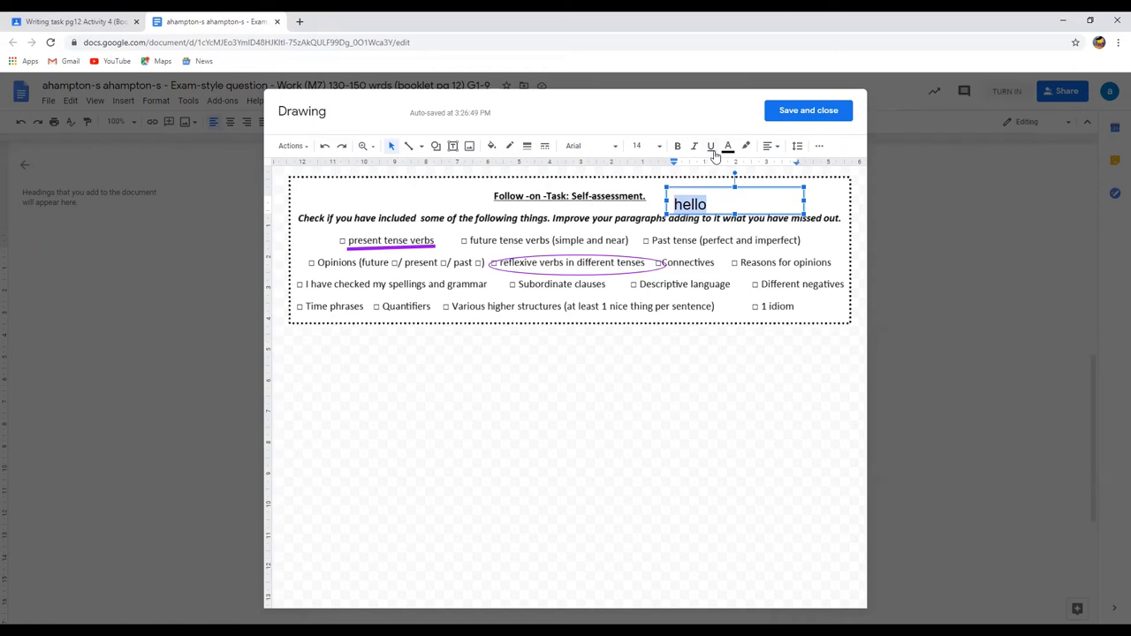
click(727, 146)
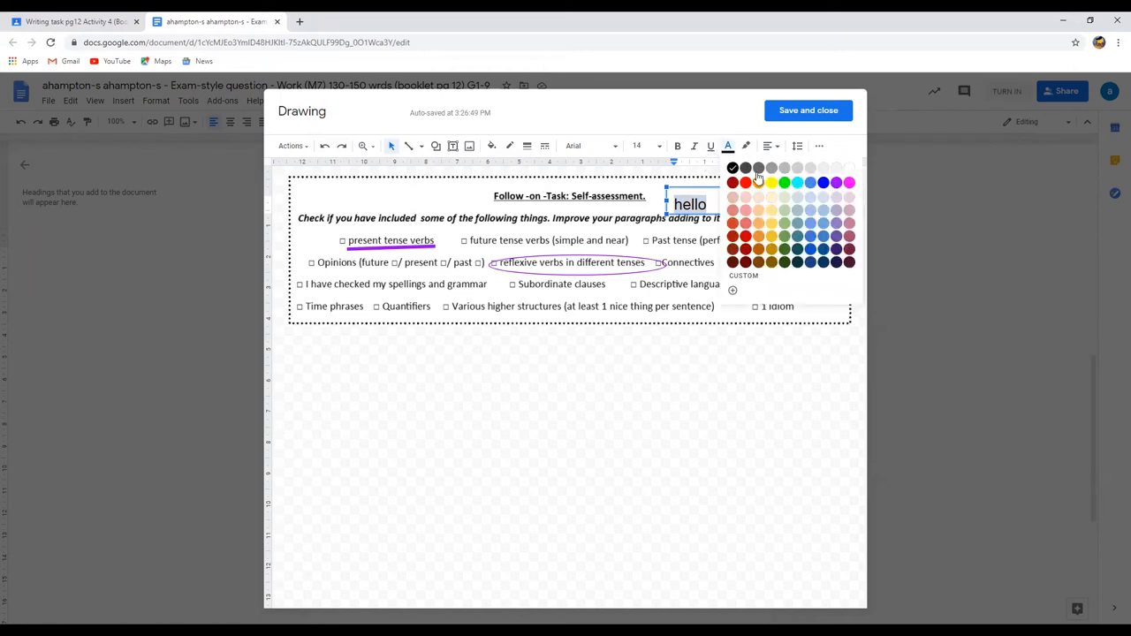
click(821, 183)
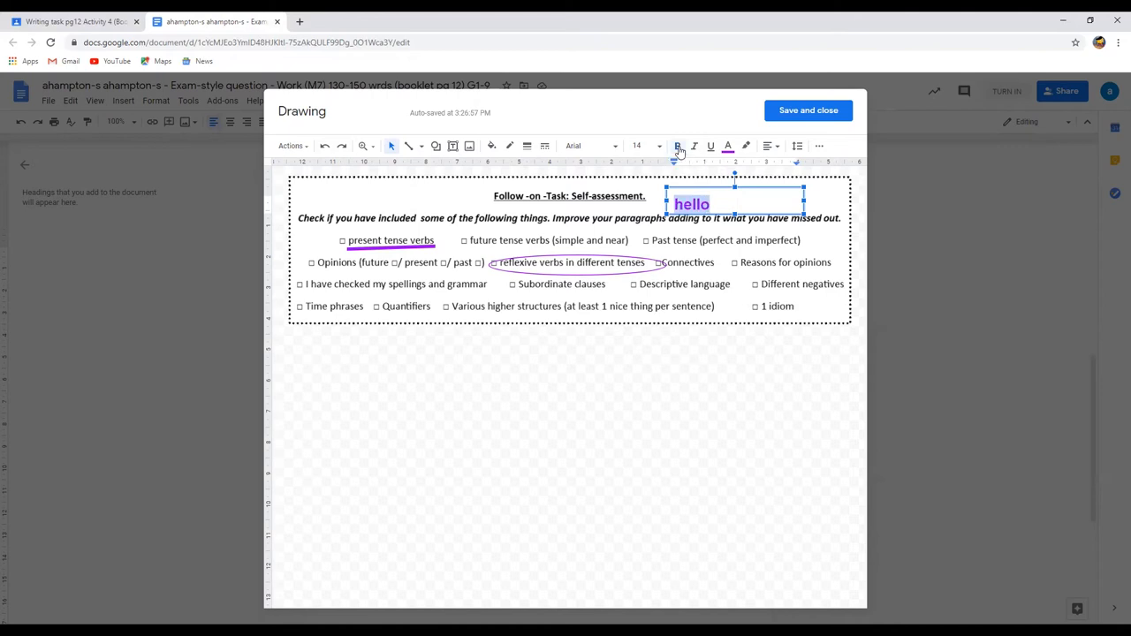
click(709, 145)
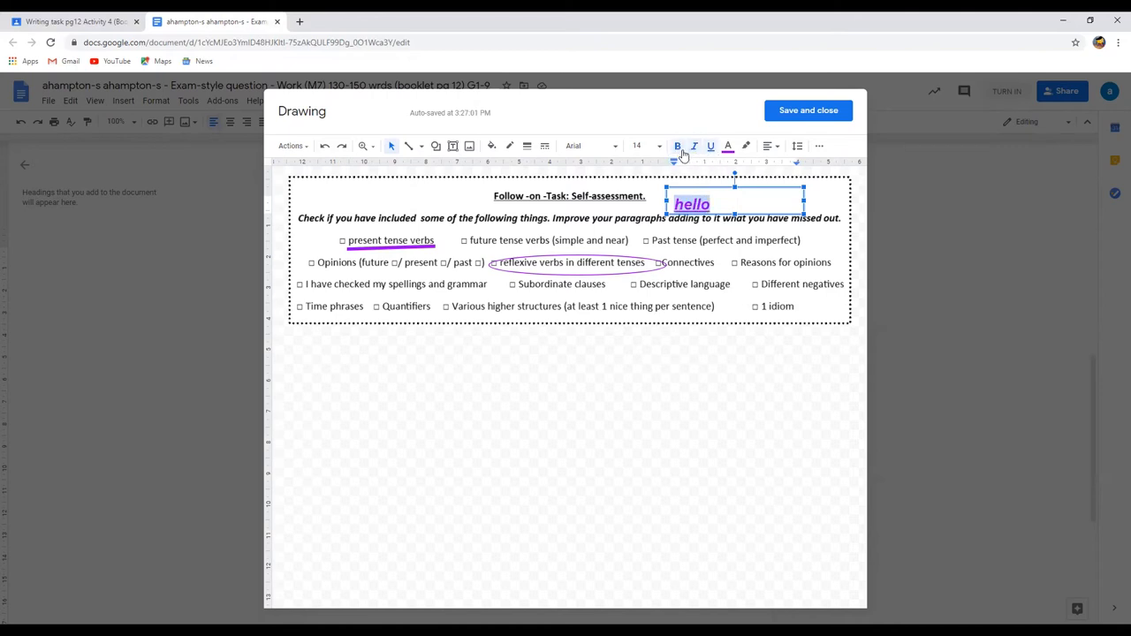
click(638, 145)
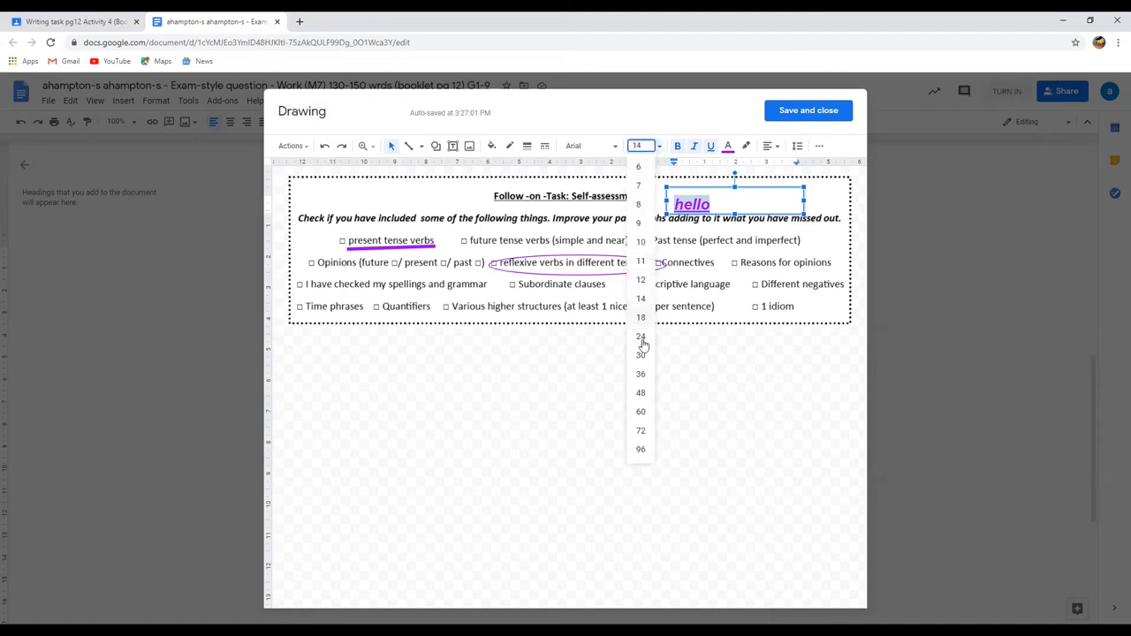
click(641, 355)
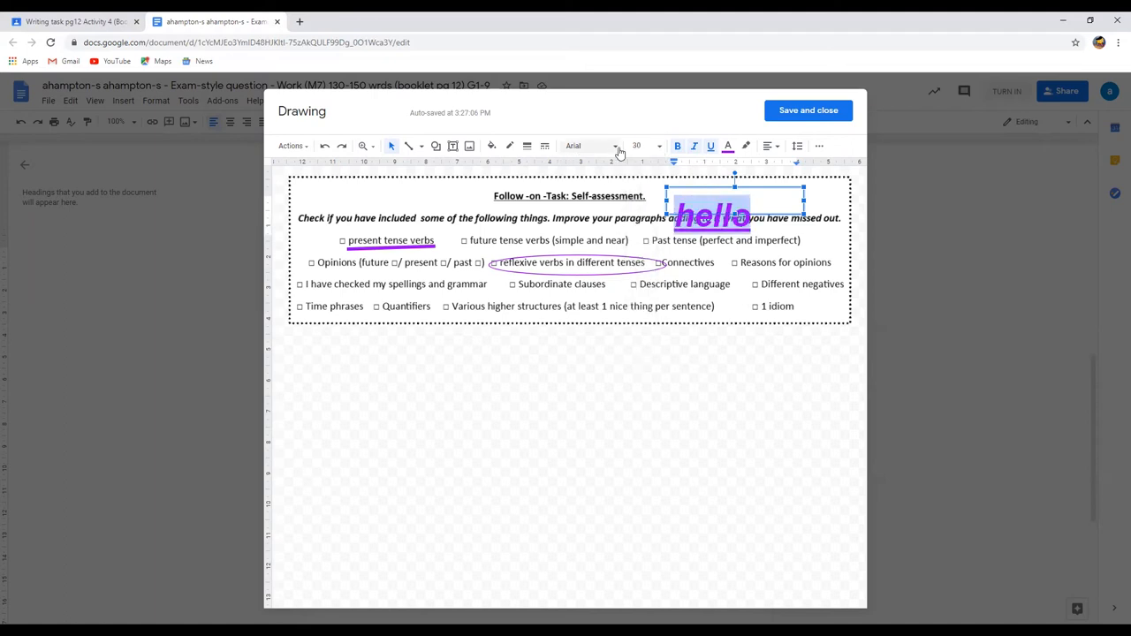
click(573, 146)
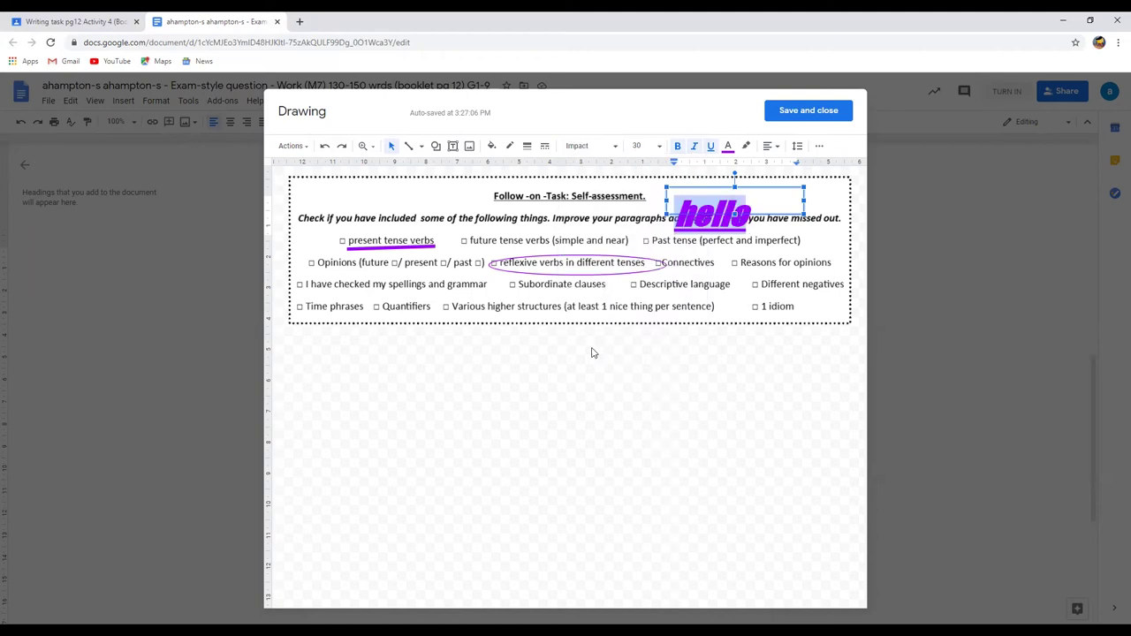
mouse_move(645, 383)
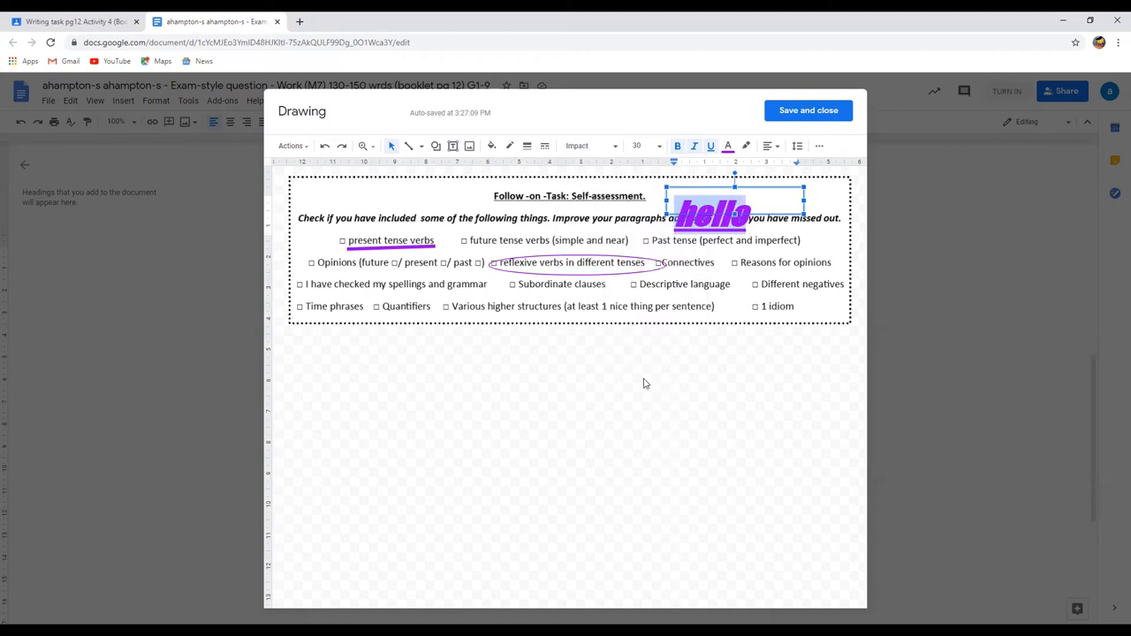
mouse_move(647, 376)
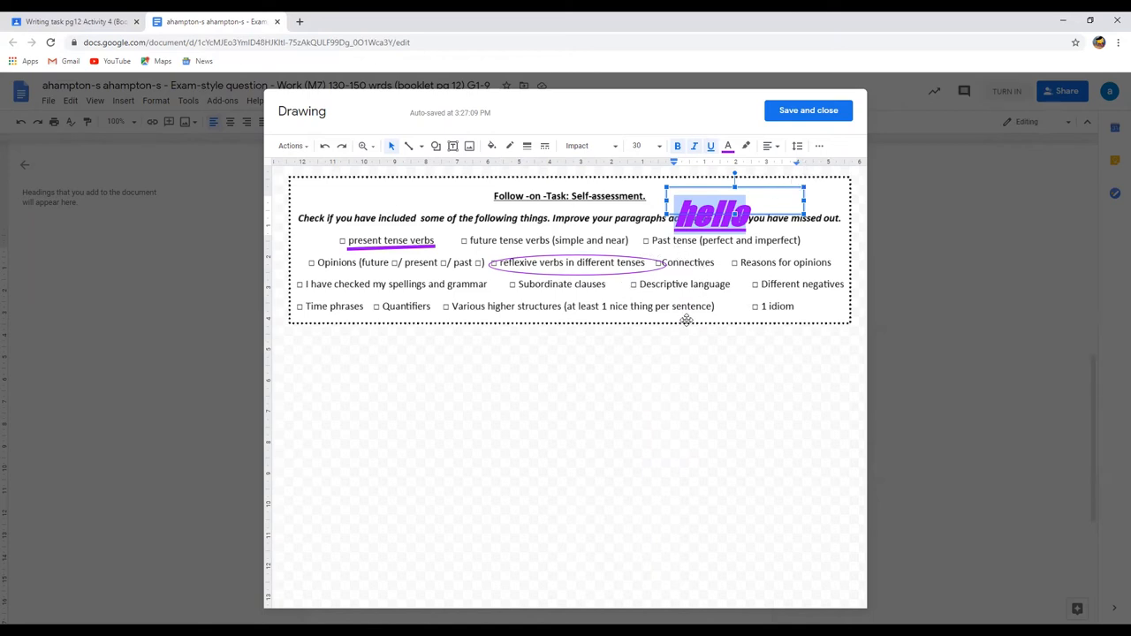
click(565, 442)
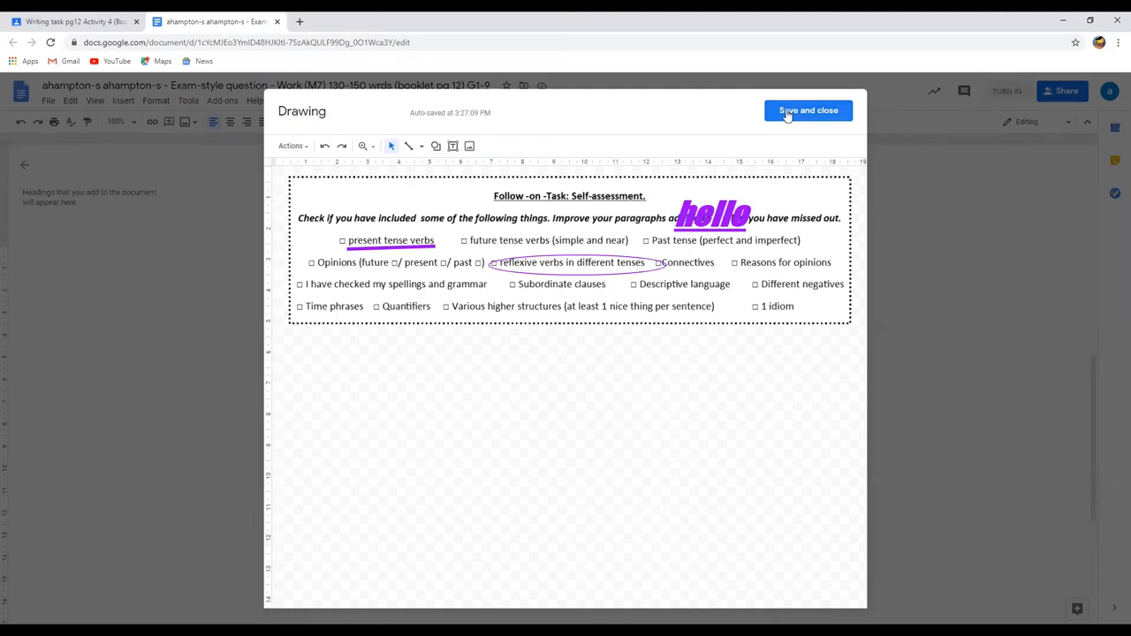
- Save the drawing into the document, then select it and reopen it for editing
click(806, 111)
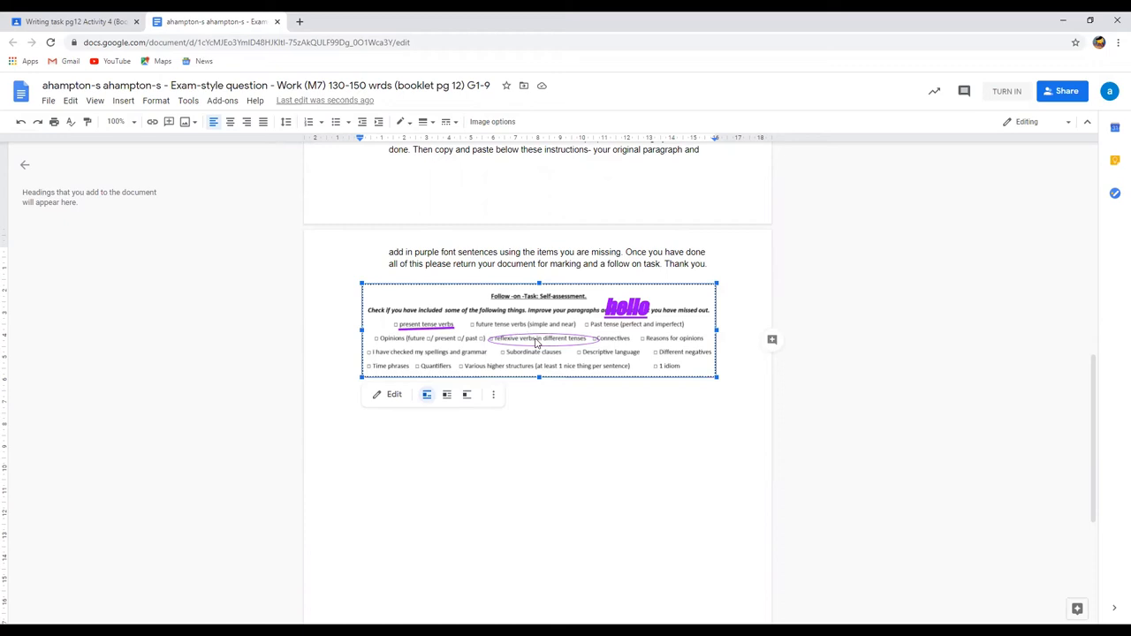
click(393, 394)
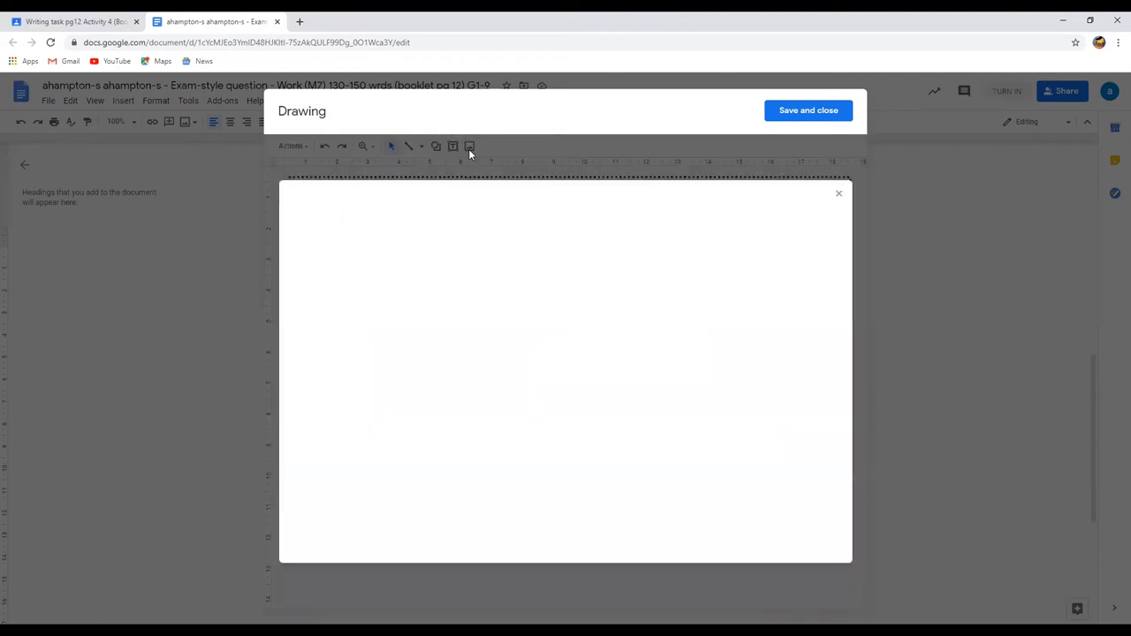
click(469, 145)
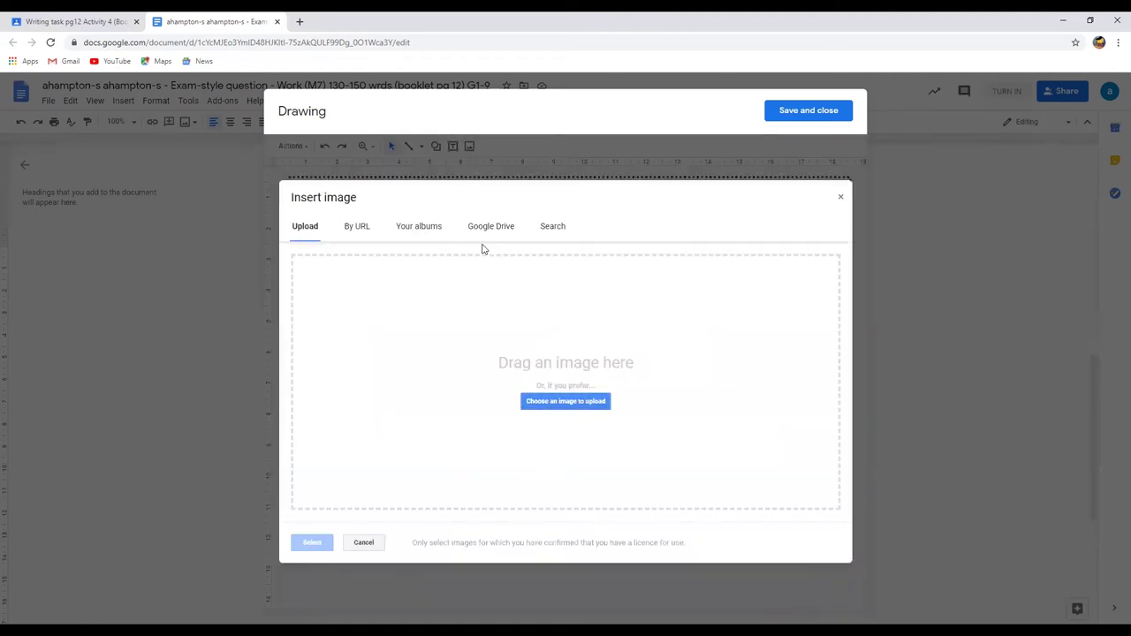
mouse_move(578, 242)
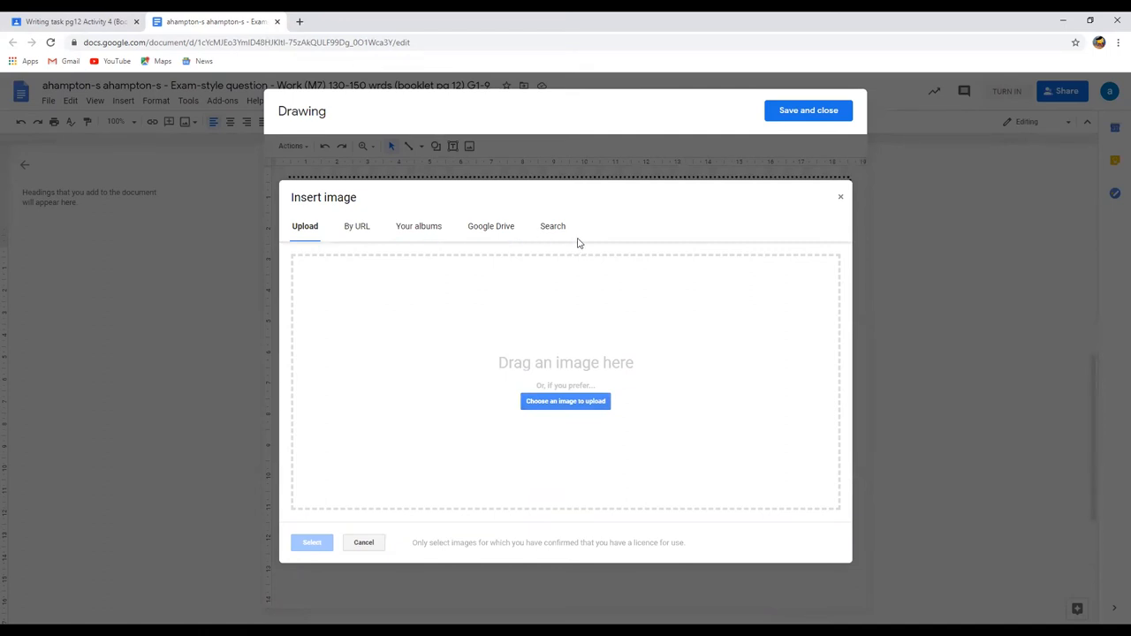
mouse_move(531, 237)
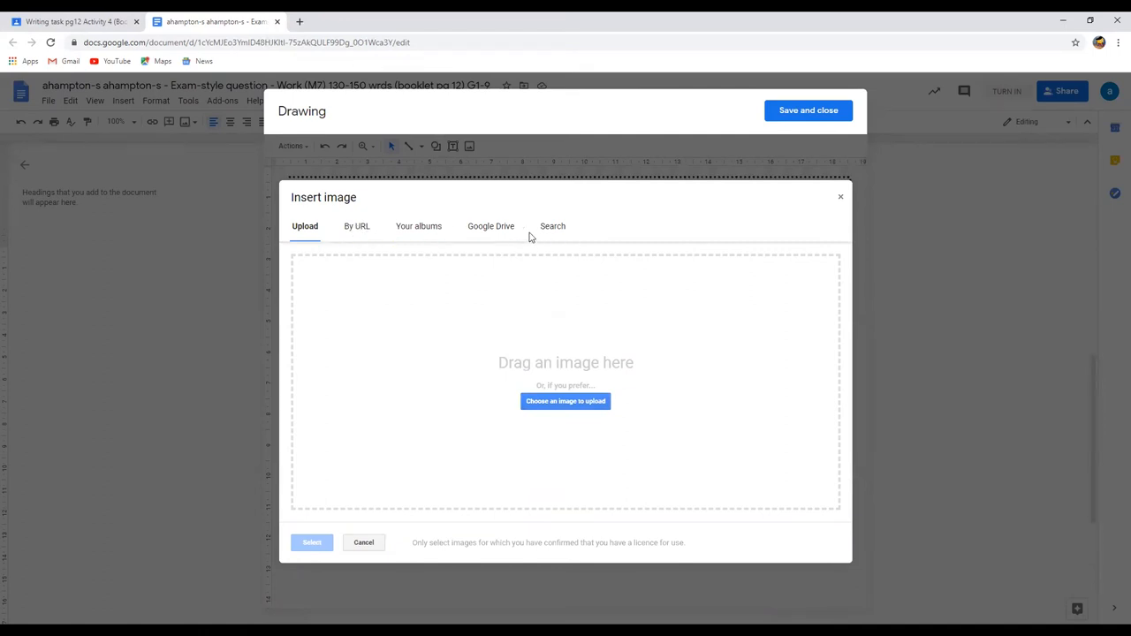
mouse_move(773, 257)
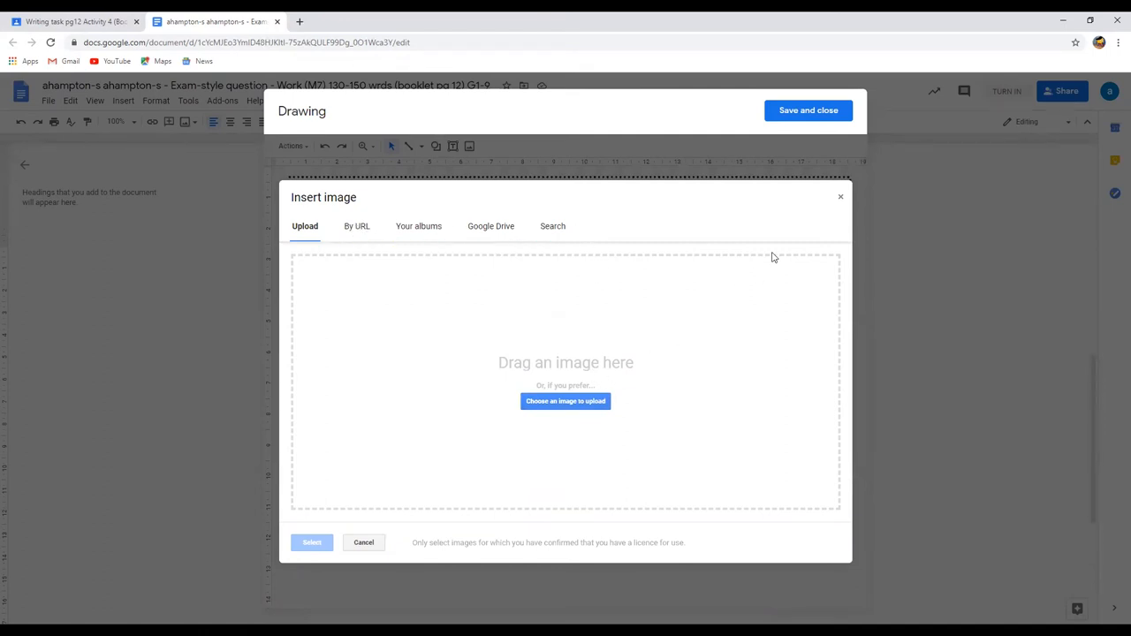
mouse_move(840, 197)
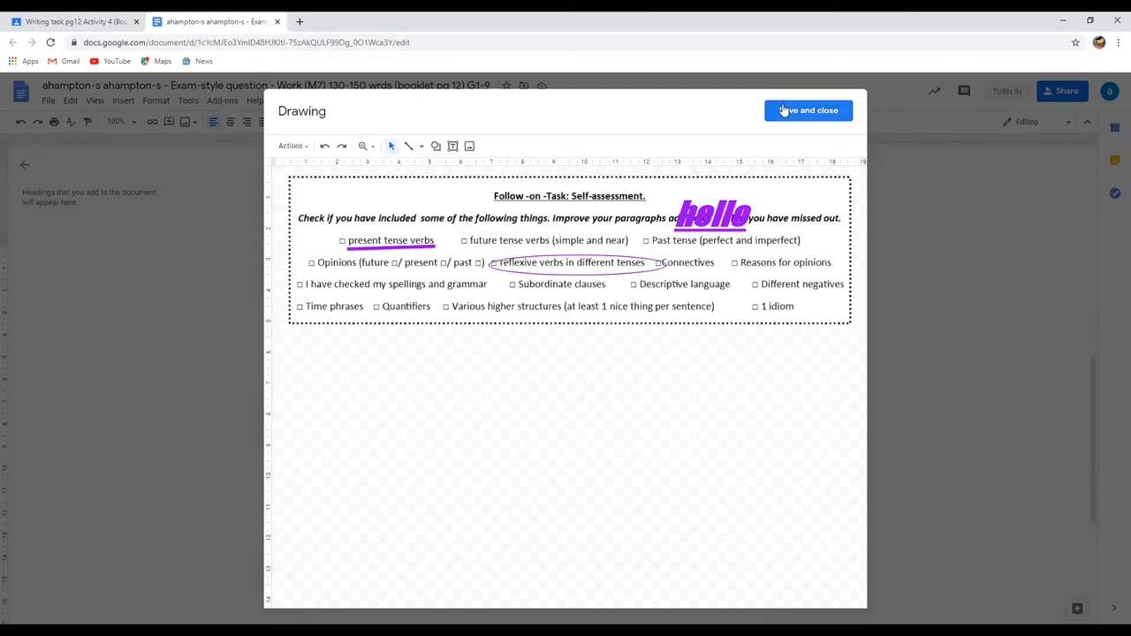
- Save the drawing back into the document and scroll to check the self-assessment image
click(806, 109)
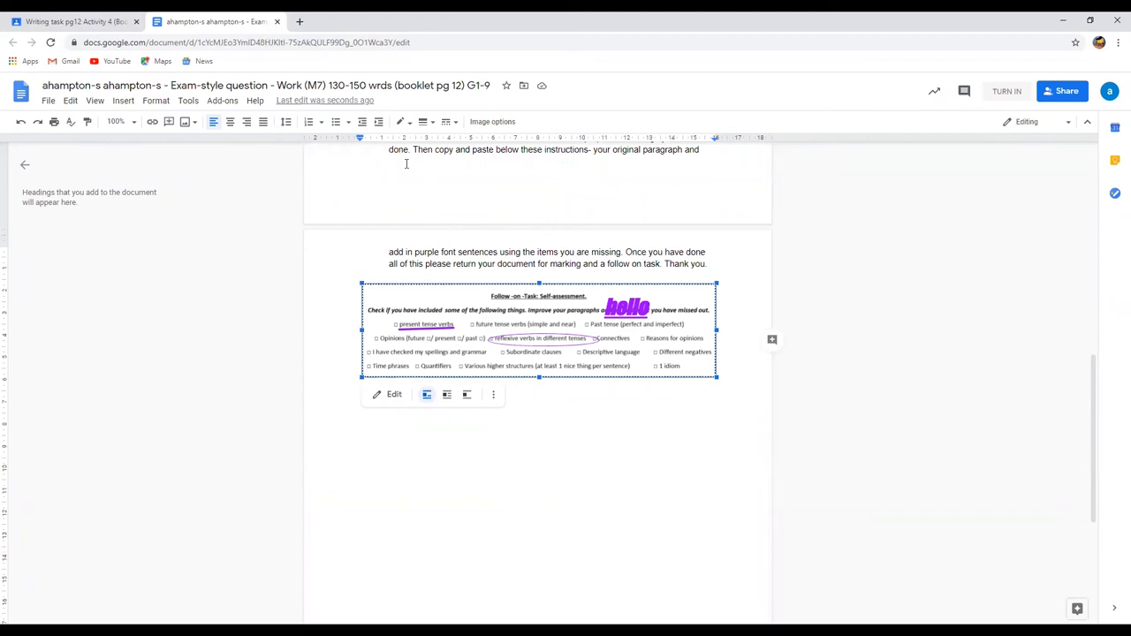
scroll(up, 3)
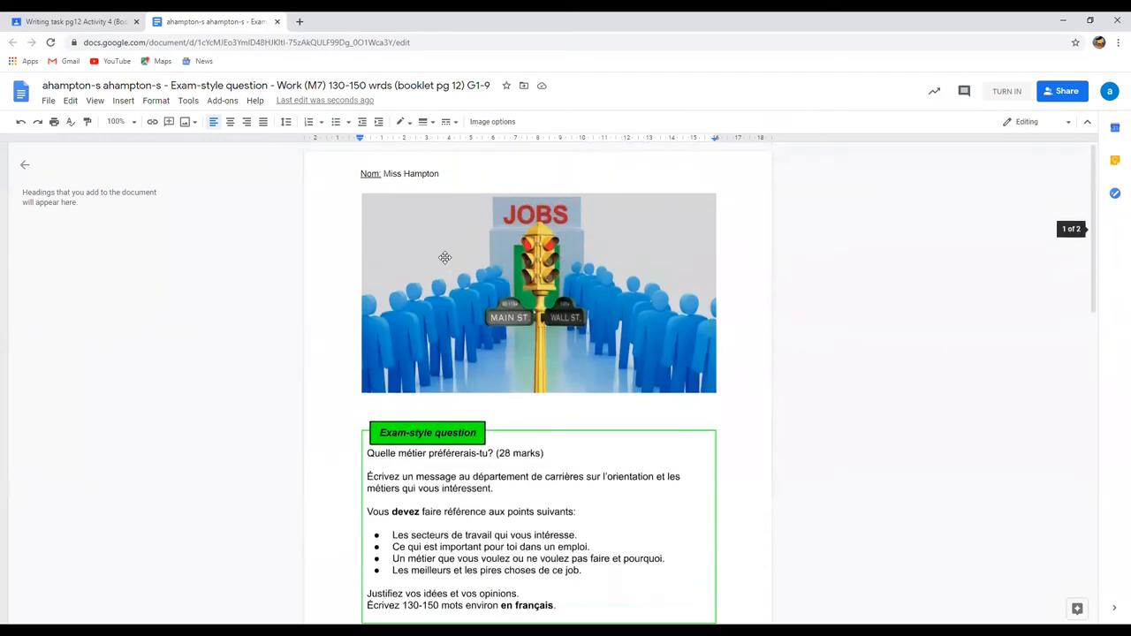
scroll(down, 3)
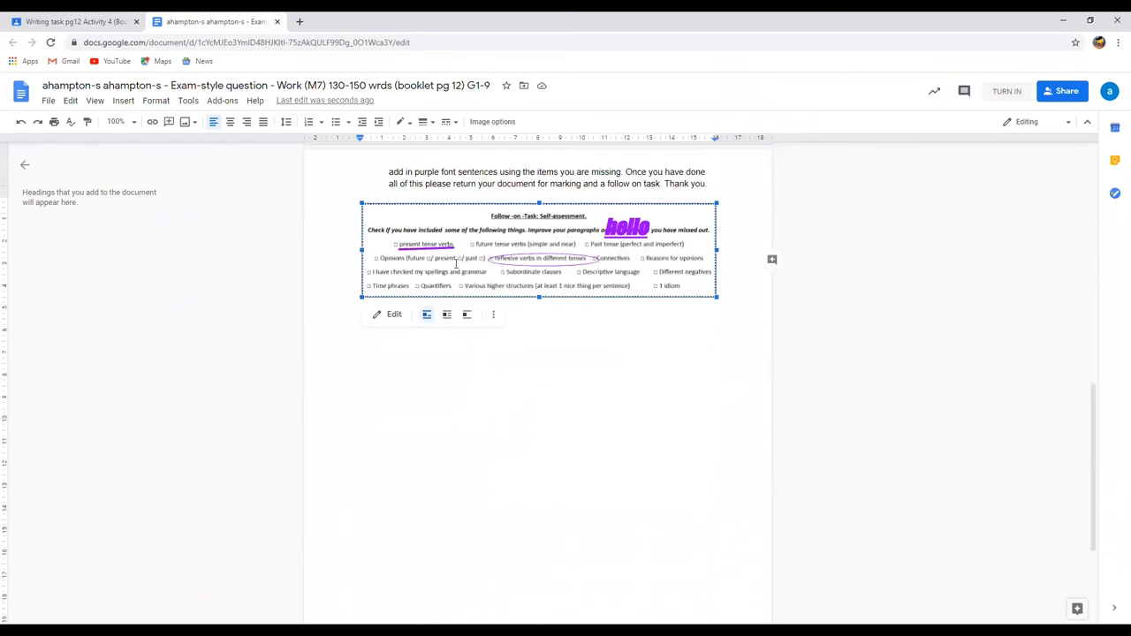
scroll(down, 3)
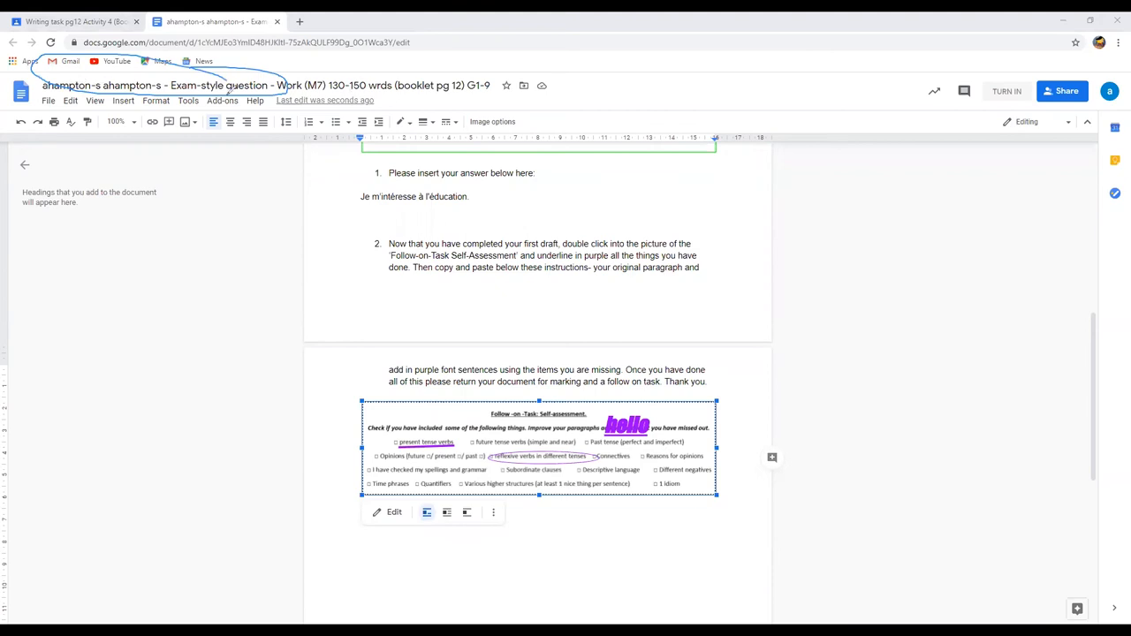
mouse_move(783, 68)
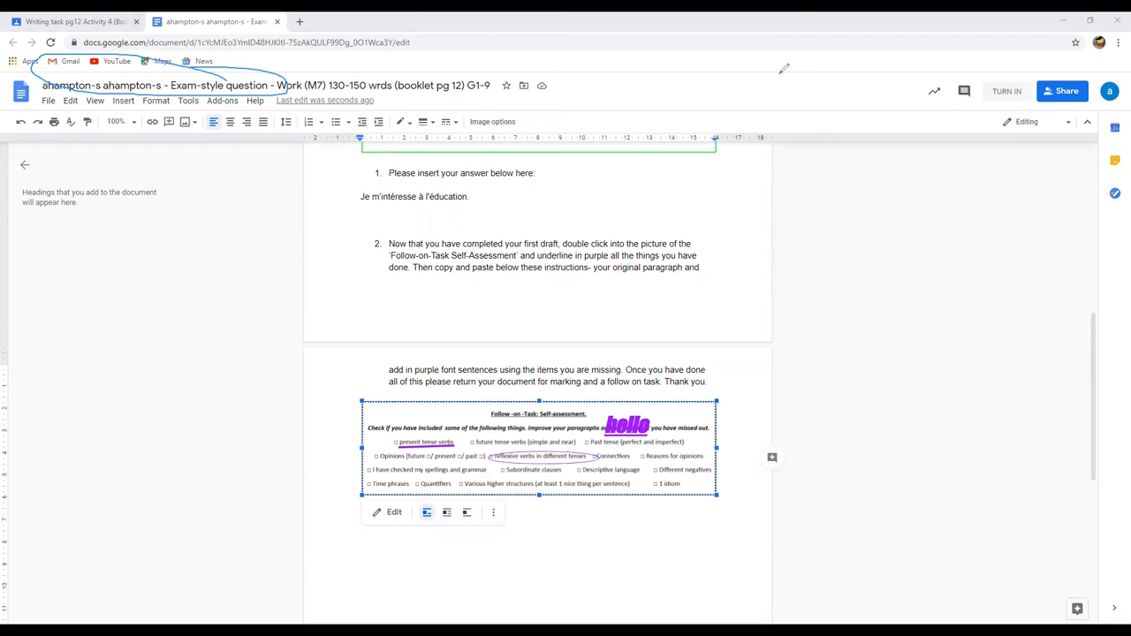
mouse_move(720, 91)
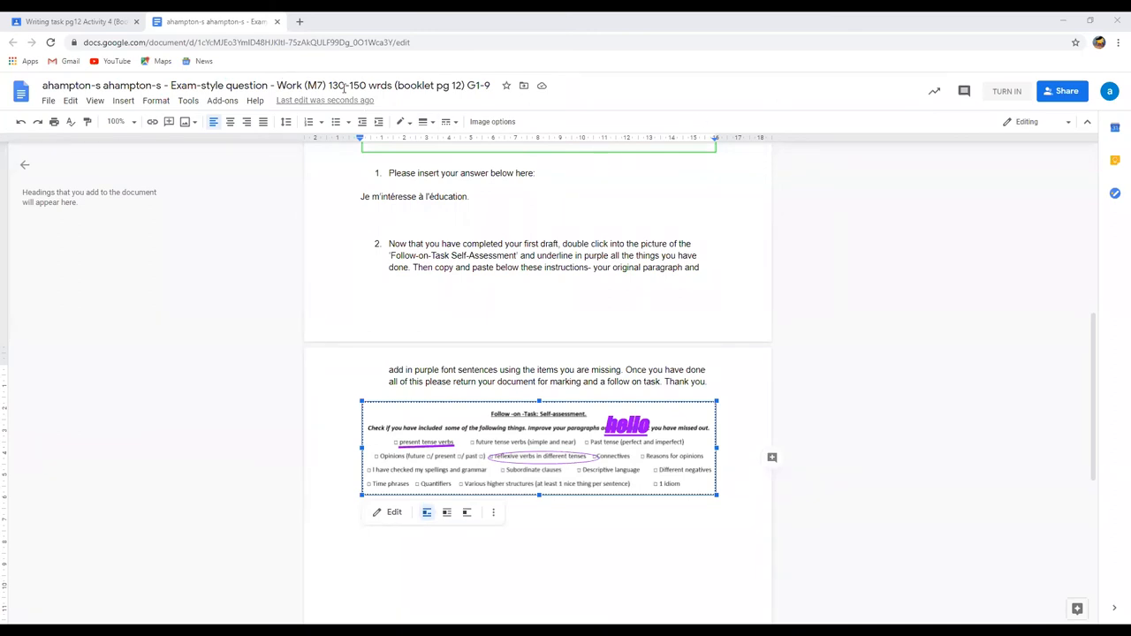
mouse_move(277, 21)
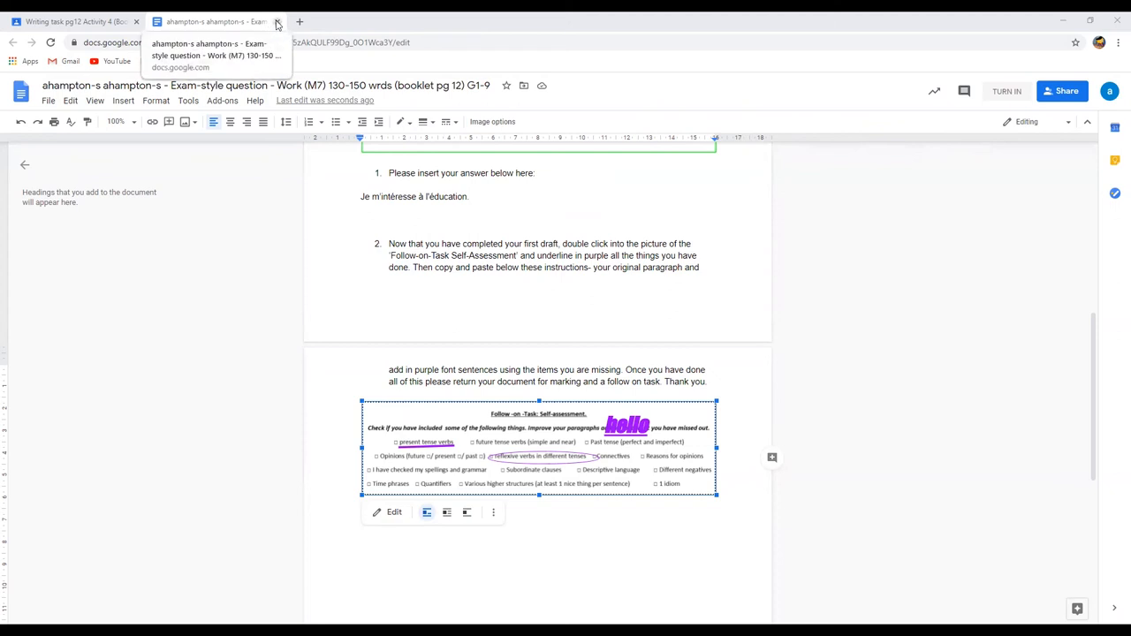
- Close the Docs tab and reopen the attached homework document from the assignment page
click(278, 21)
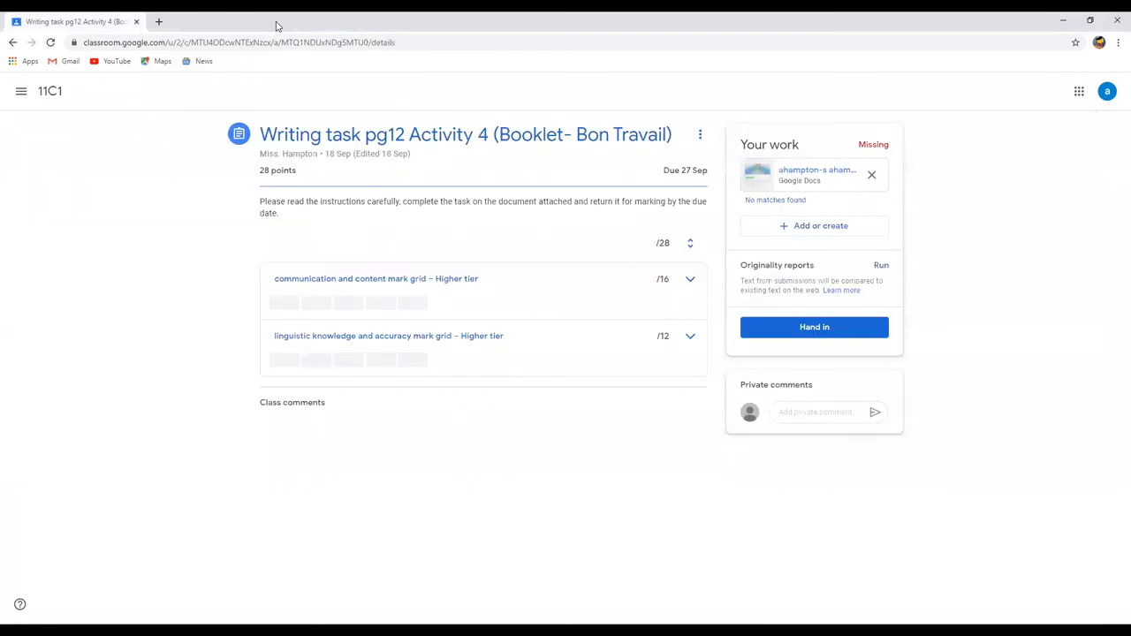
mouse_move(404, 221)
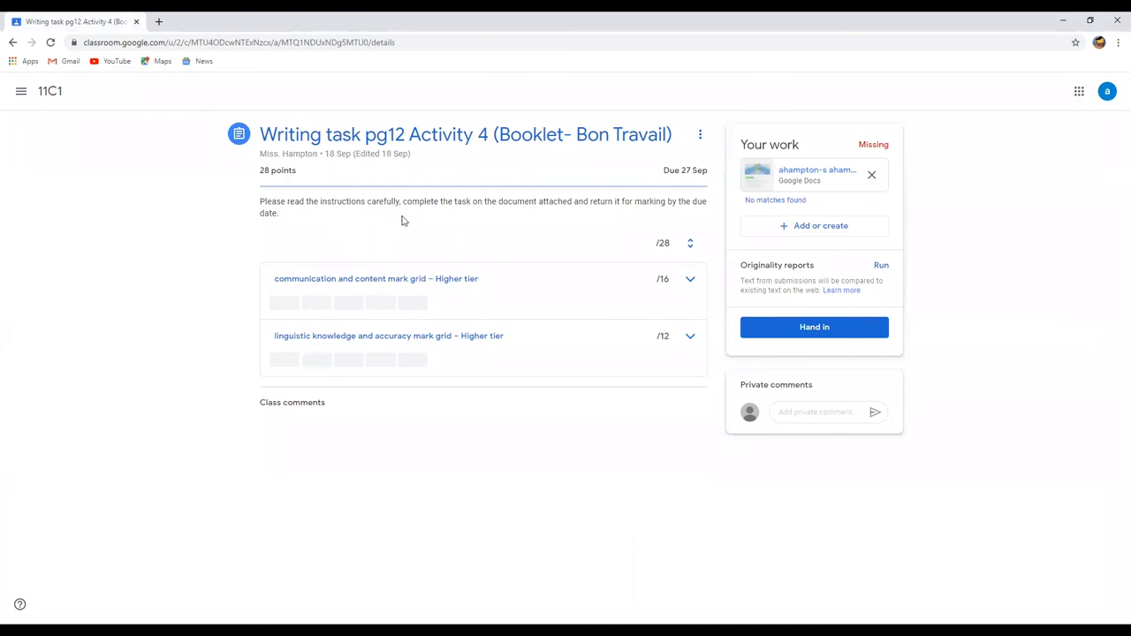
mouse_move(439, 216)
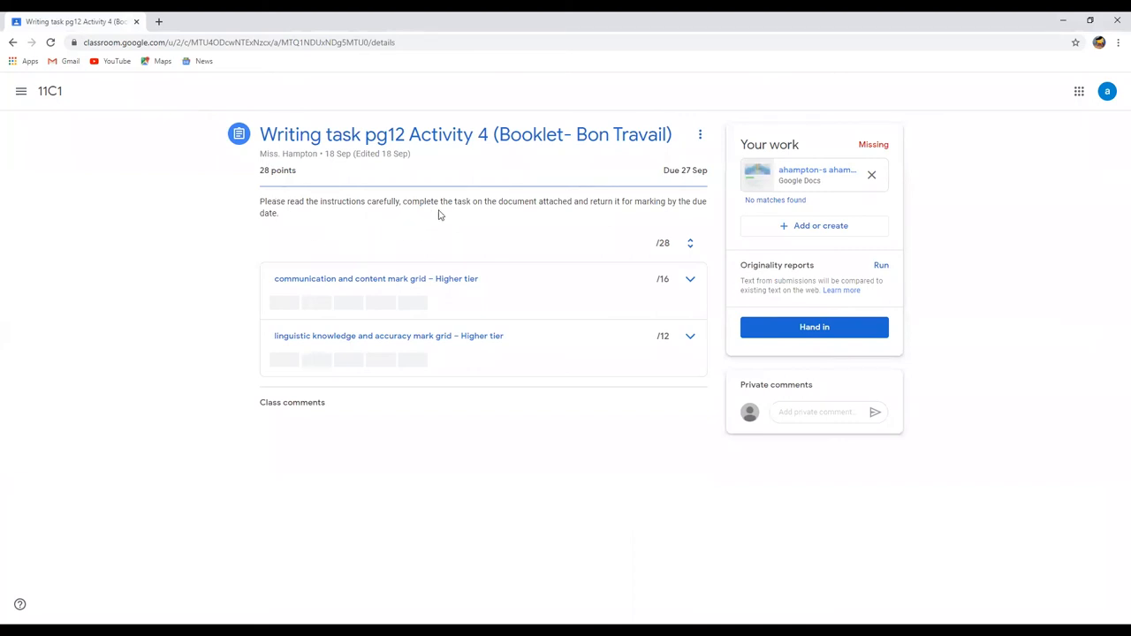
mouse_move(759, 175)
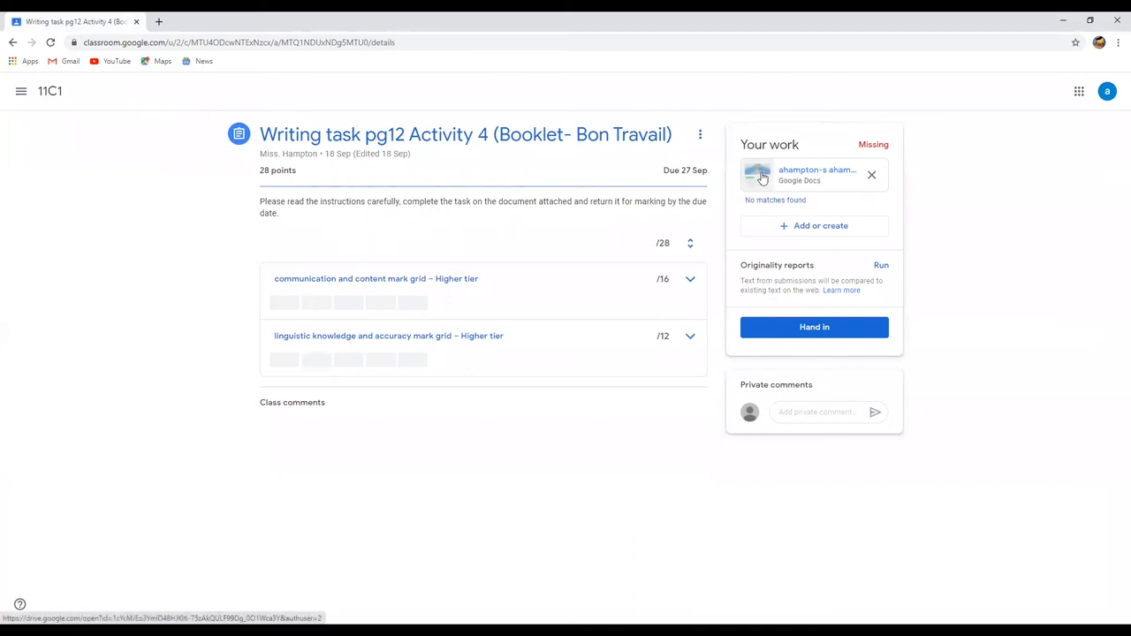
click(757, 174)
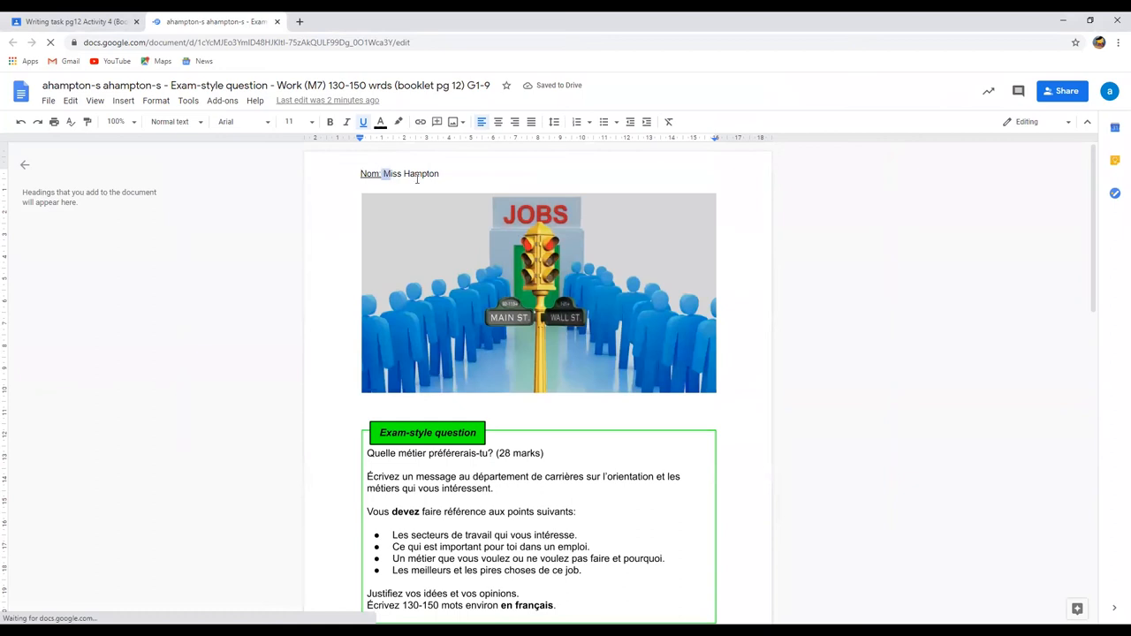
- Scroll to the self-assessment image and place the cursor on the empty line below it
scroll(down, 3)
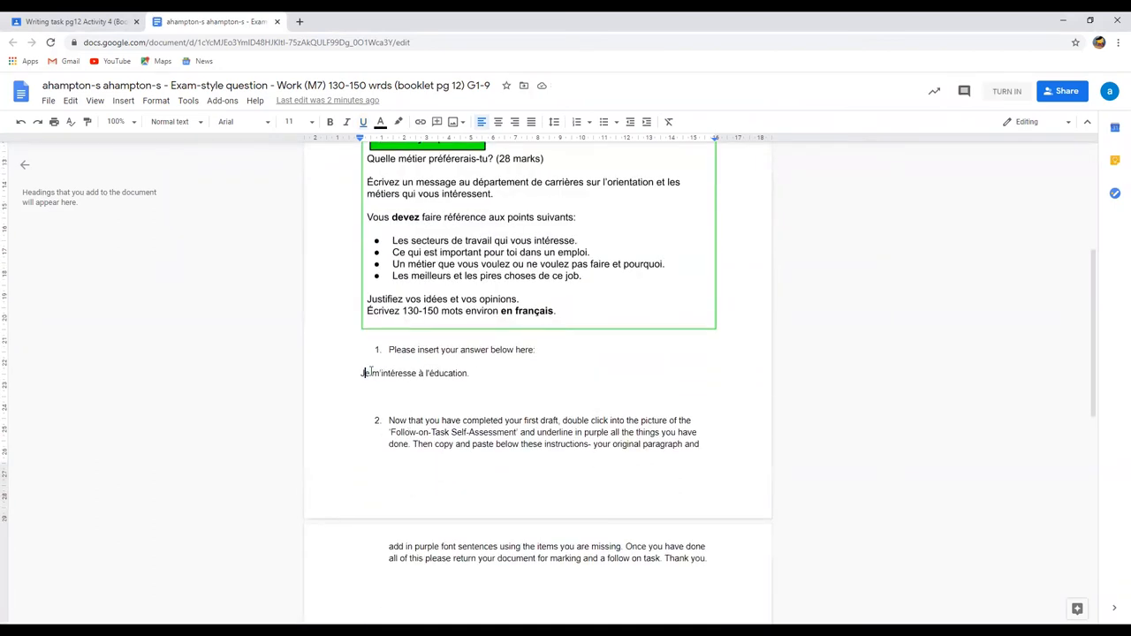
scroll(down, 3)
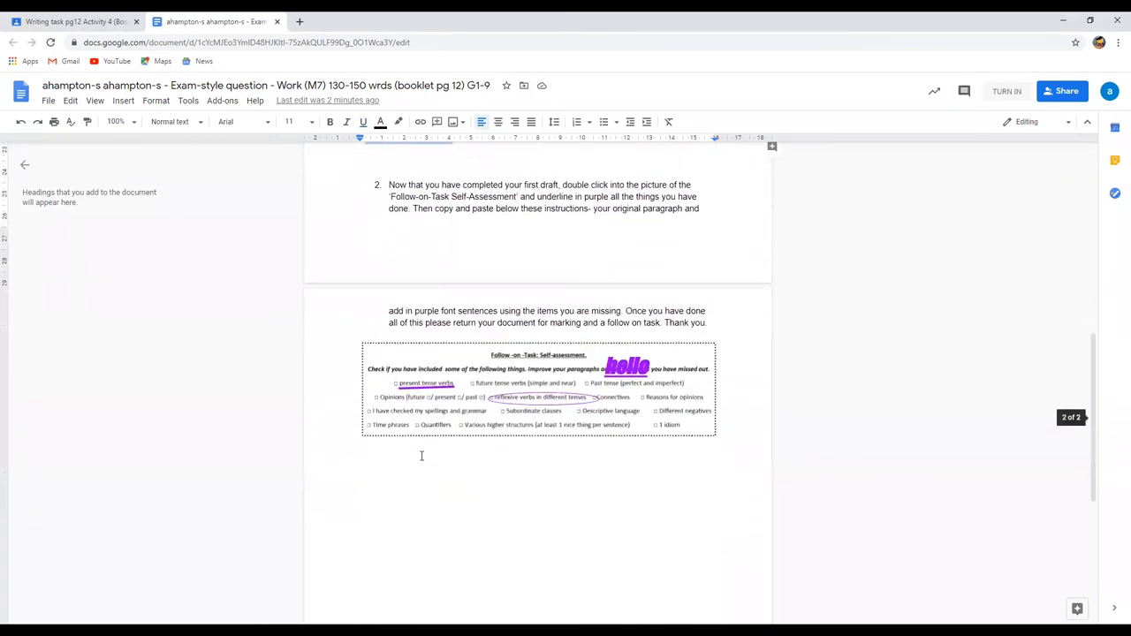
click(538, 388)
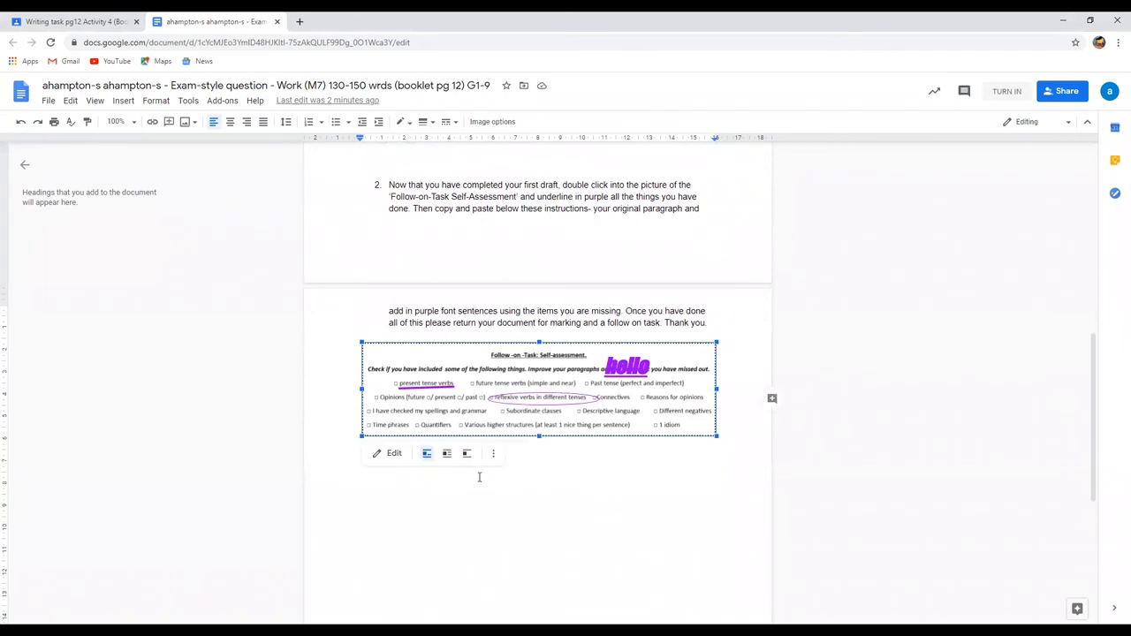
click(380, 461)
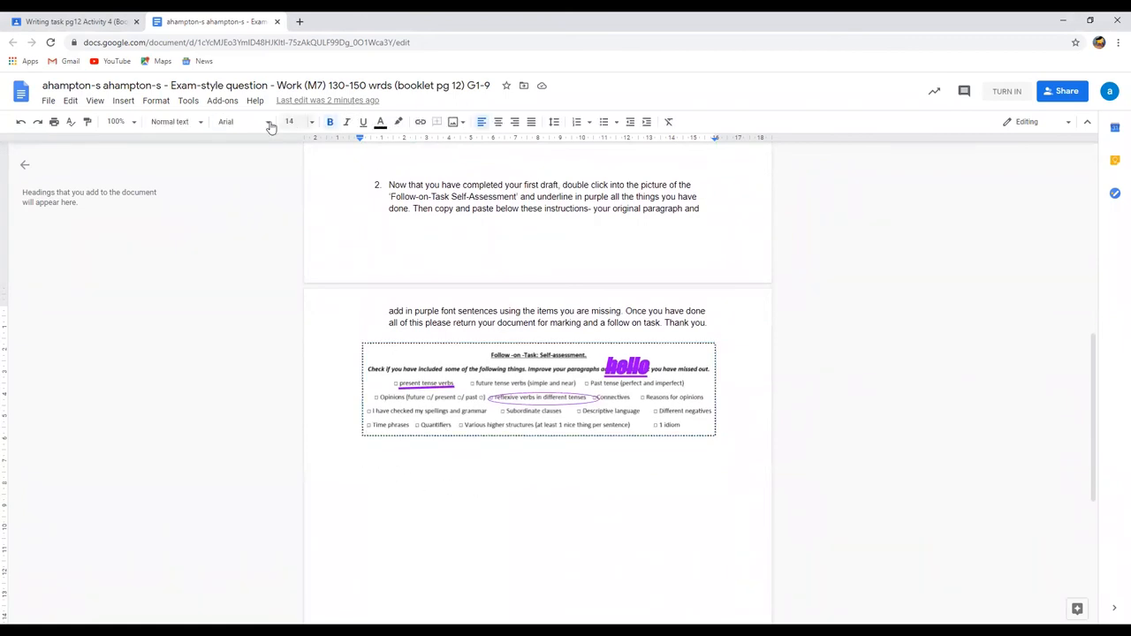
mouse_move(290, 121)
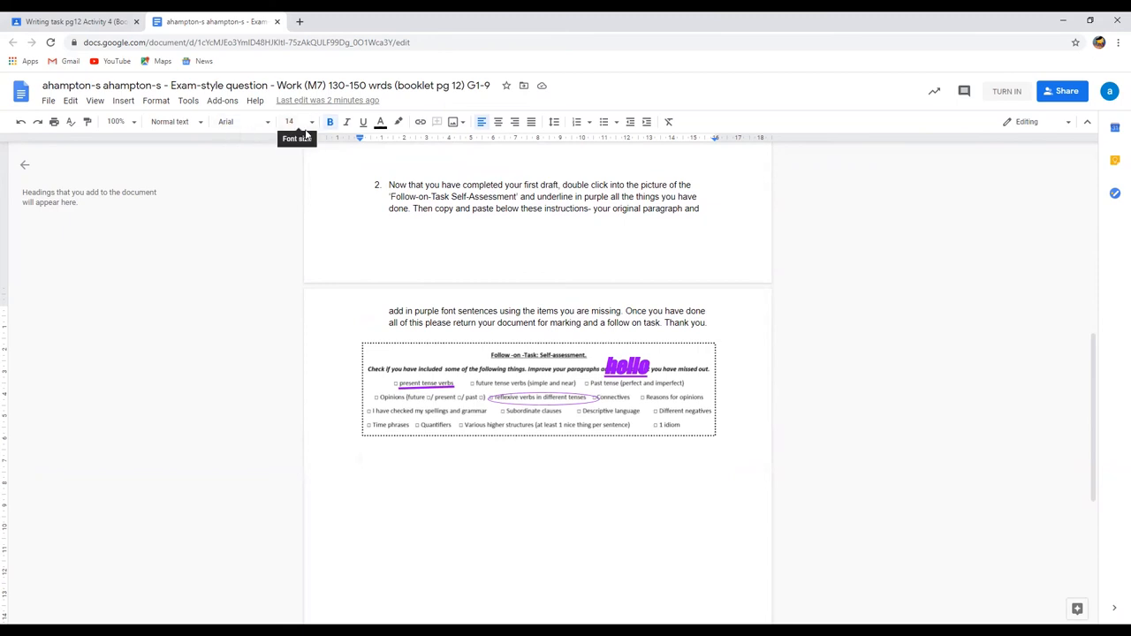
- Type 'Hello miss' below the checklist and make it purple at font size 30
text(h)
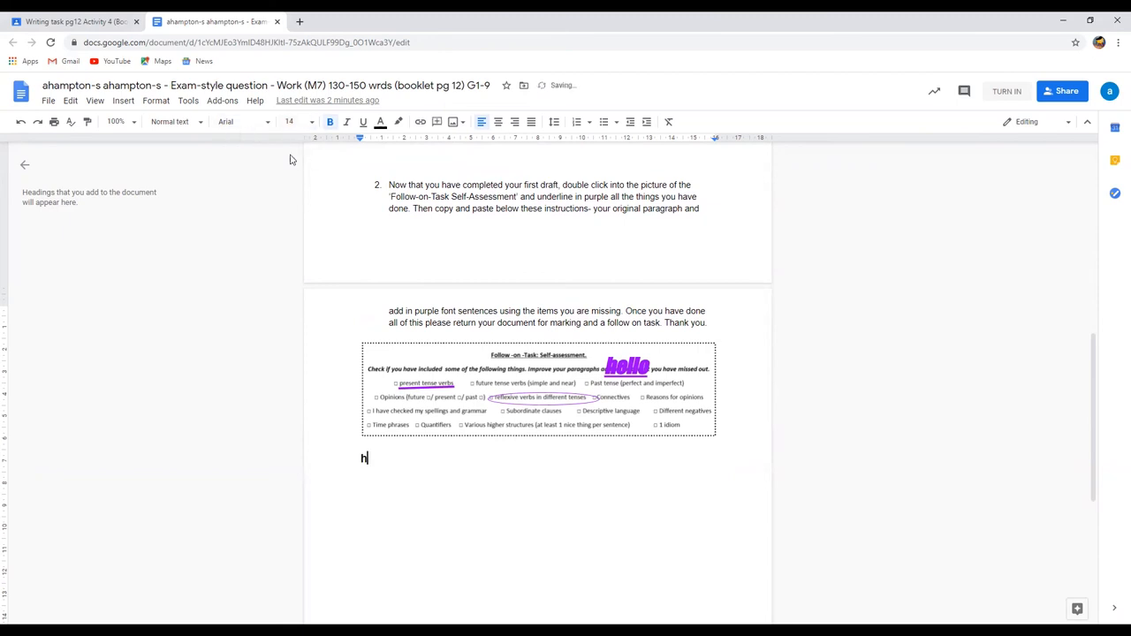
text(ello mis)
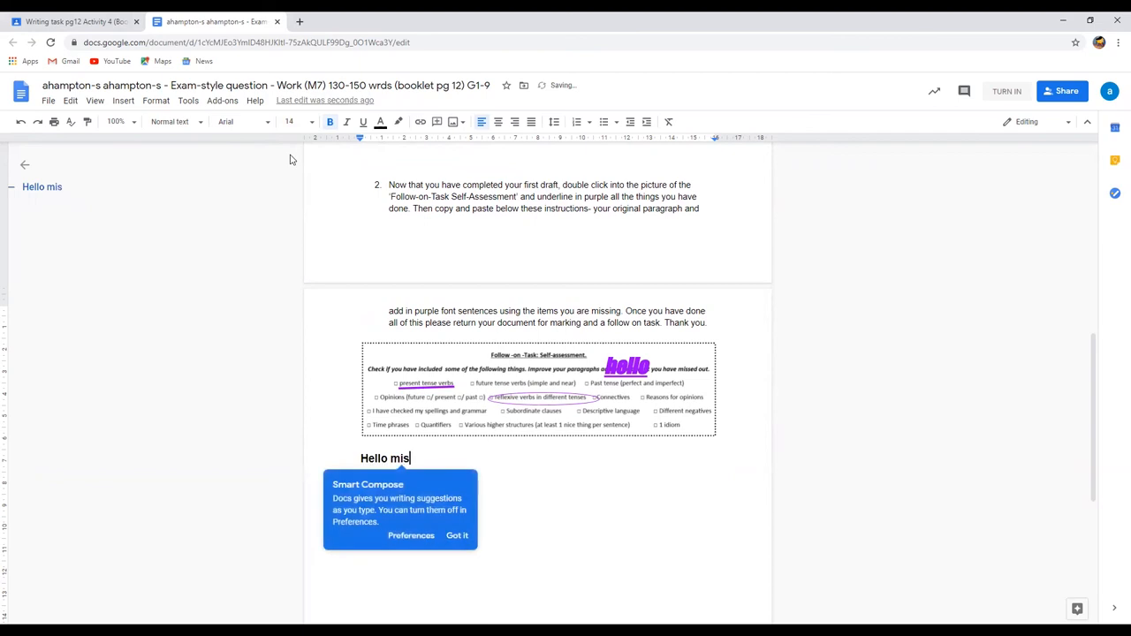
text(s)
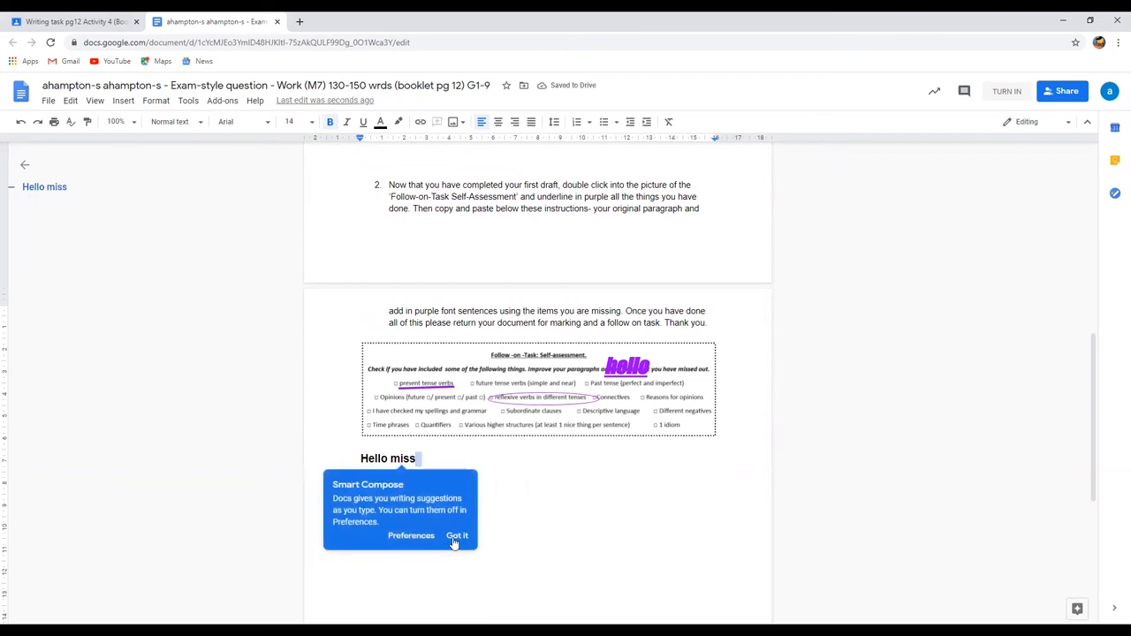
click(457, 536)
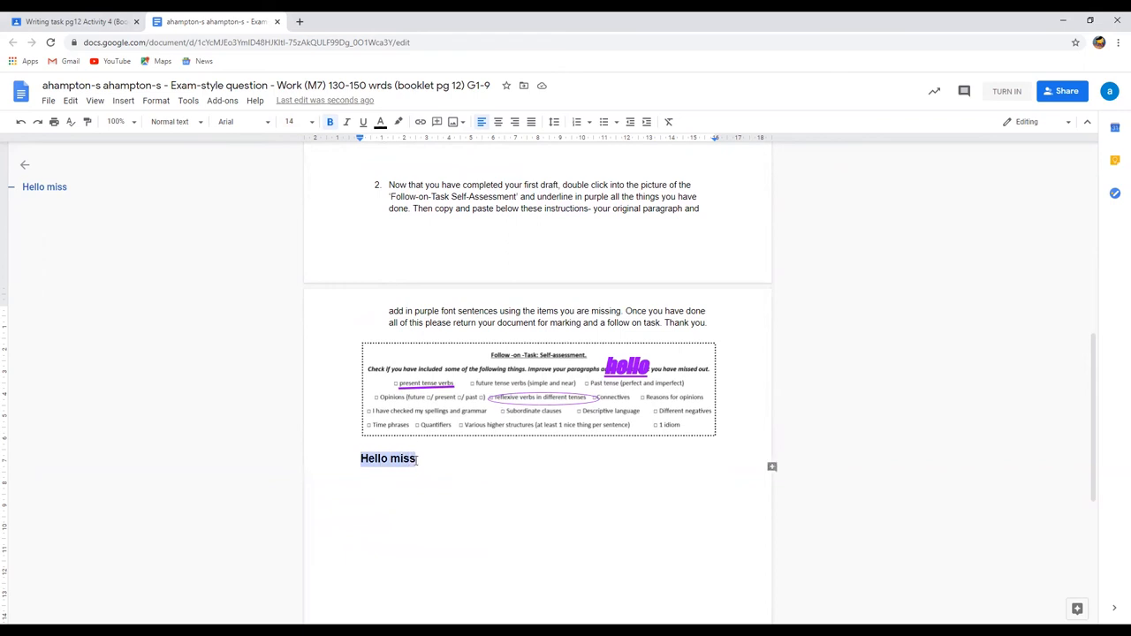
click(380, 121)
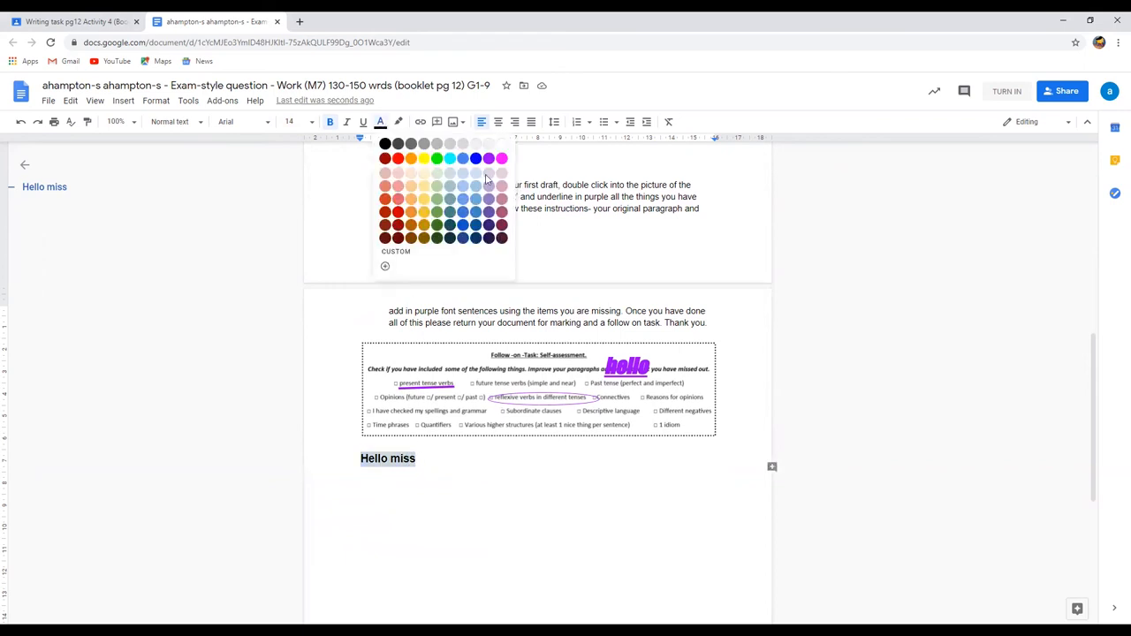
click(489, 158)
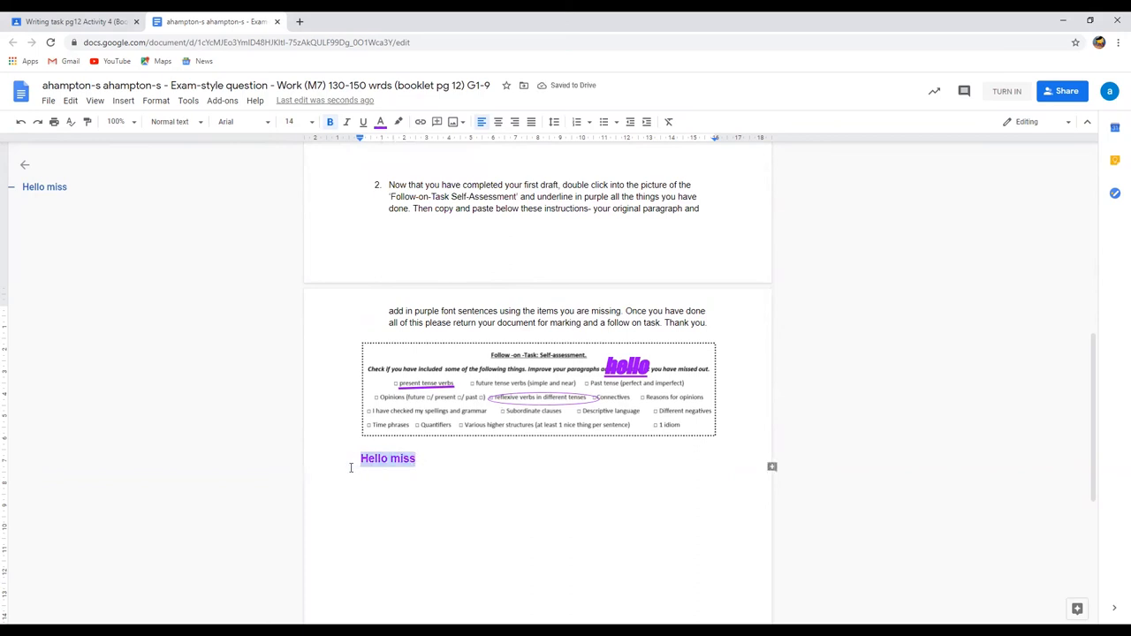
click(310, 122)
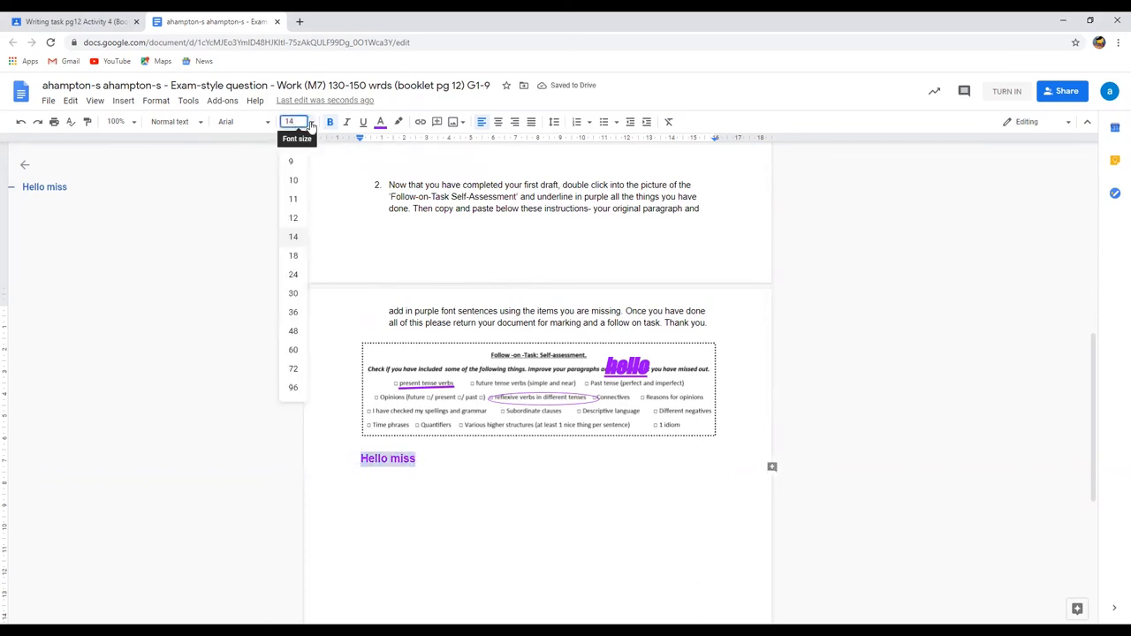
click(293, 293)
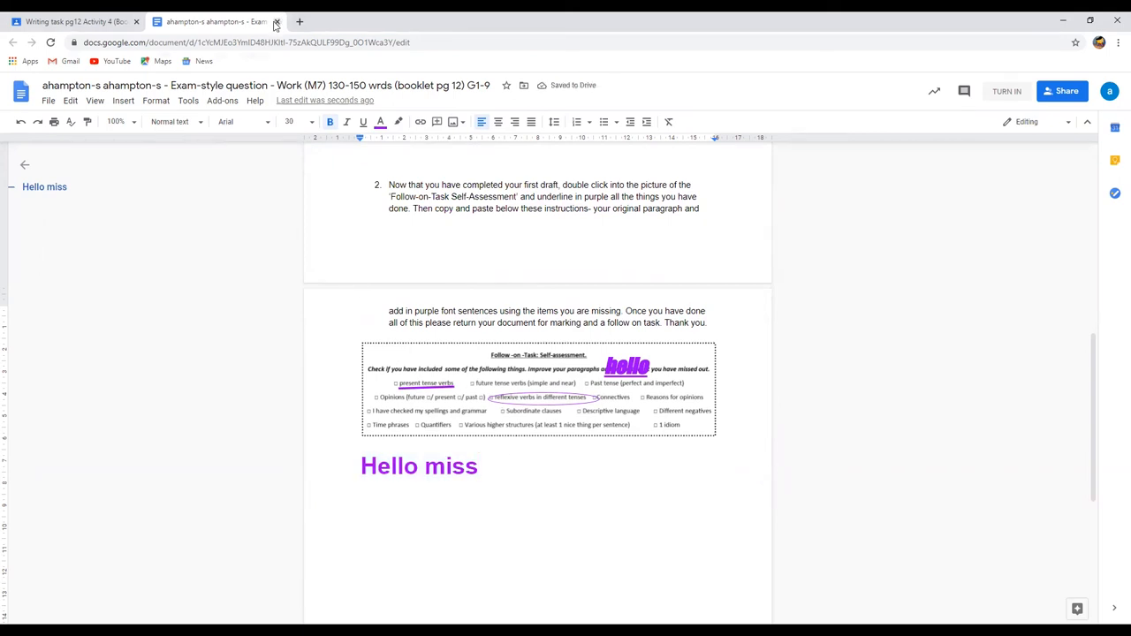
- Close the document and hand in Writing task pg12 Activity 4, confirming the submission
click(275, 22)
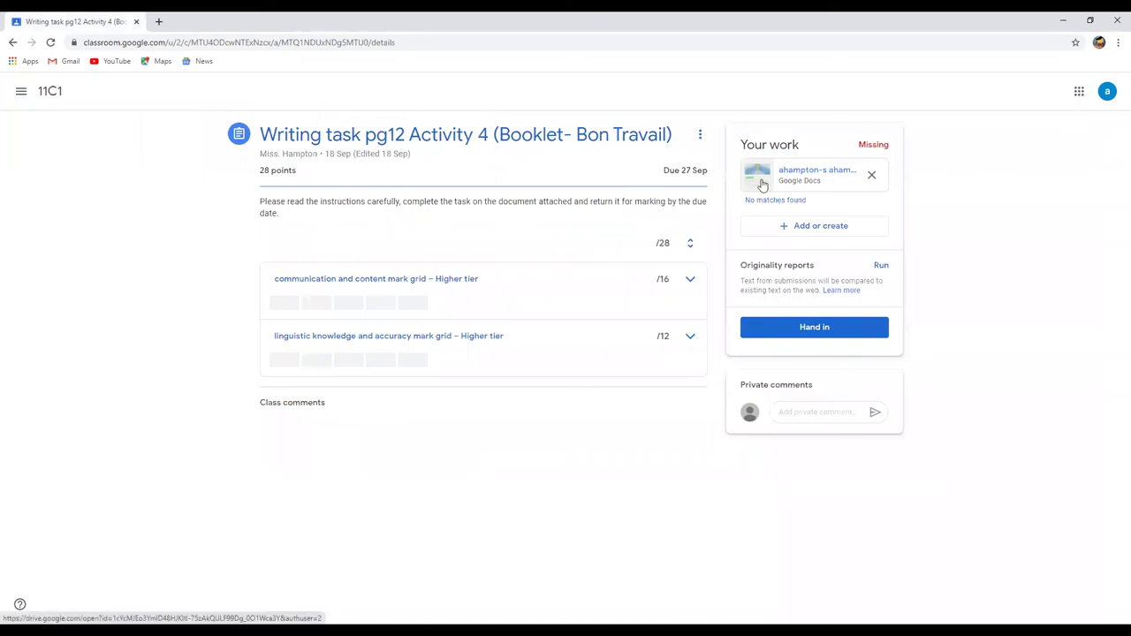
mouse_move(762, 183)
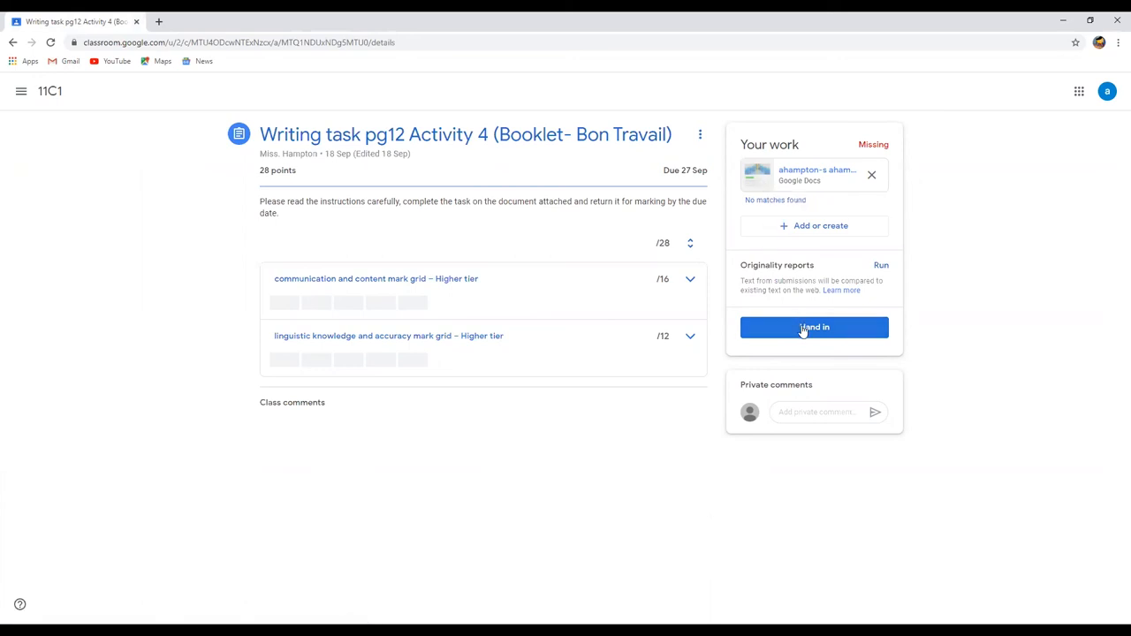
click(814, 327)
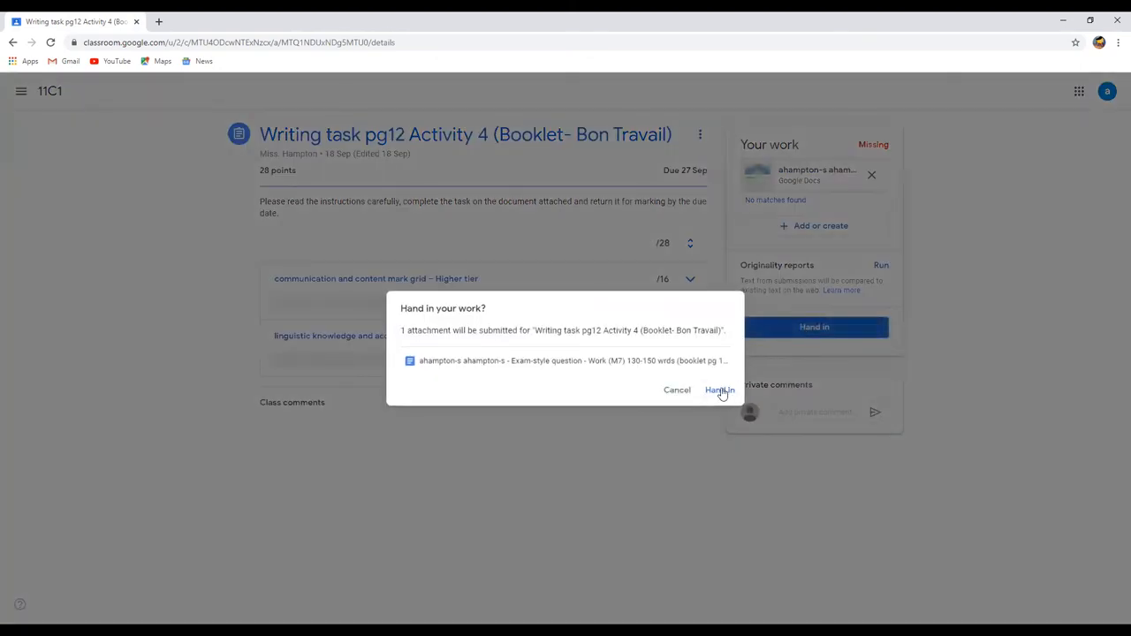
click(719, 389)
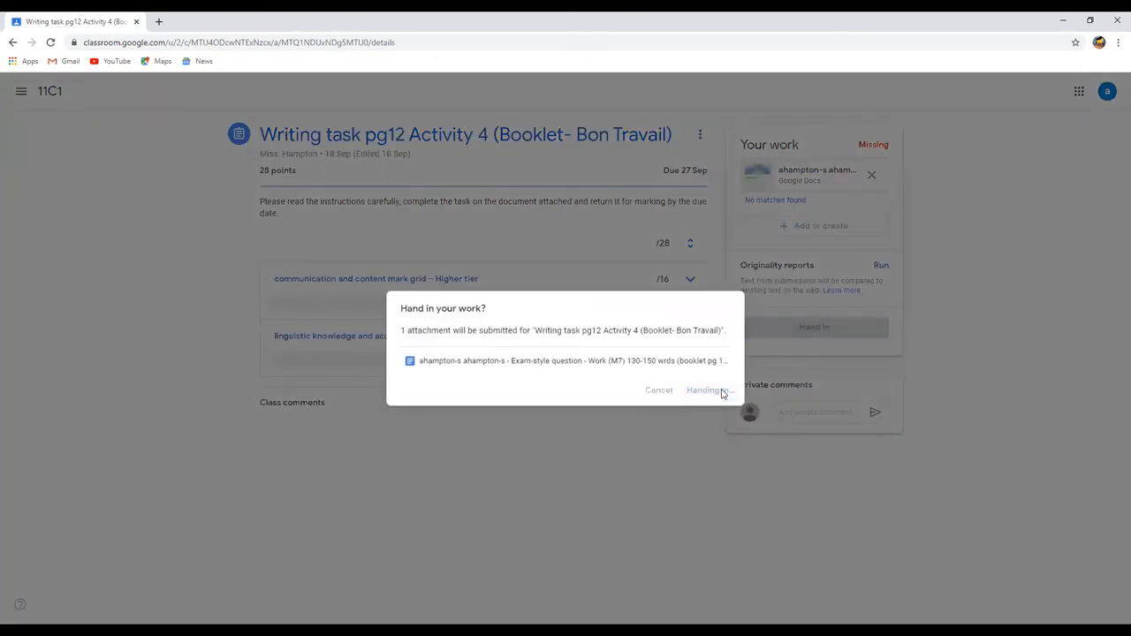
click(703, 389)
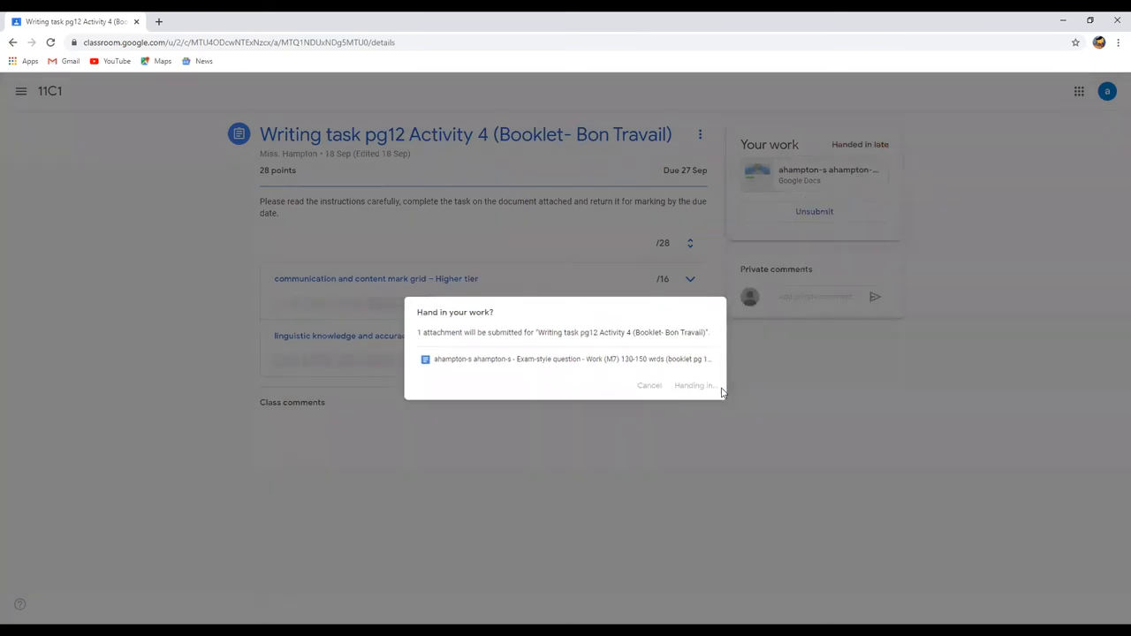
click(694, 385)
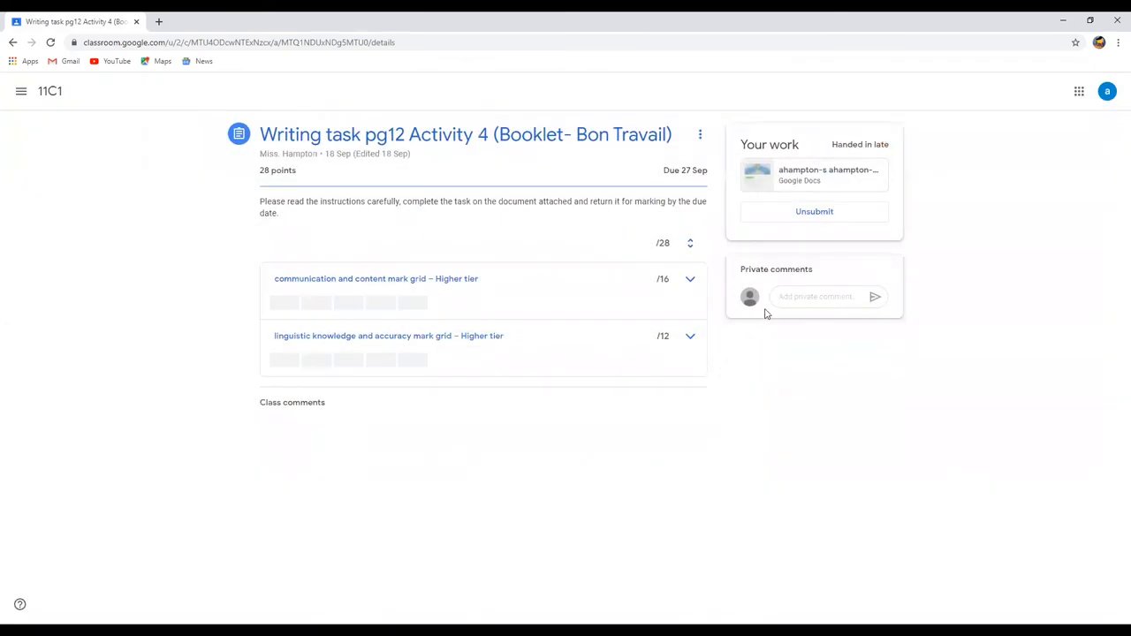
- Post the private comment 'hi miss sorry it's late but here is my homework.'
click(821, 296)
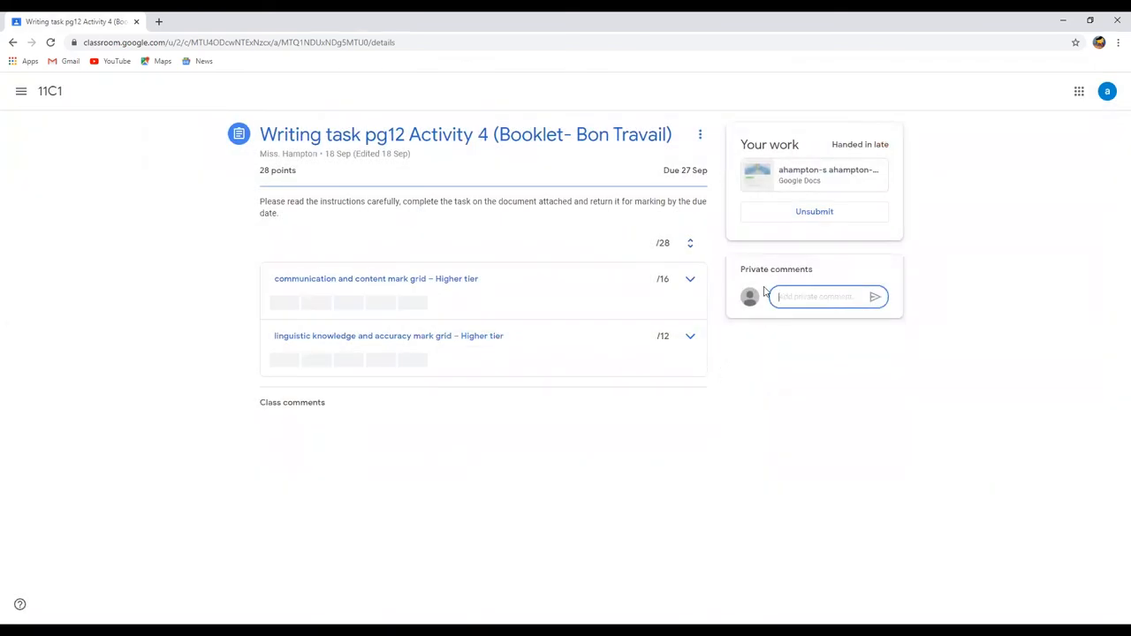
text(hi miss)
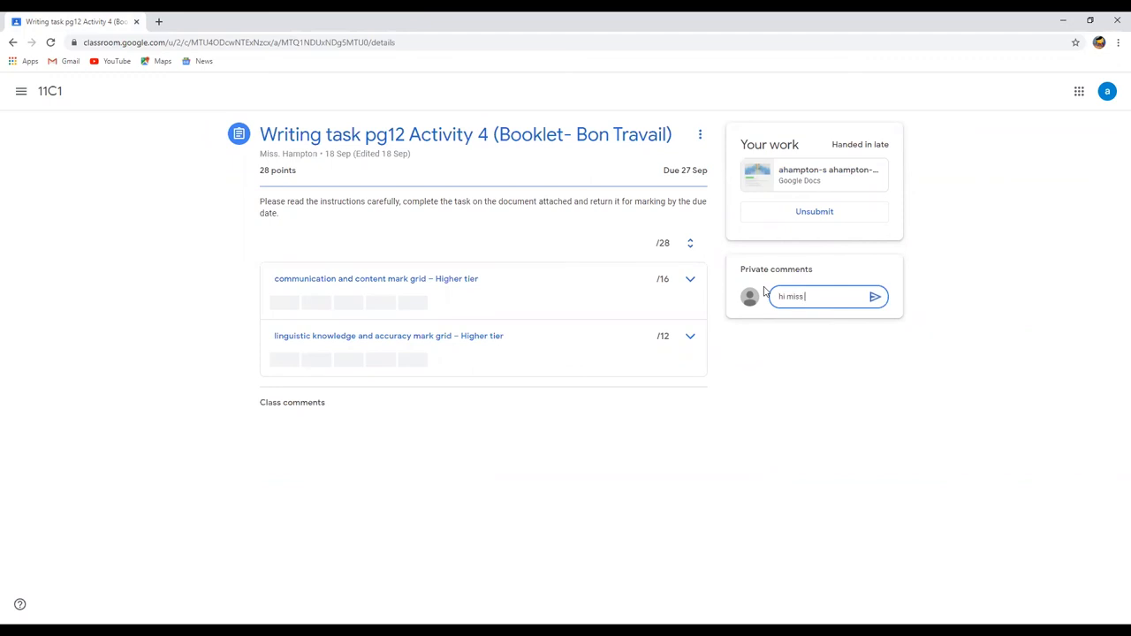
text(sorry it)
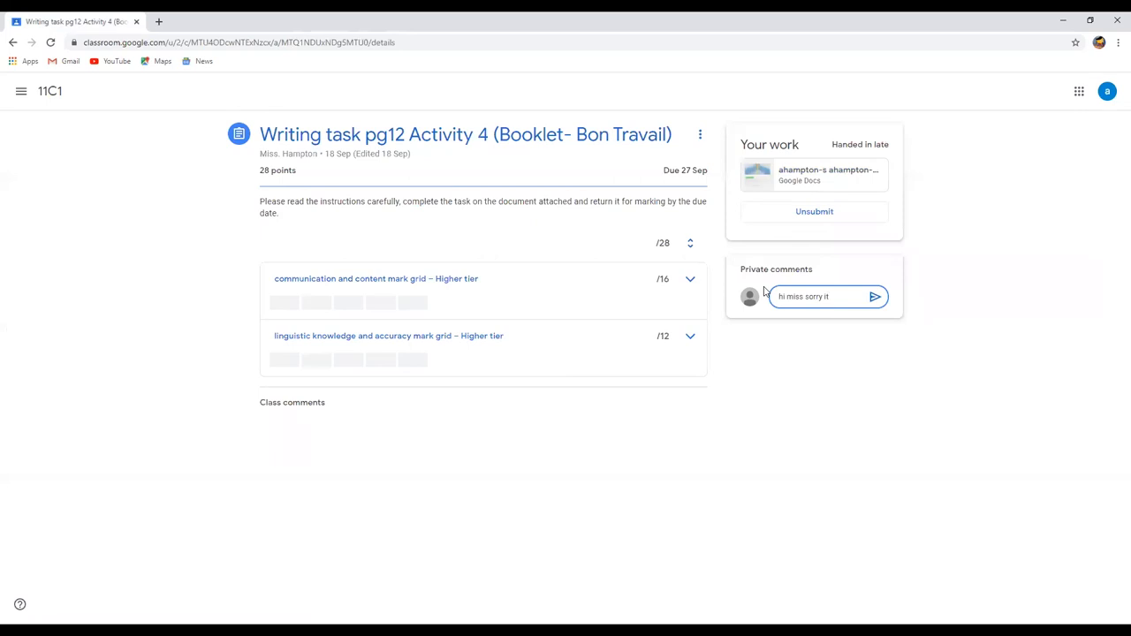
text('s late b)
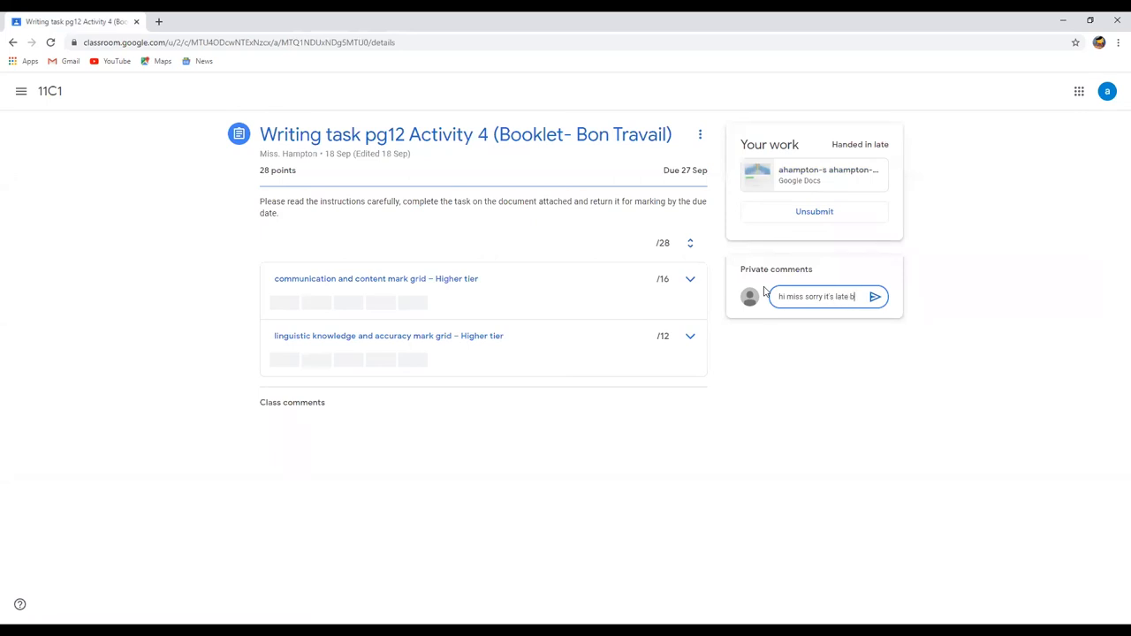
text(ut here)
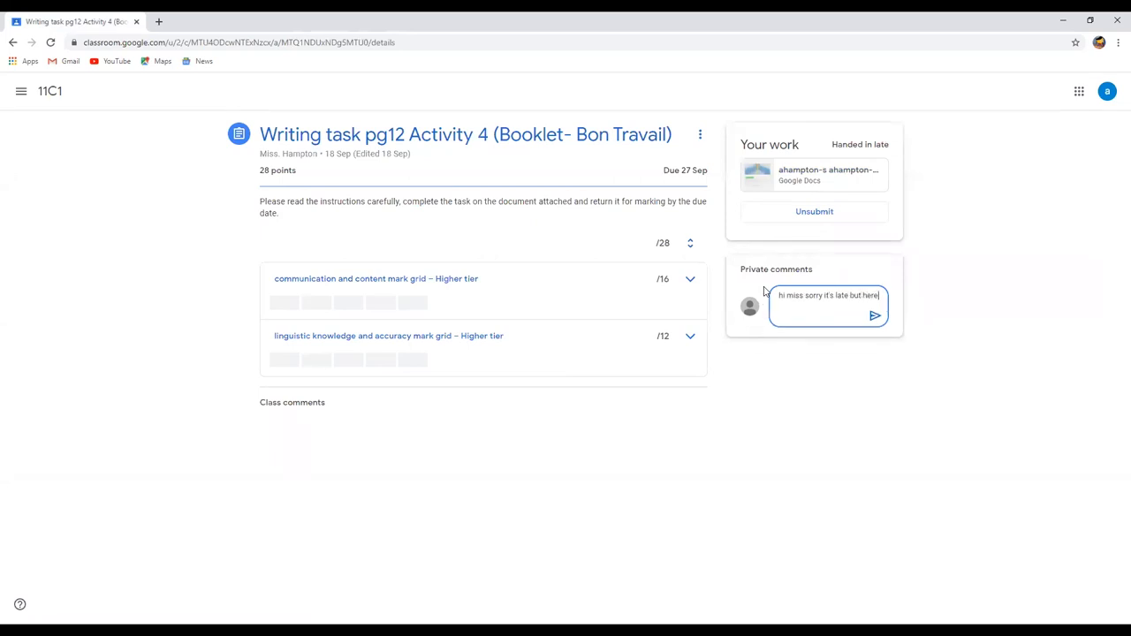
text(is my hom)
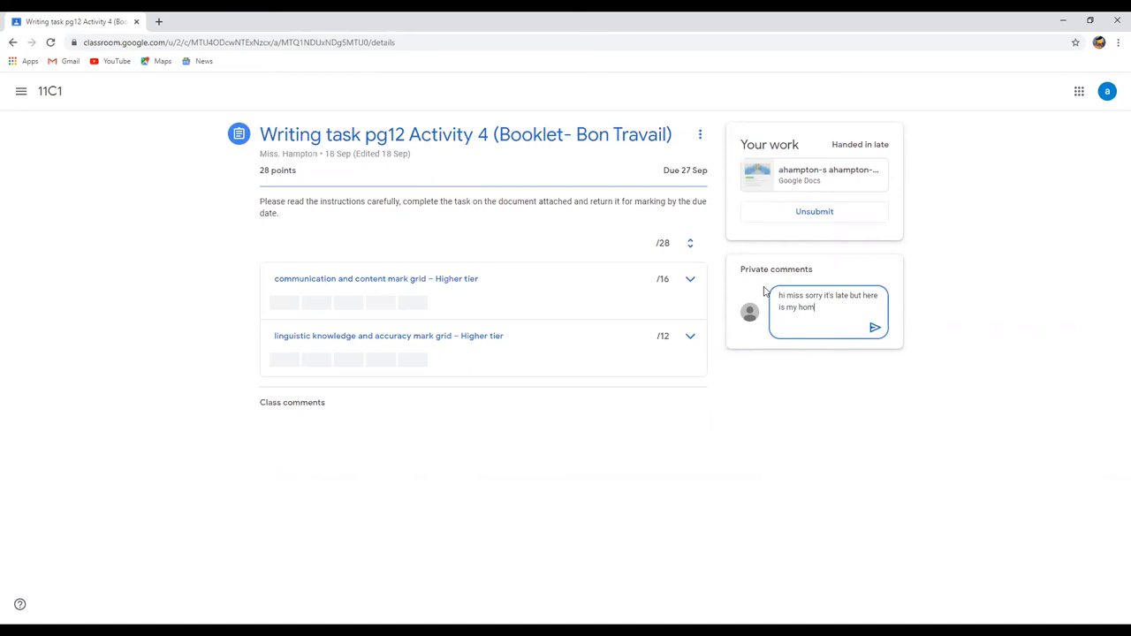
text(e)
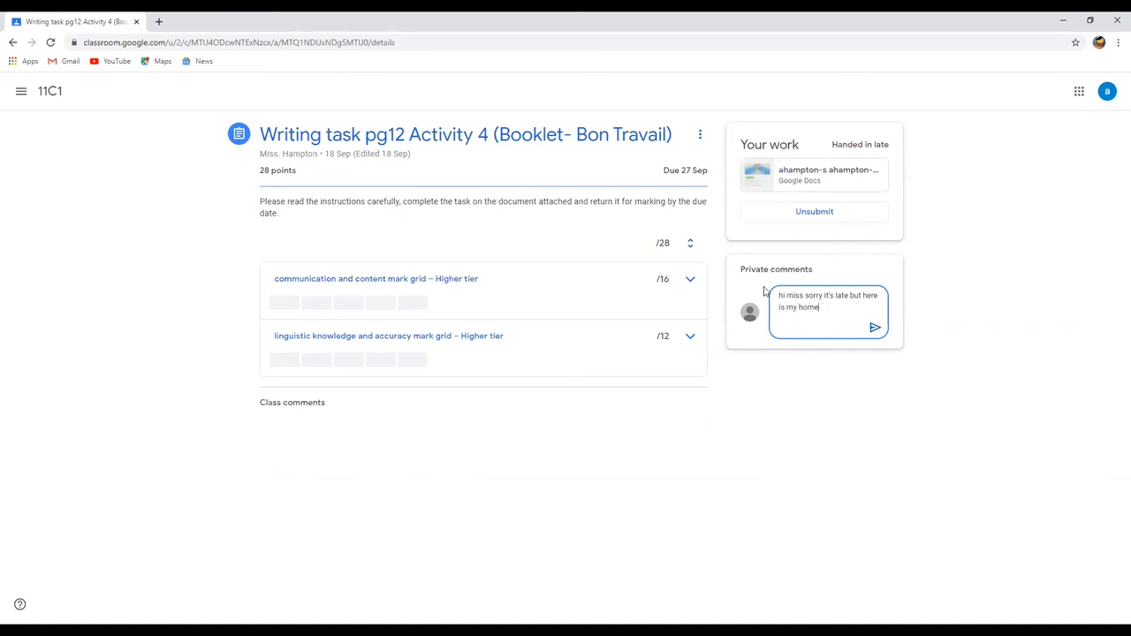
text(work.)
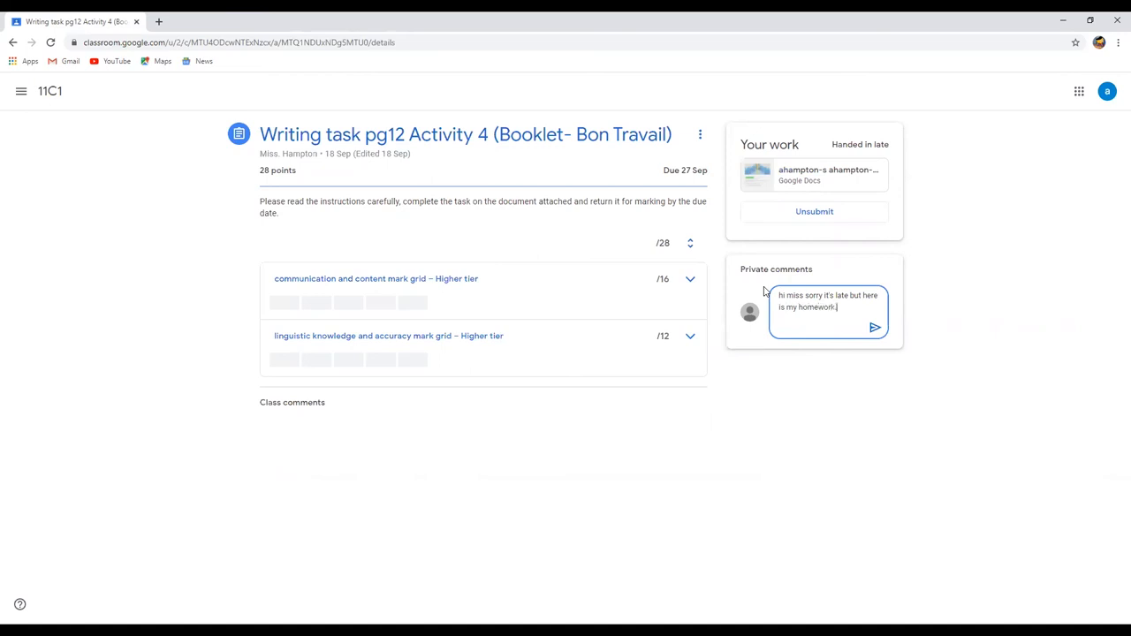
mouse_move(873, 327)
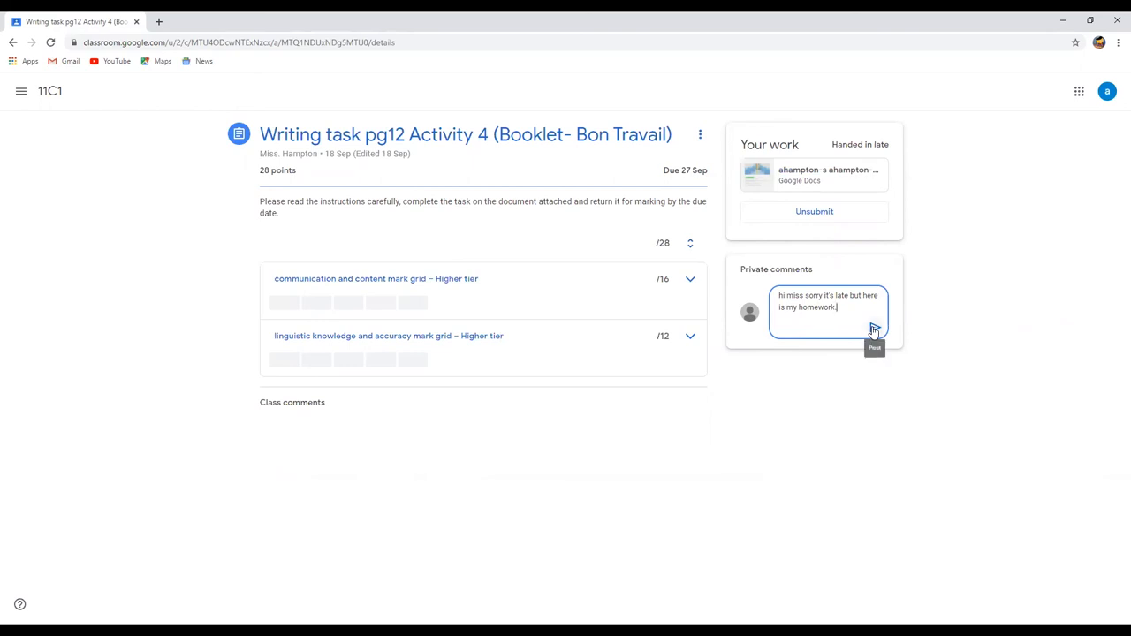
click(873, 338)
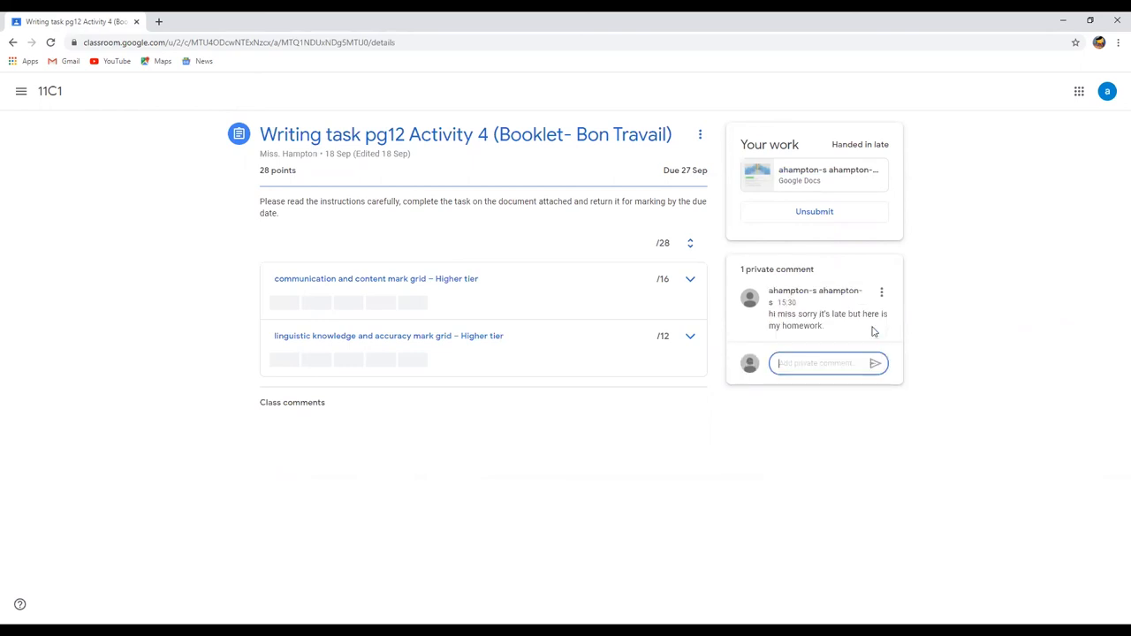
mouse_move(782, 312)
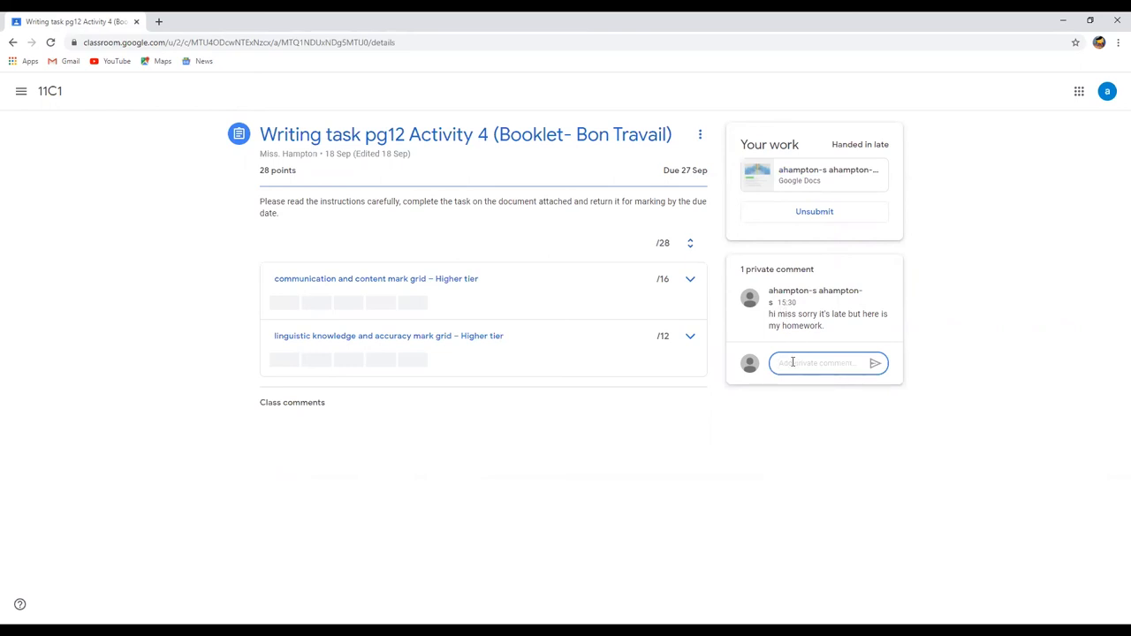
mouse_move(787, 346)
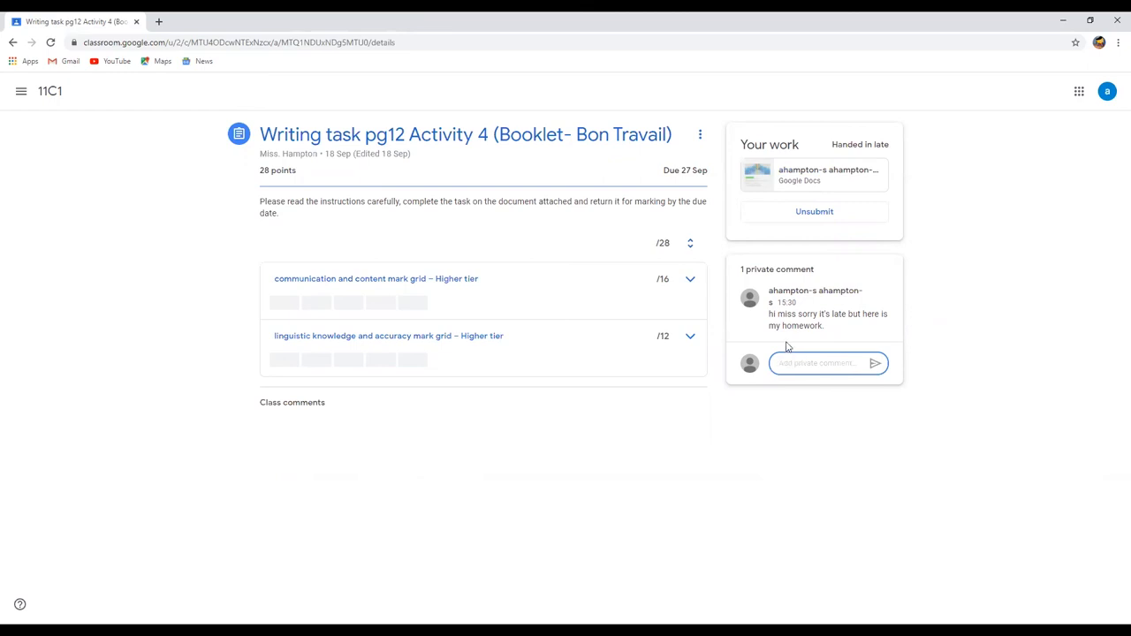
mouse_move(817, 239)
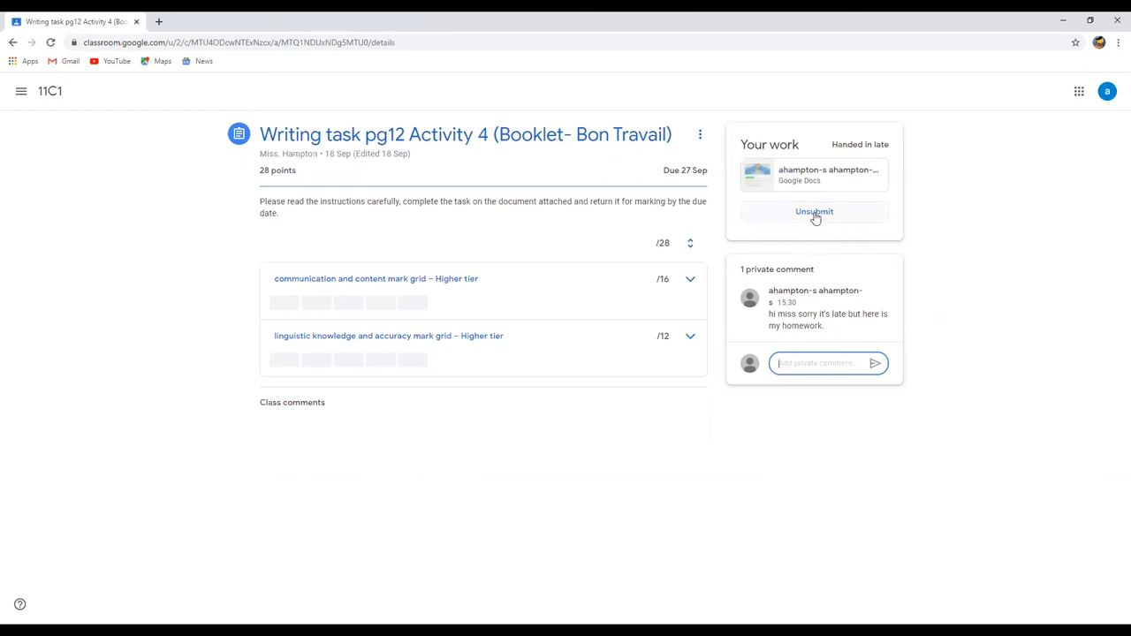
- Unsubmit the assignment, confirm in the dialog, and reopen the attached Docs file
click(814, 212)
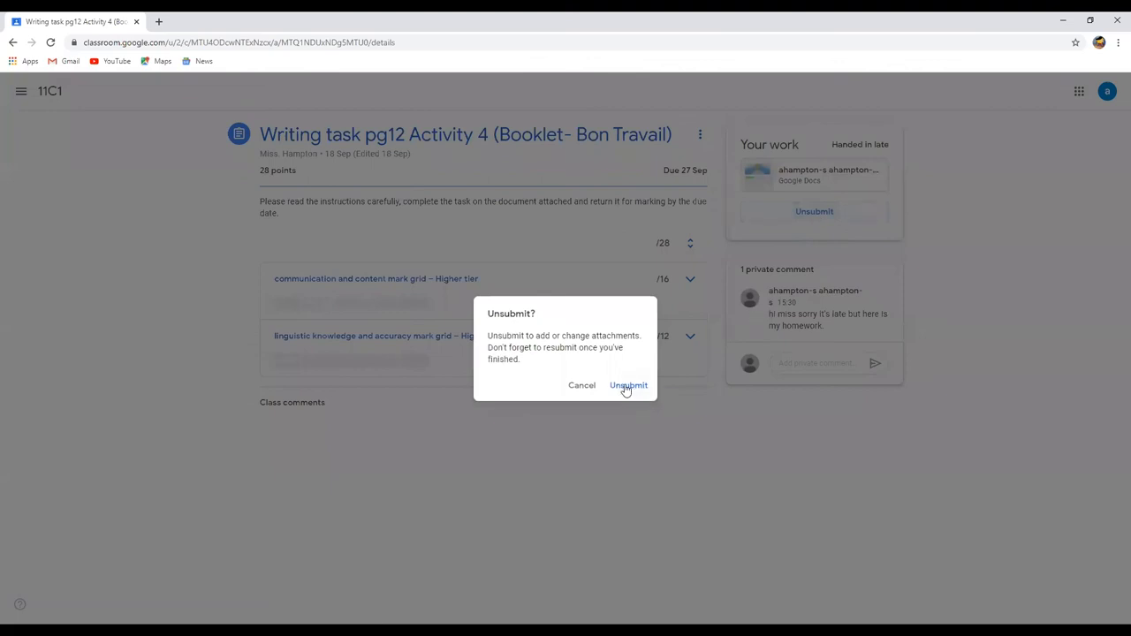
click(628, 386)
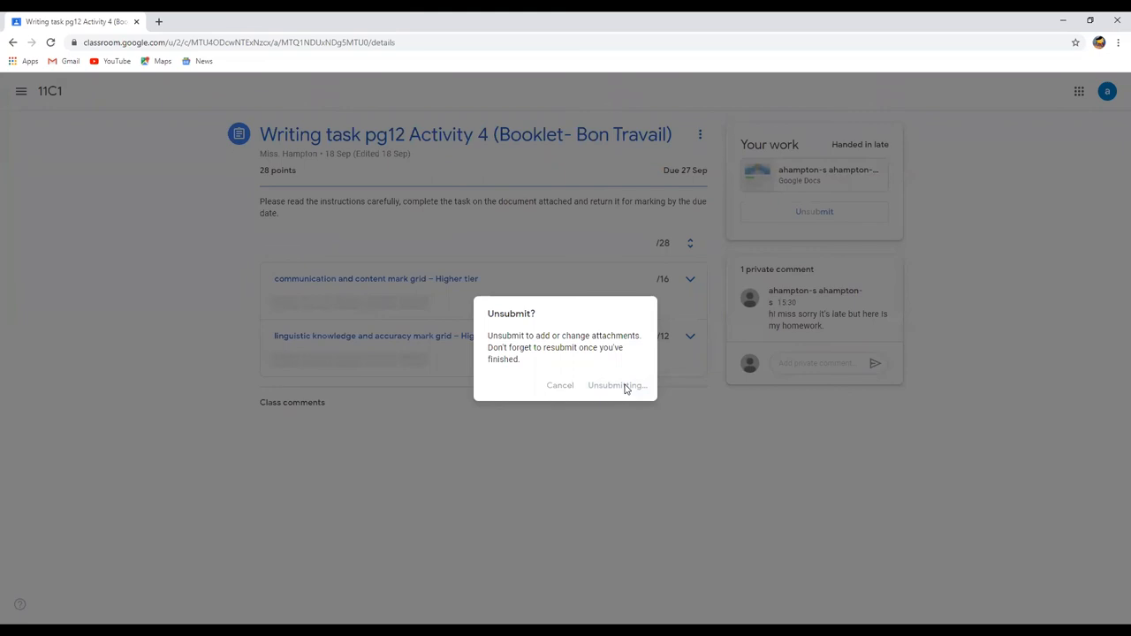
click(617, 385)
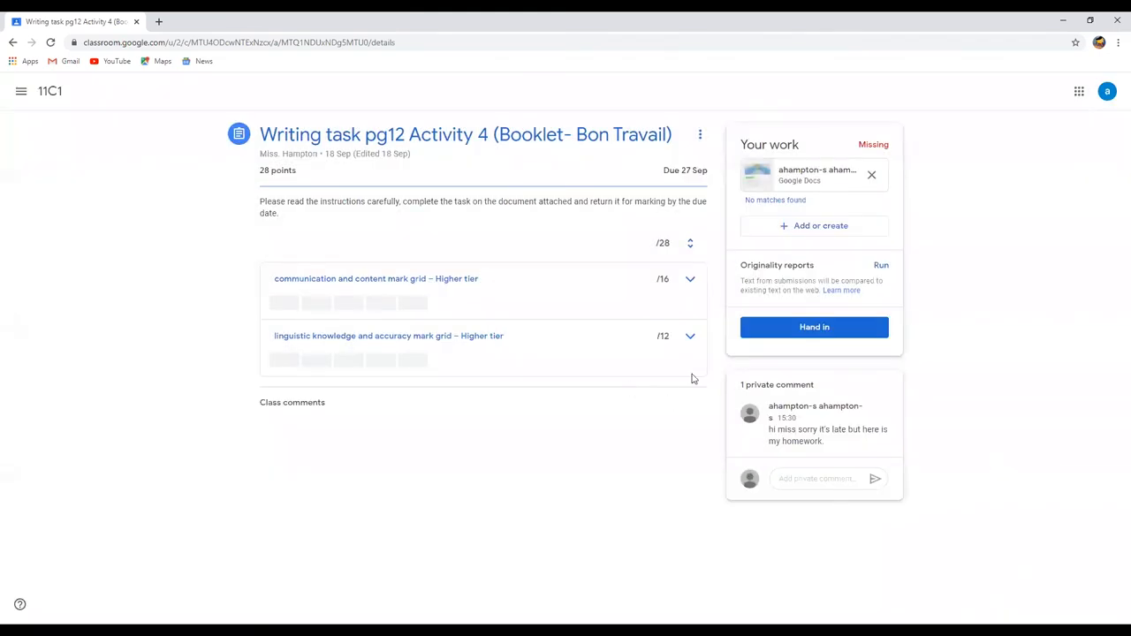
click(813, 175)
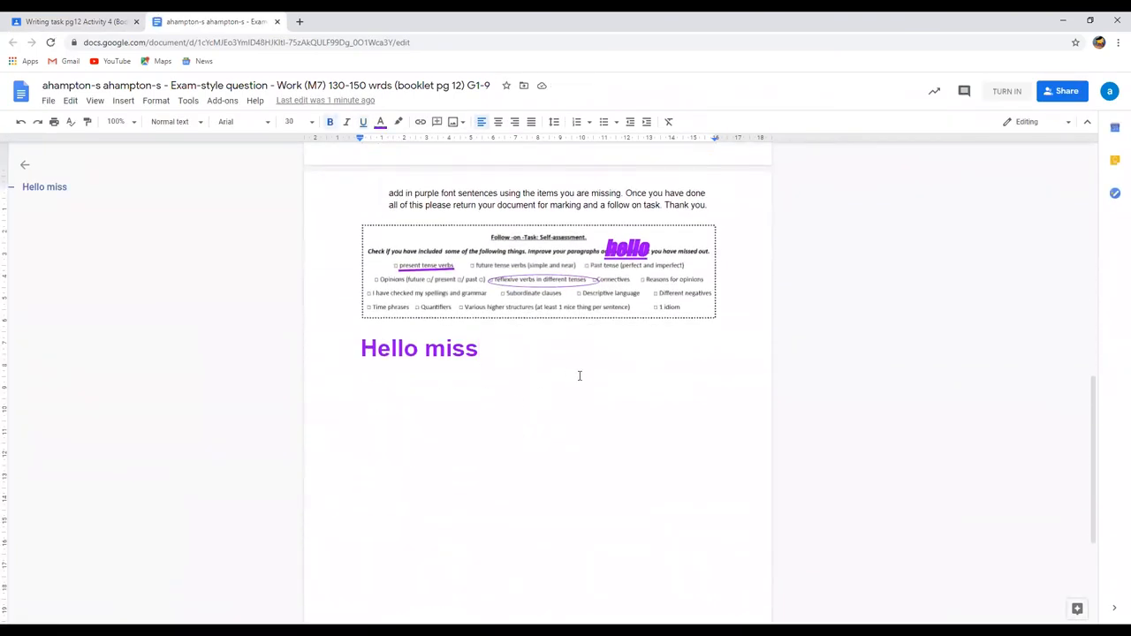
- Append '...hi there!' to the purple 'Hello miss' heading
text(...hi)
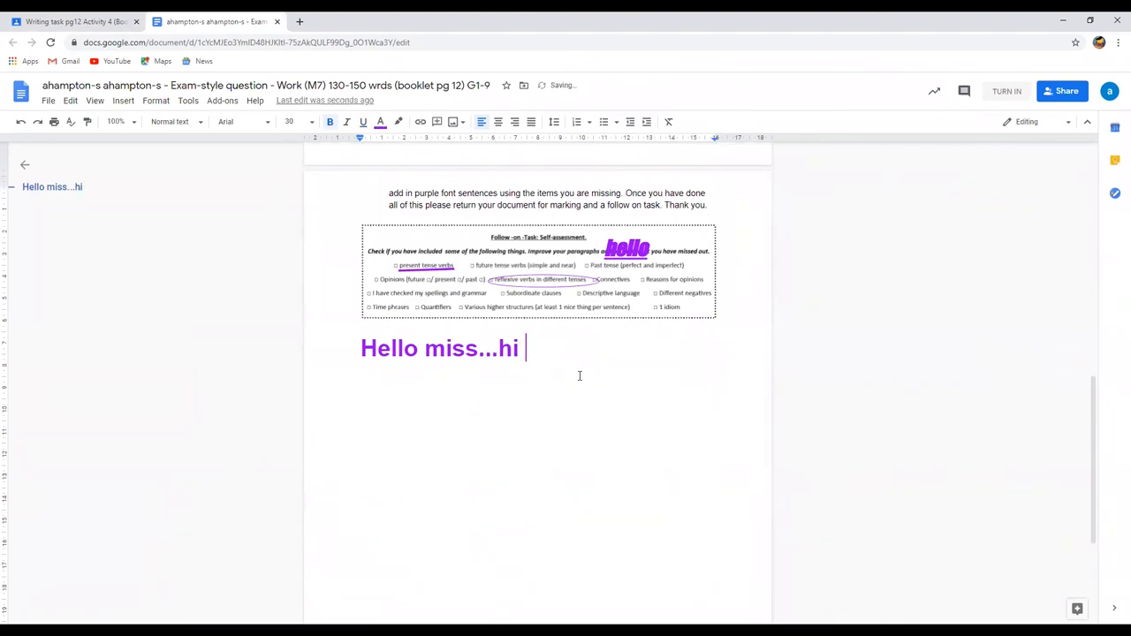
text(there)
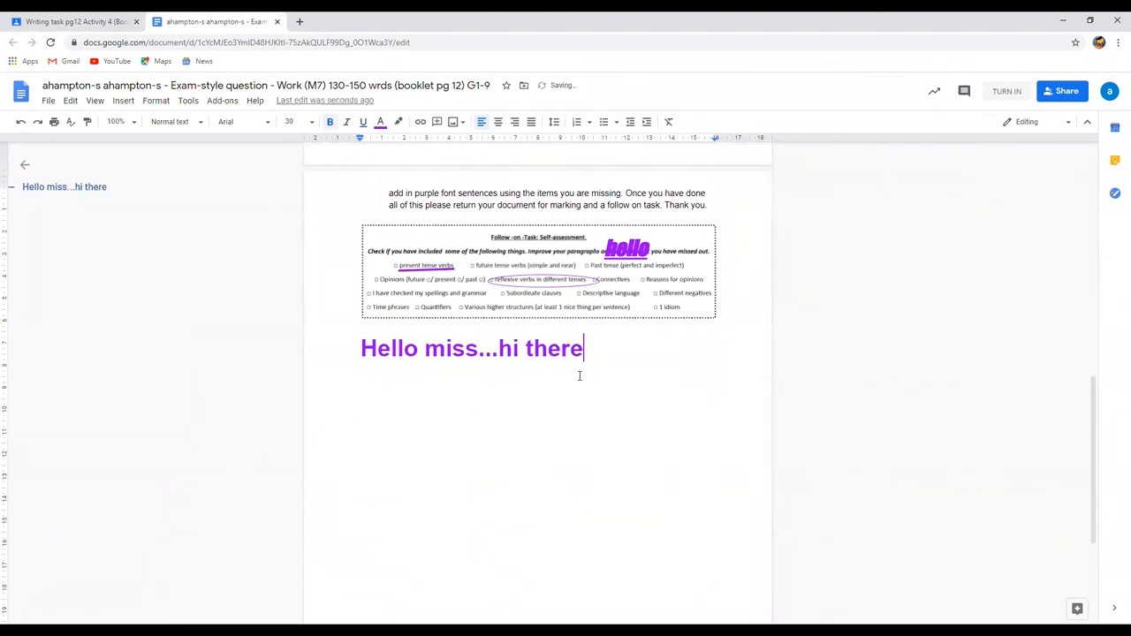
text(!)
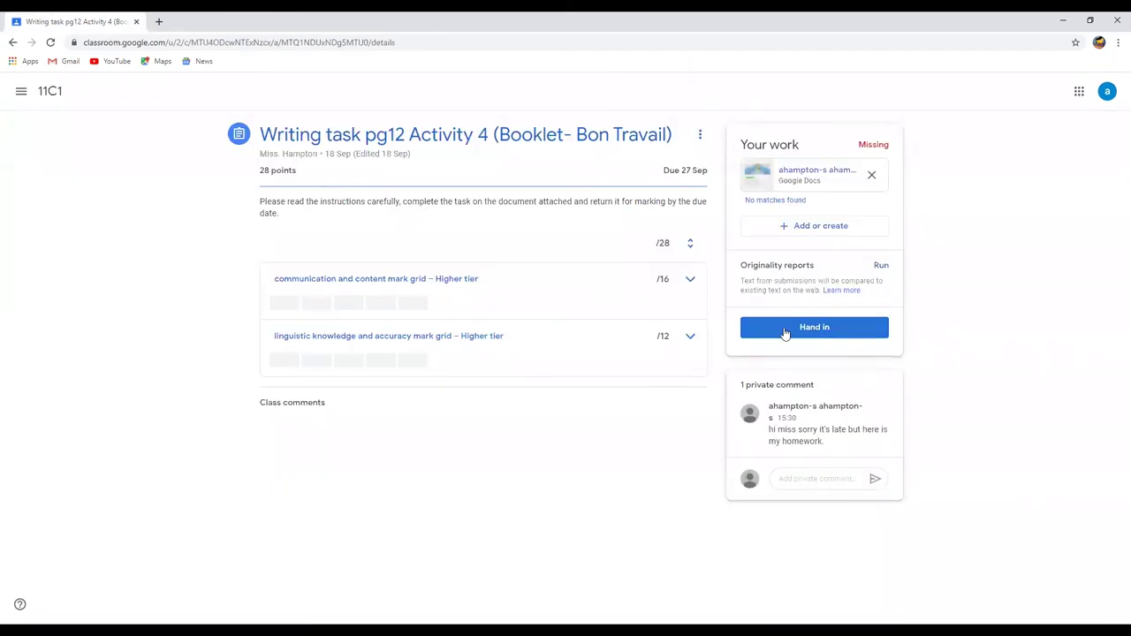
- Hand in the edited Writing task pg12 Activity 4 homework again, confirming the submission
click(814, 327)
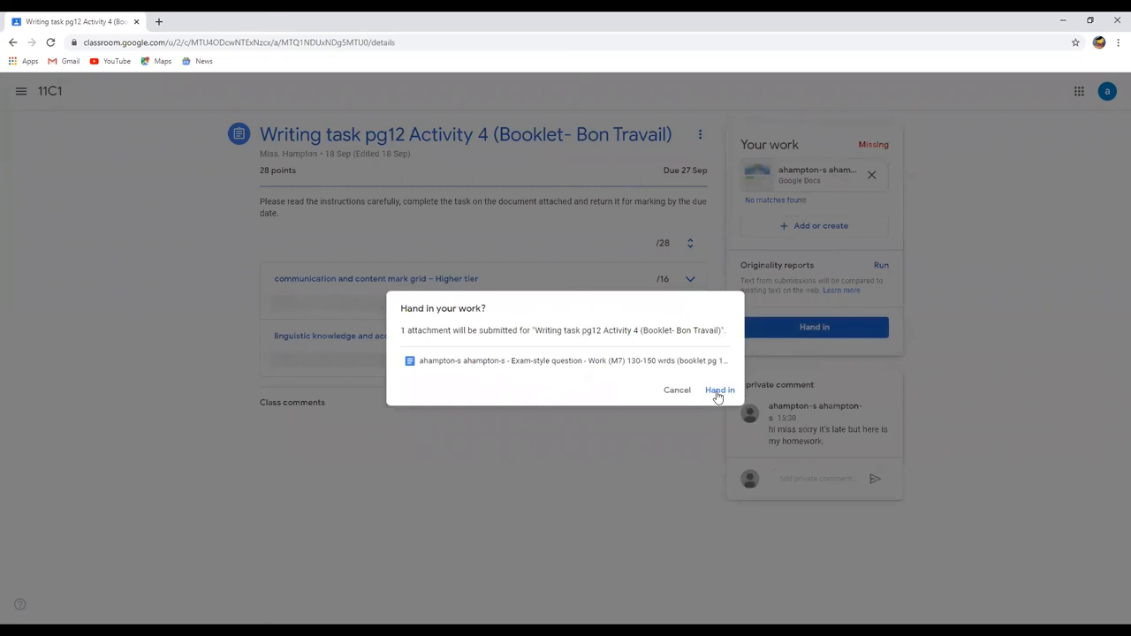
click(719, 390)
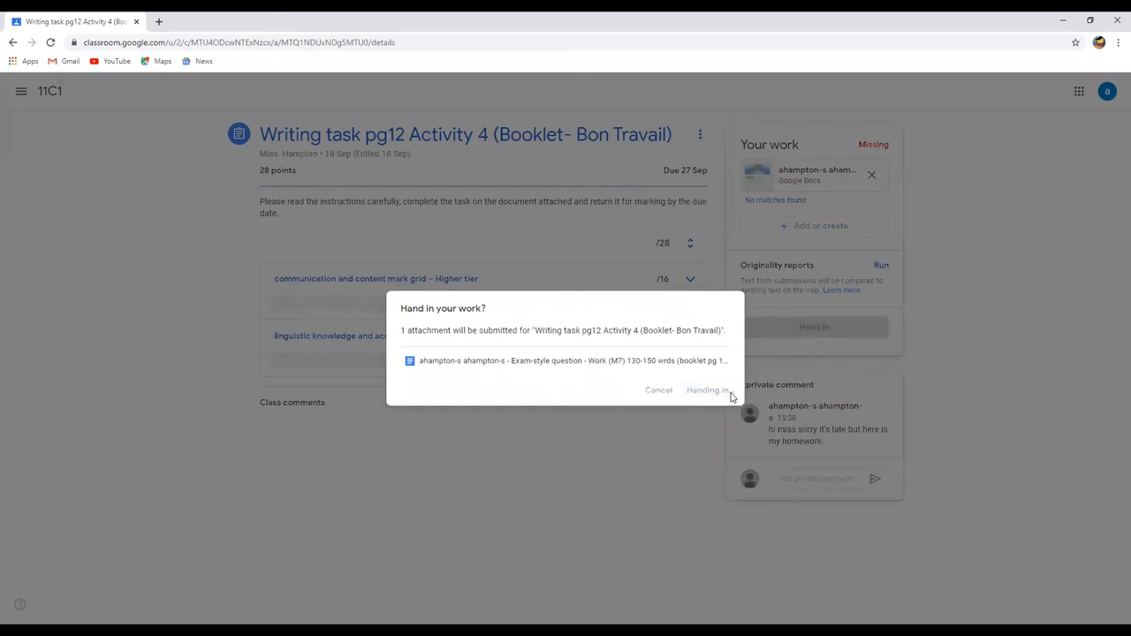
click(705, 389)
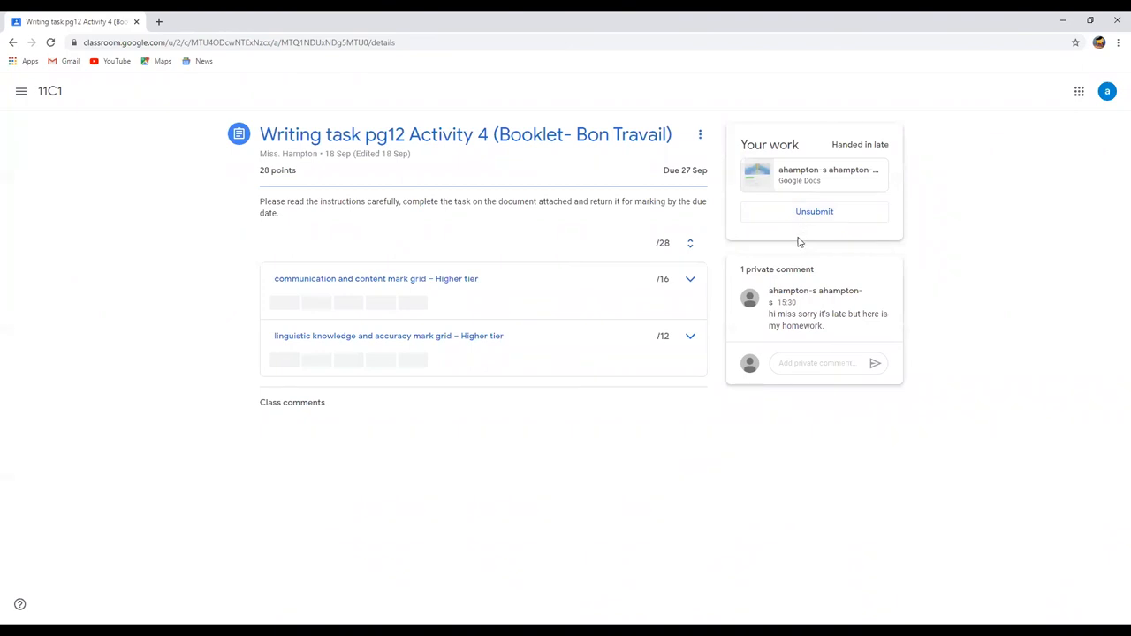
mouse_move(699, 70)
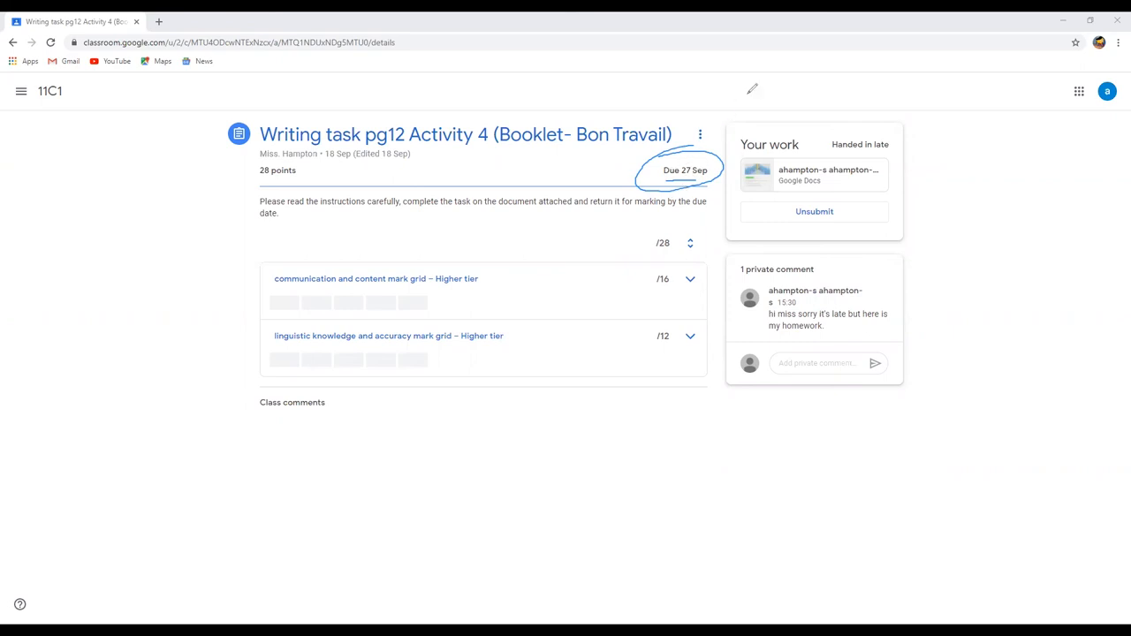
mouse_move(763, 79)
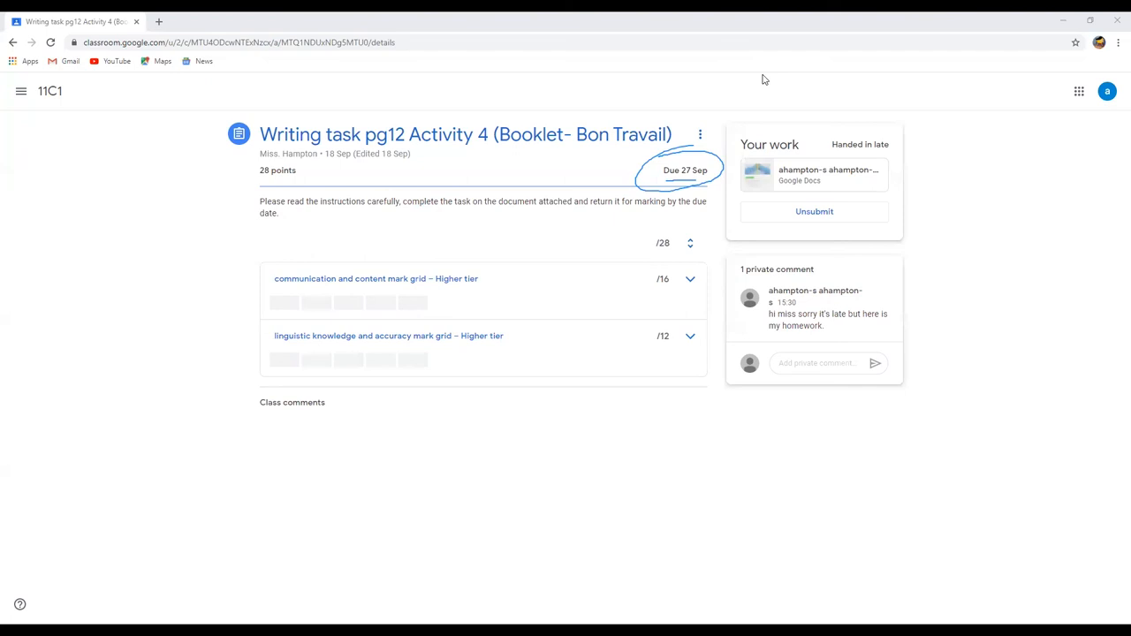
mouse_move(701, 135)
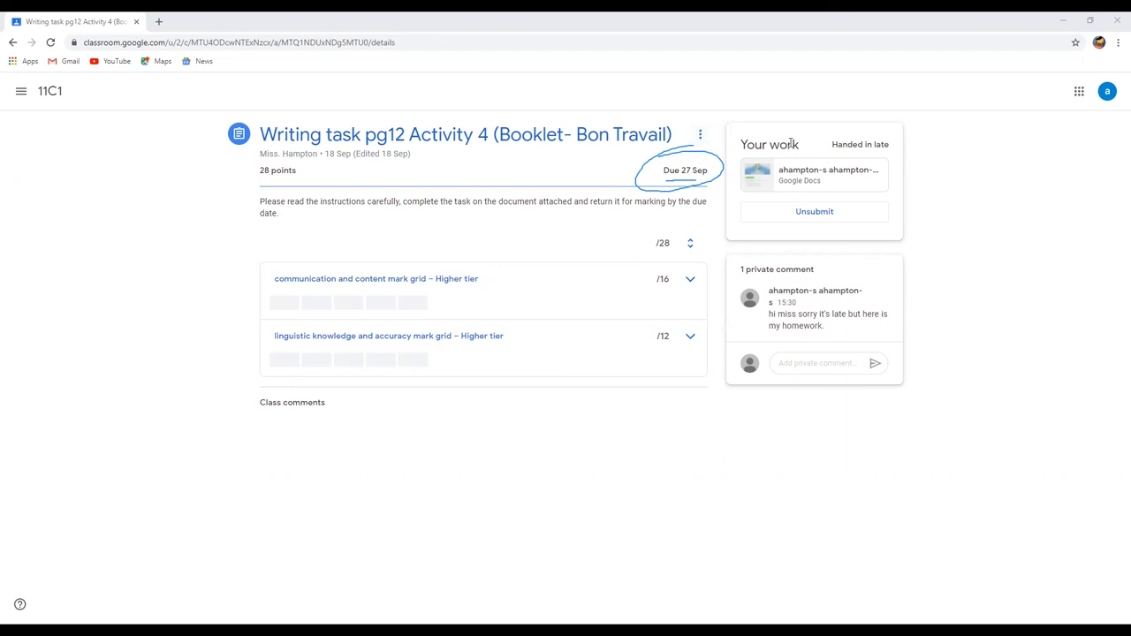
mouse_move(1062, 126)
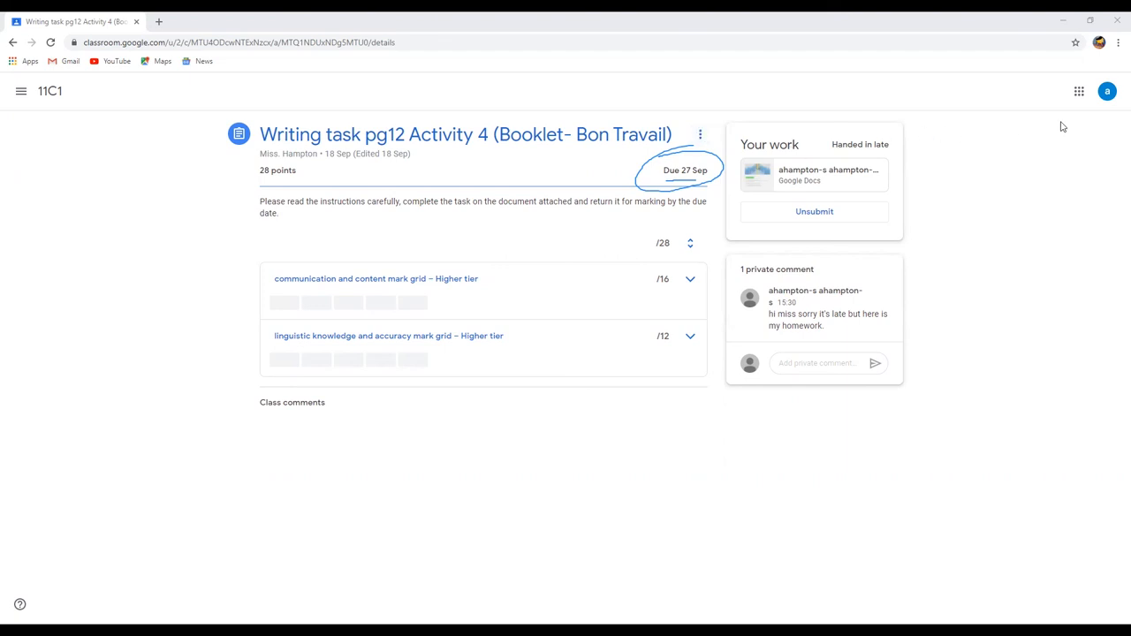
mouse_move(1078, 91)
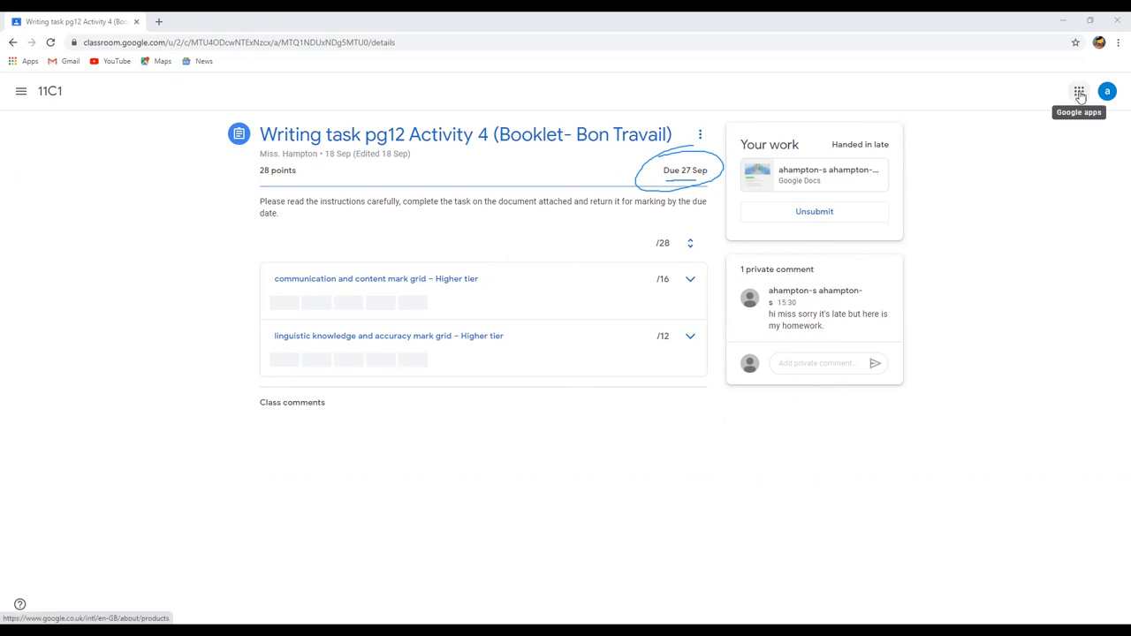
- Launch Google Drive from the apps menu and reopen the homework document from Quick access
click(1078, 91)
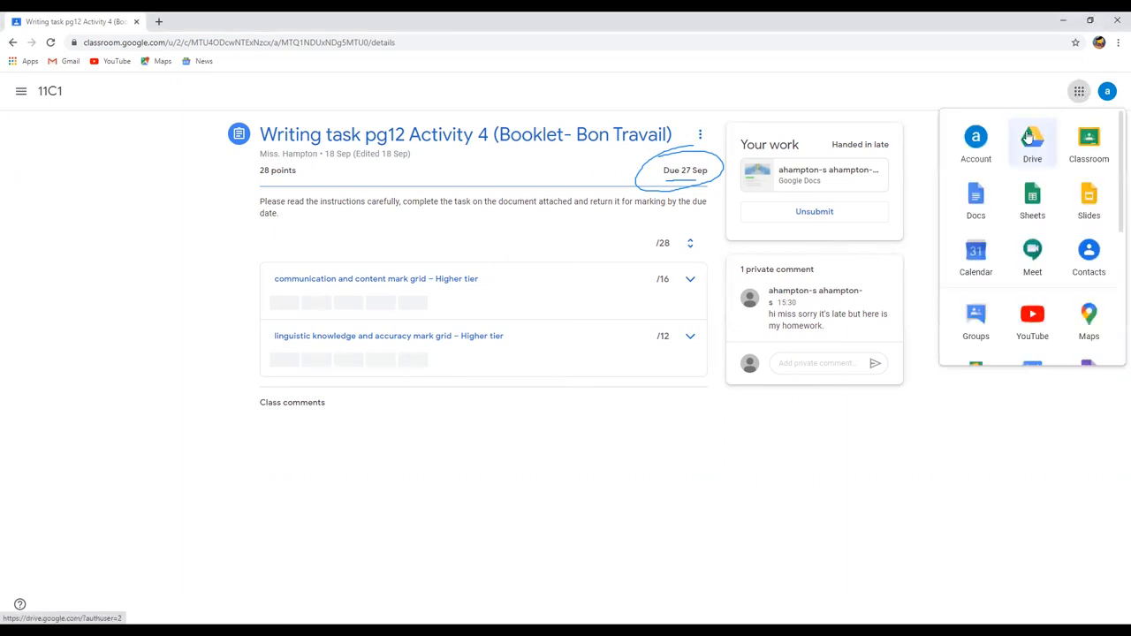
click(1032, 137)
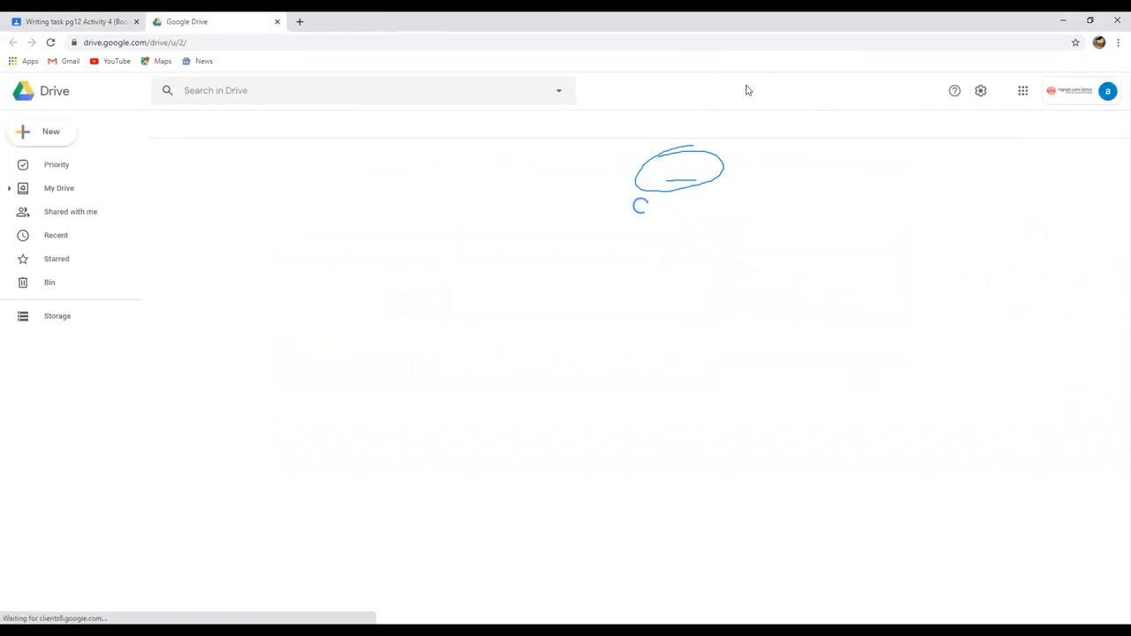
click(59, 187)
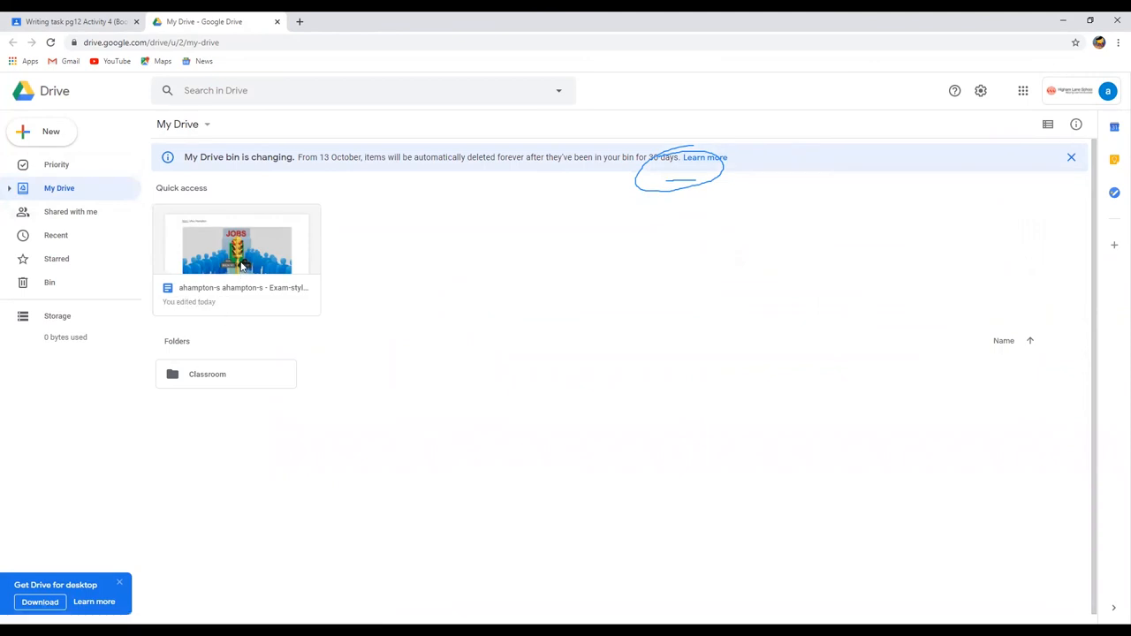
double_click(236, 248)
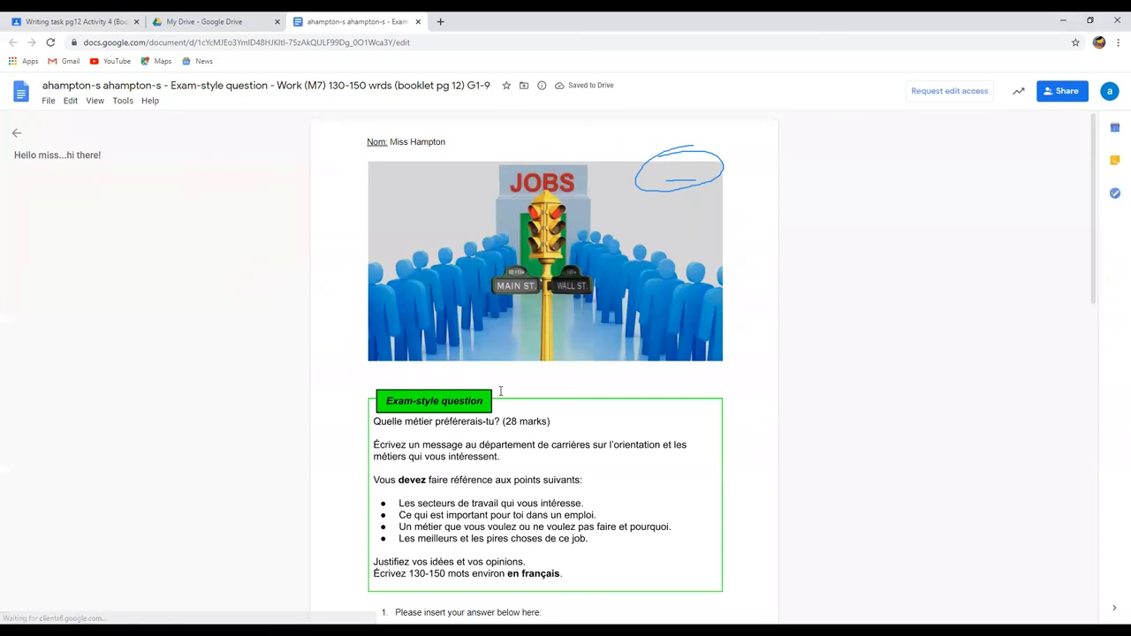
mouse_move(663, 164)
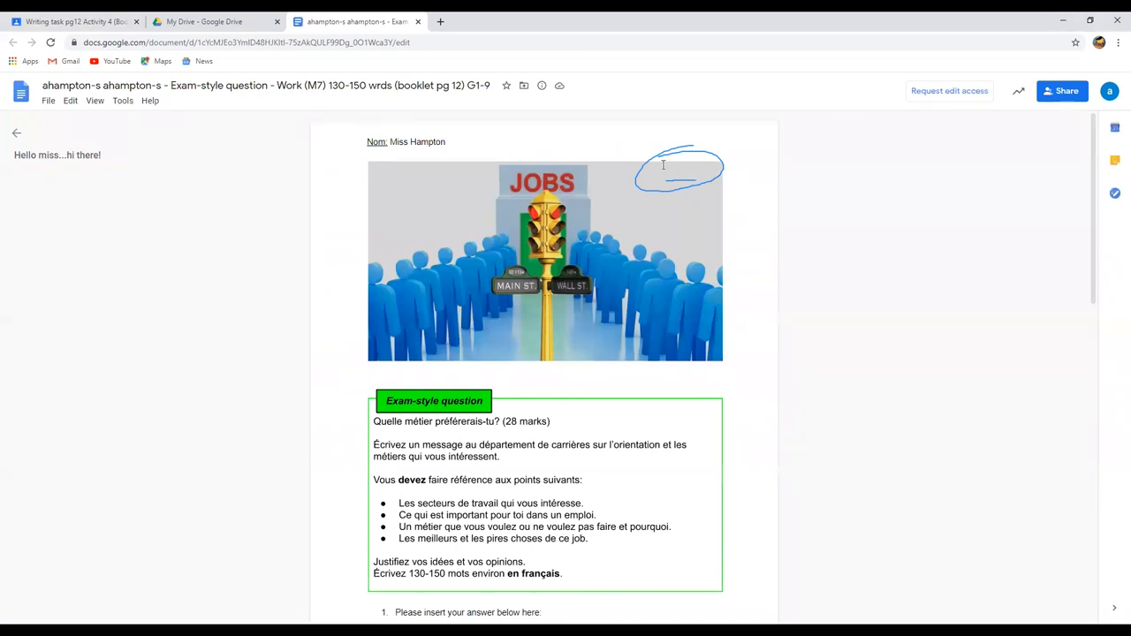
mouse_move(425, 77)
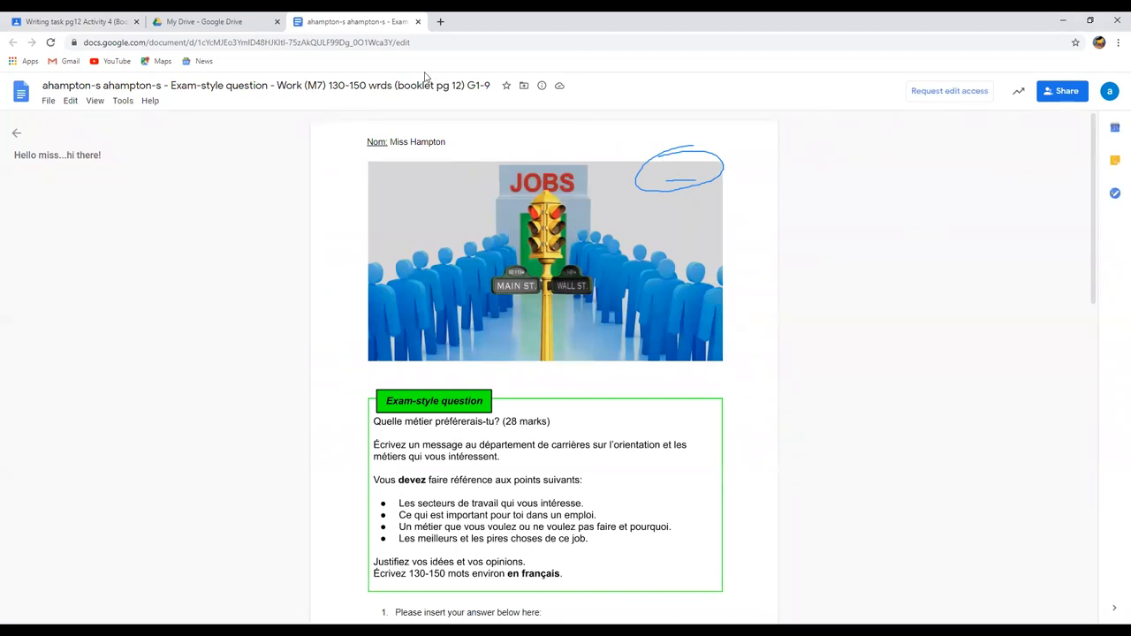
mouse_move(433, 111)
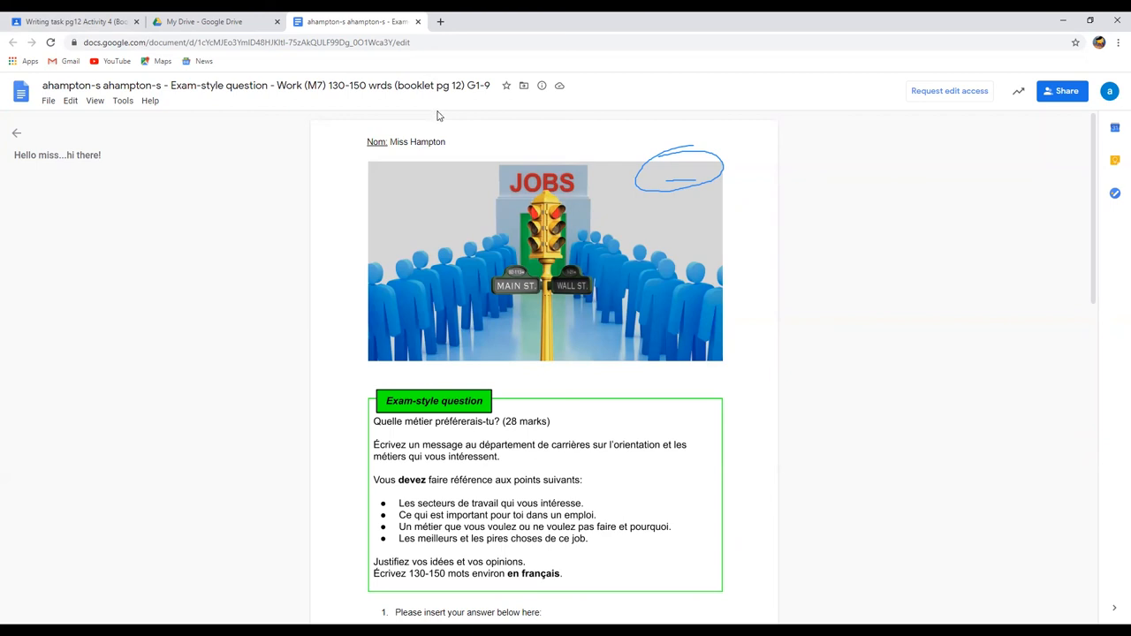
mouse_move(831, 134)
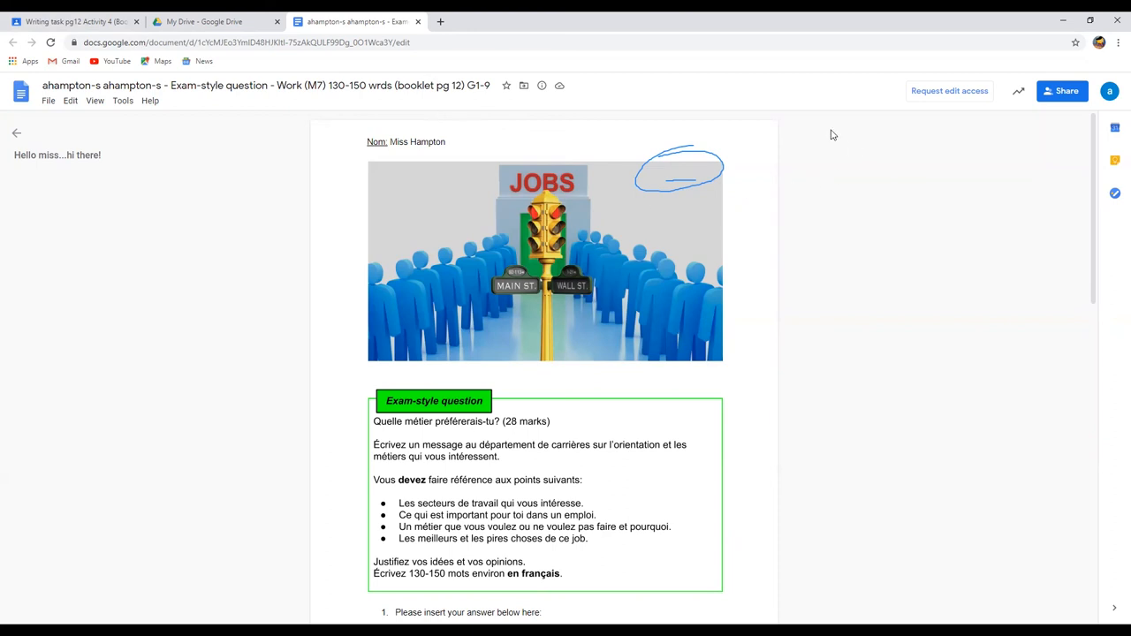
mouse_move(730, 73)
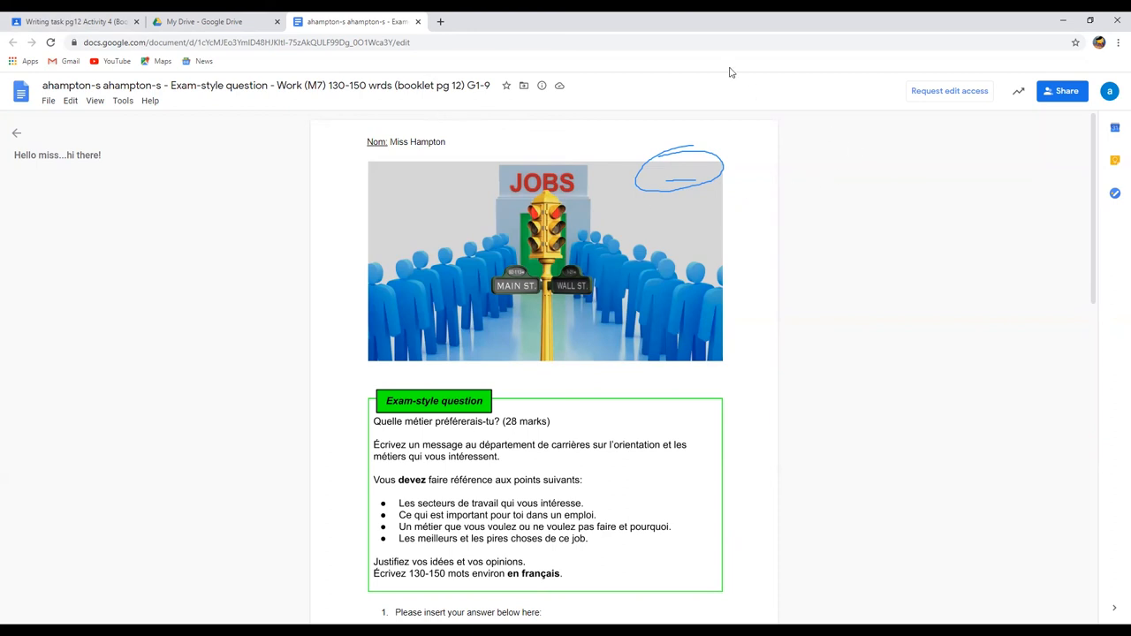